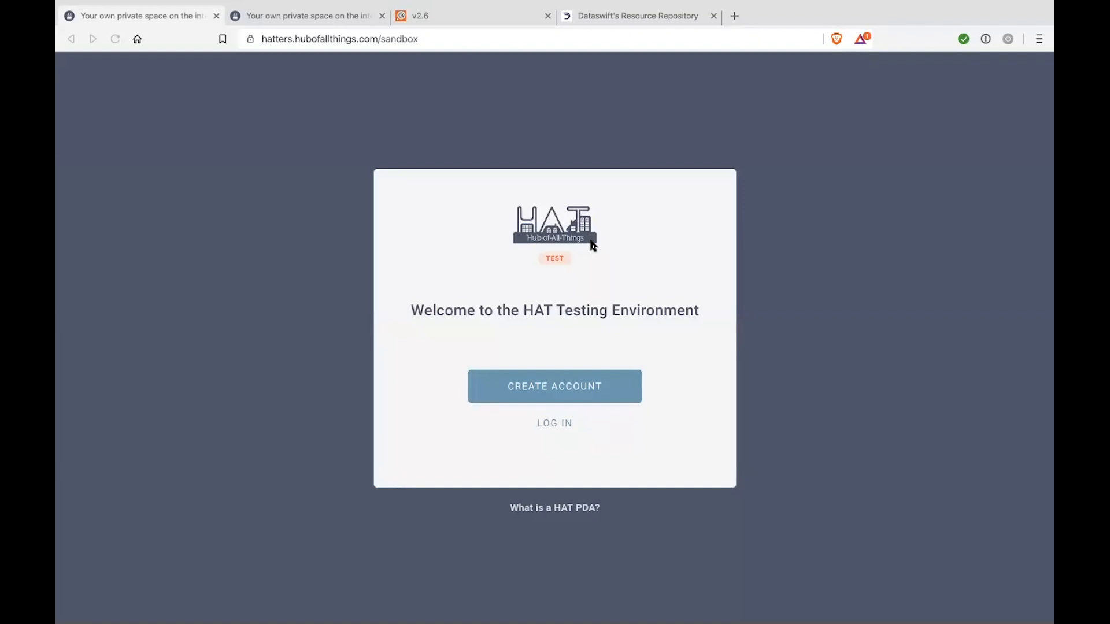
{"action": "mouse_move", "coordinate": [601, 265]}
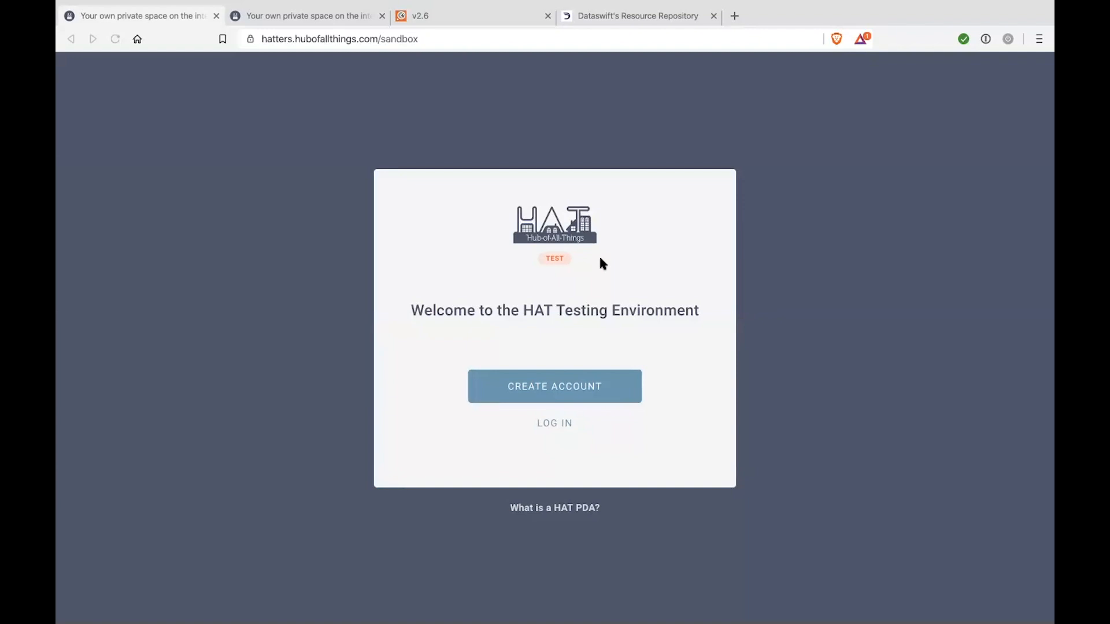
{"action": "mouse_move", "coordinate": [318, 42]}
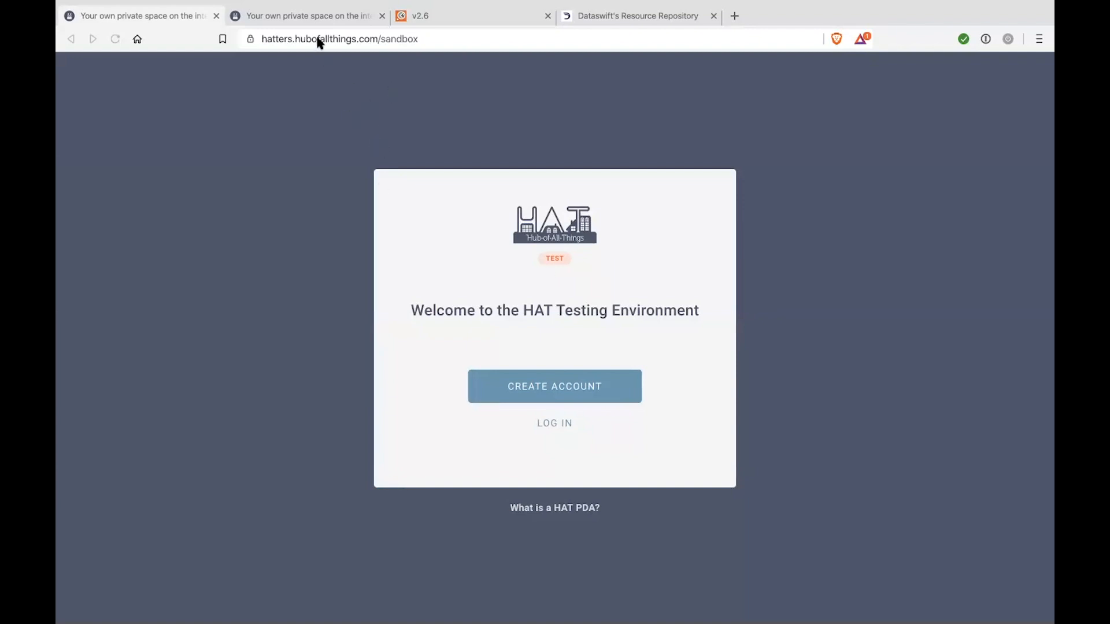
{"action": "left_click", "coordinate": [338, 38]}
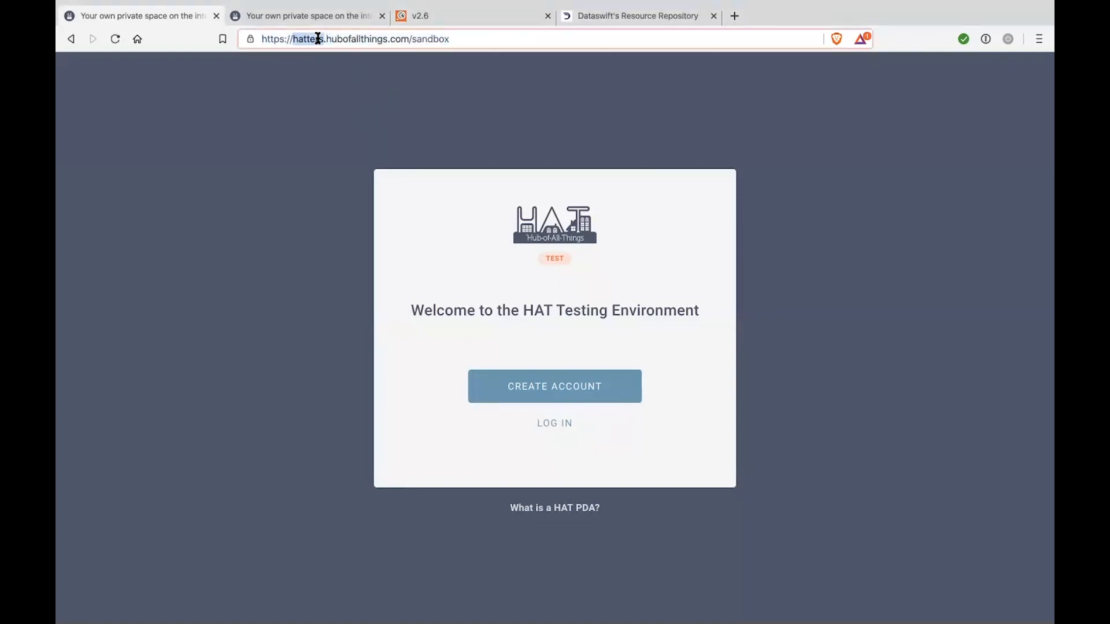
{"action": "left_click", "coordinate": [355, 38]}
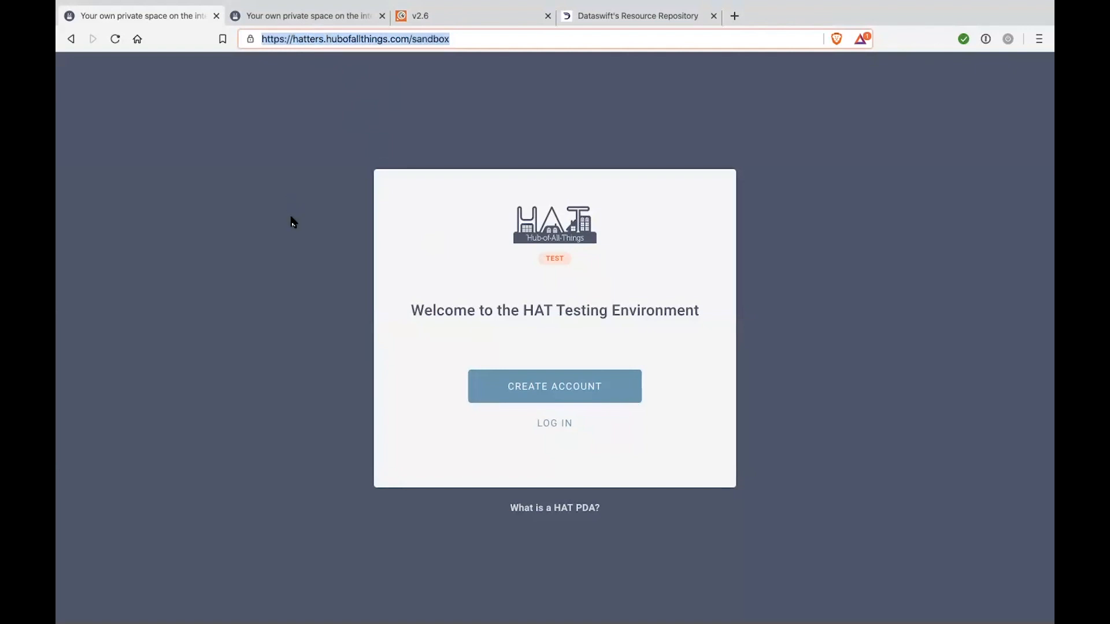
{"action": "mouse_move", "coordinate": [335, 330]}
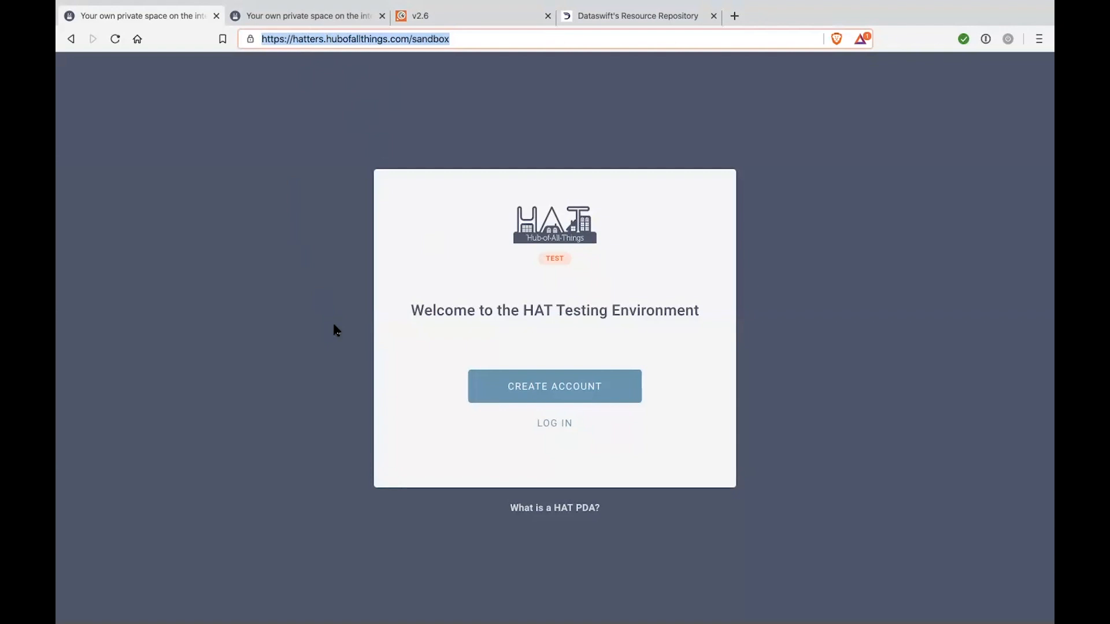
{"action": "left_click", "coordinate": [555, 385]}
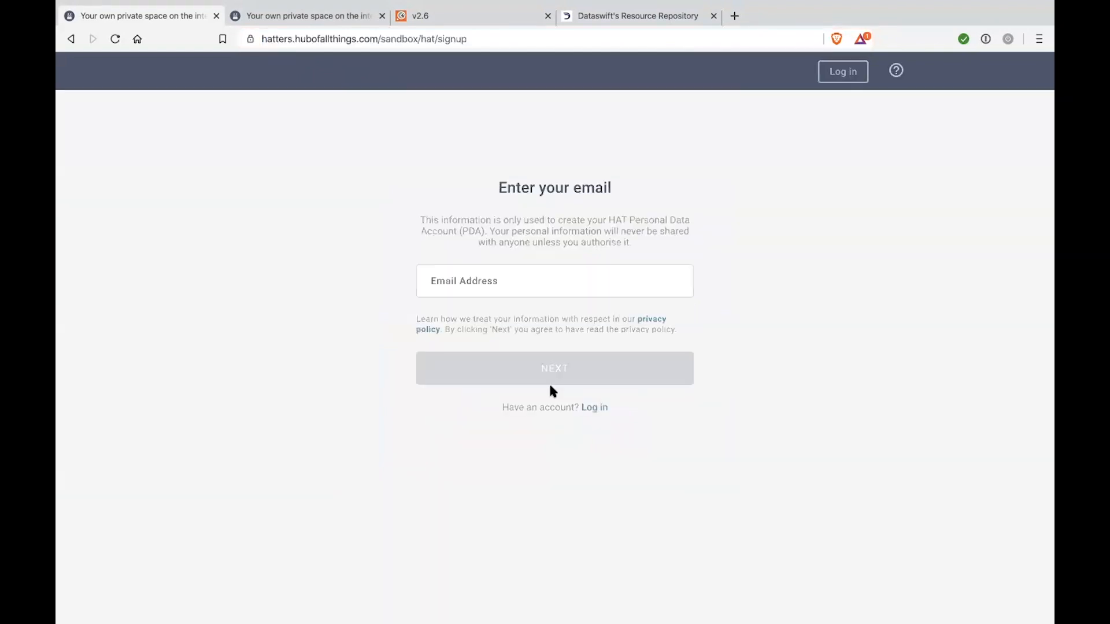
{"action": "left_click", "coordinate": [554, 280]}
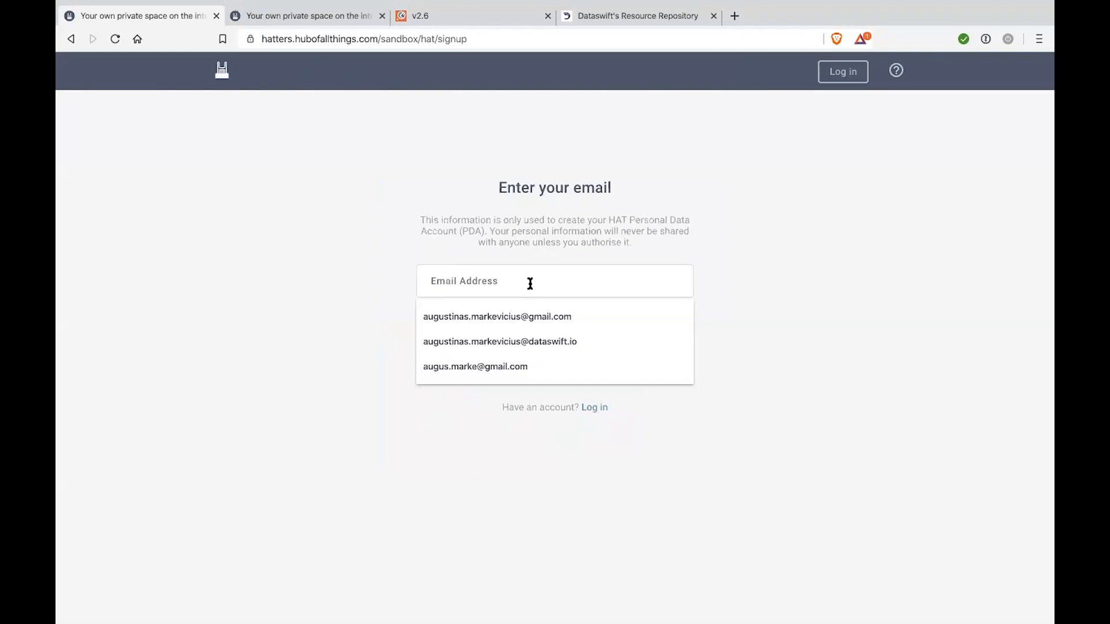
{"action": "type", "text": "aug"}
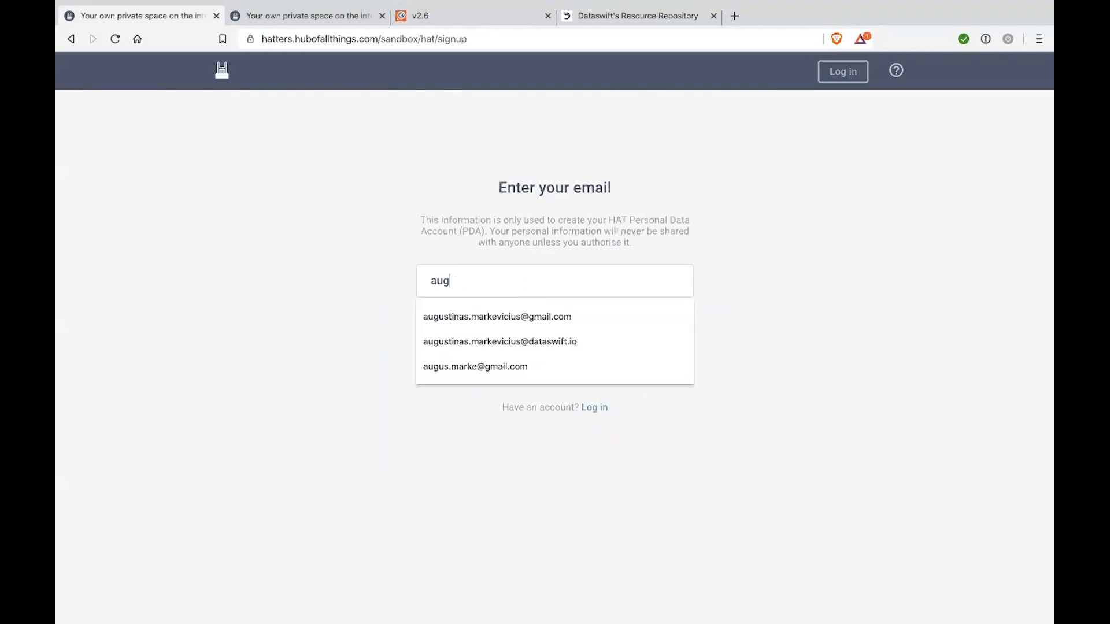
{"action": "left_click", "coordinate": [475, 366]}
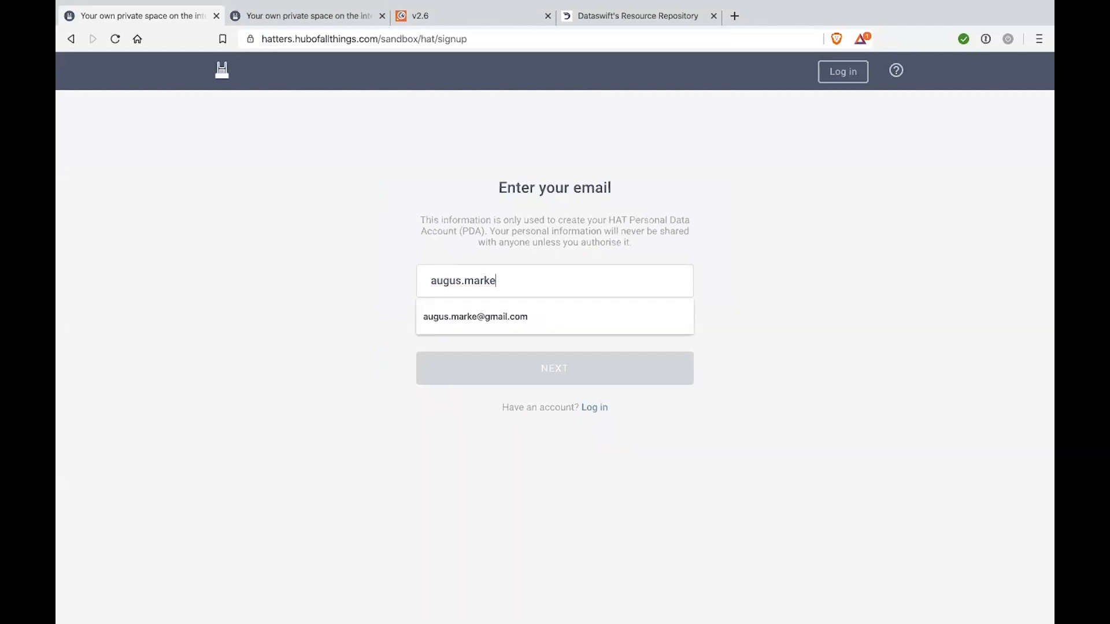
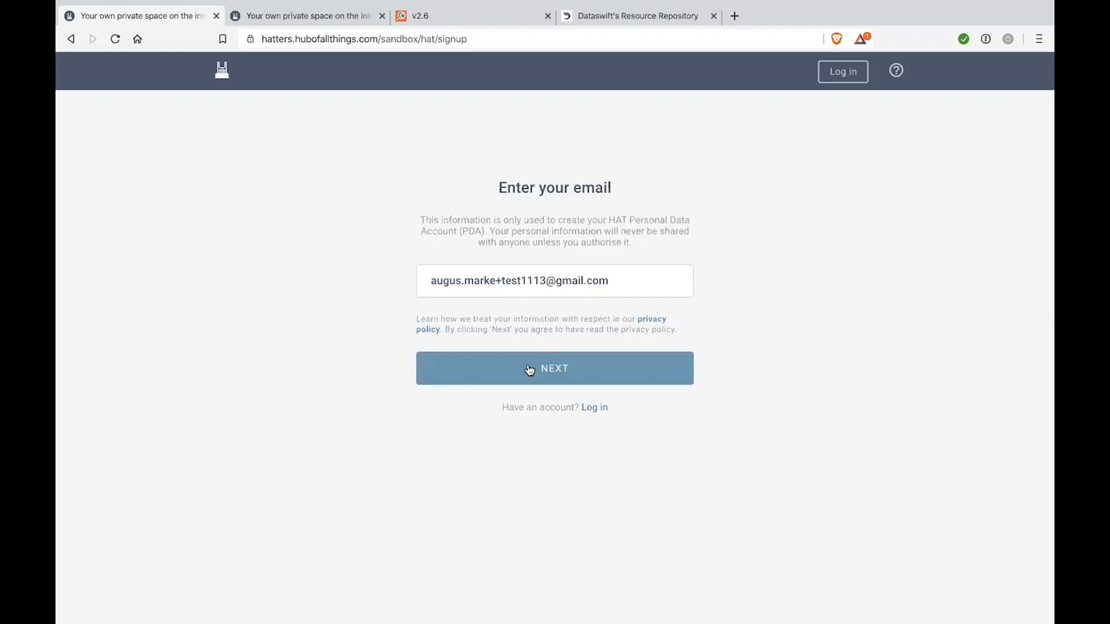
{"action": "left_click", "coordinate": [554, 368]}
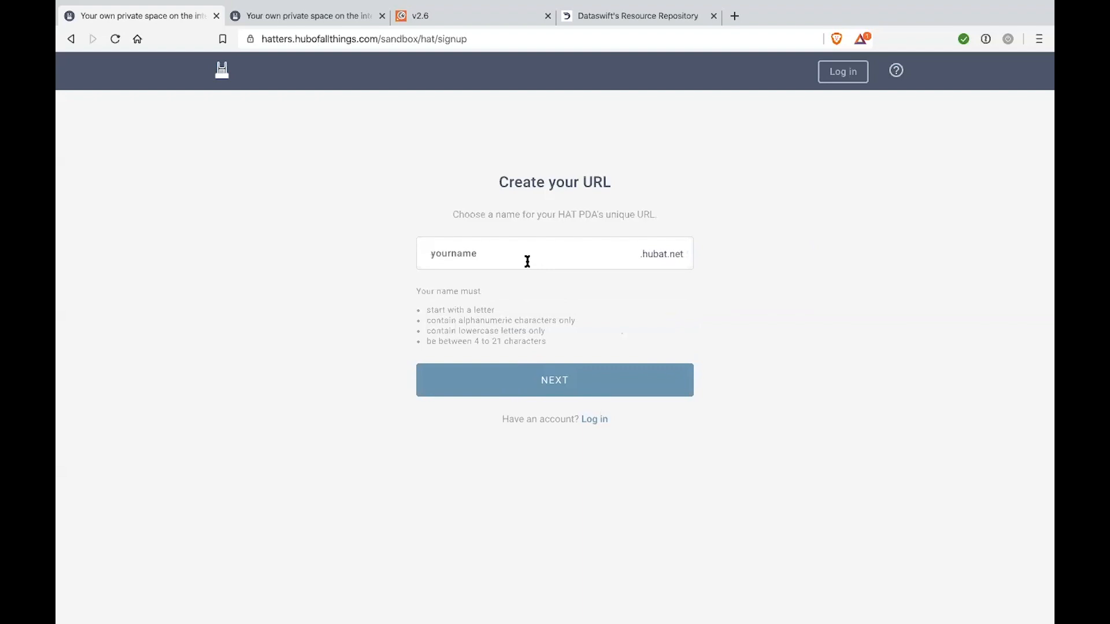
Submit maytheforth as the PDA URL name and glance at Postman's Owner access token request.
{"action": "type", "text": "maytheforth"}
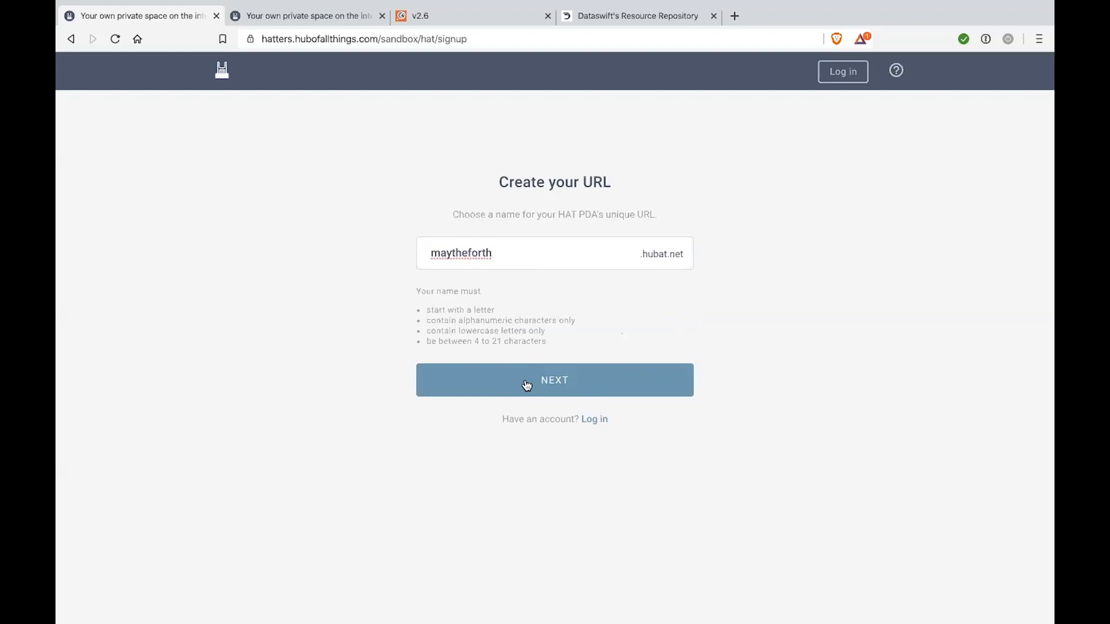
{"action": "mouse_move", "coordinate": [527, 384]}
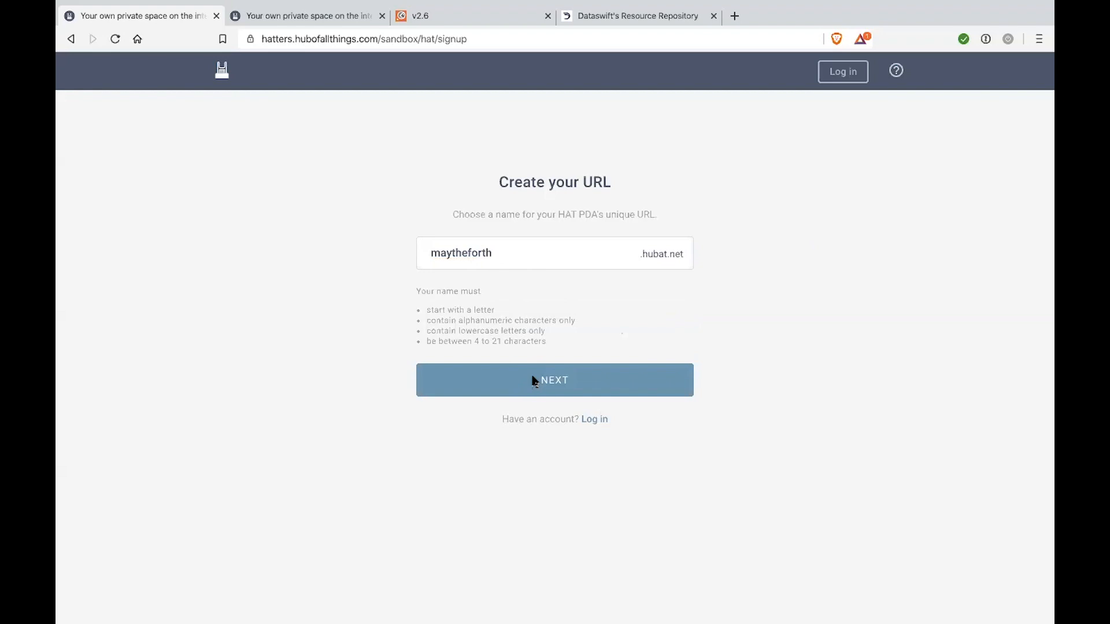
{"action": "left_click", "coordinate": [555, 379]}
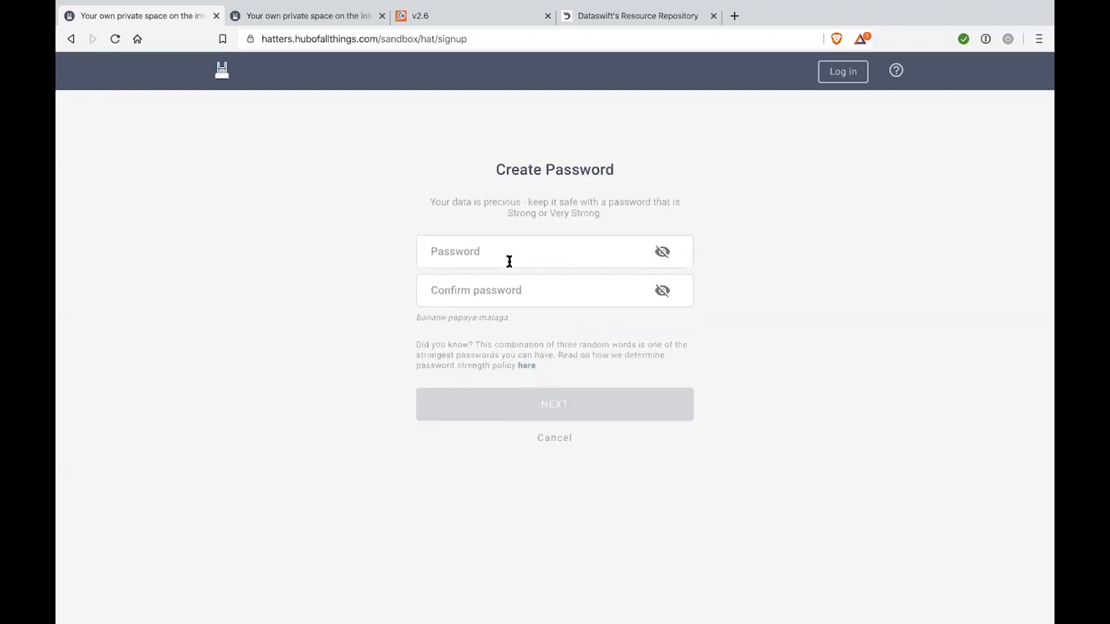
{"action": "mouse_move", "coordinate": [284, 400]}
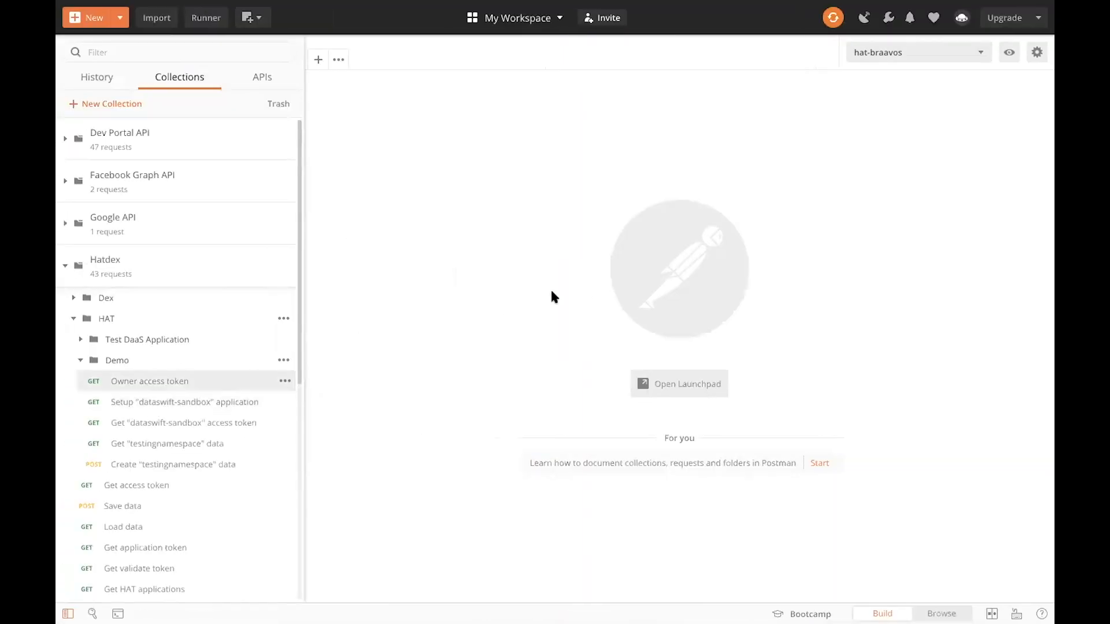
{"action": "left_click", "coordinate": [149, 381]}
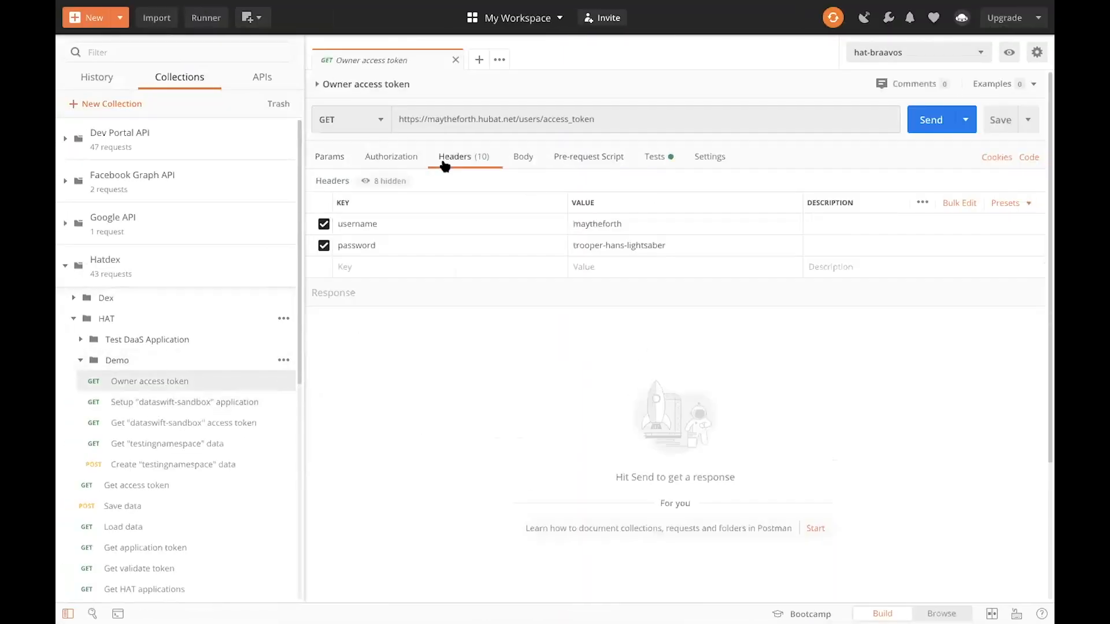
{"action": "double_click", "coordinate": [618, 245]}
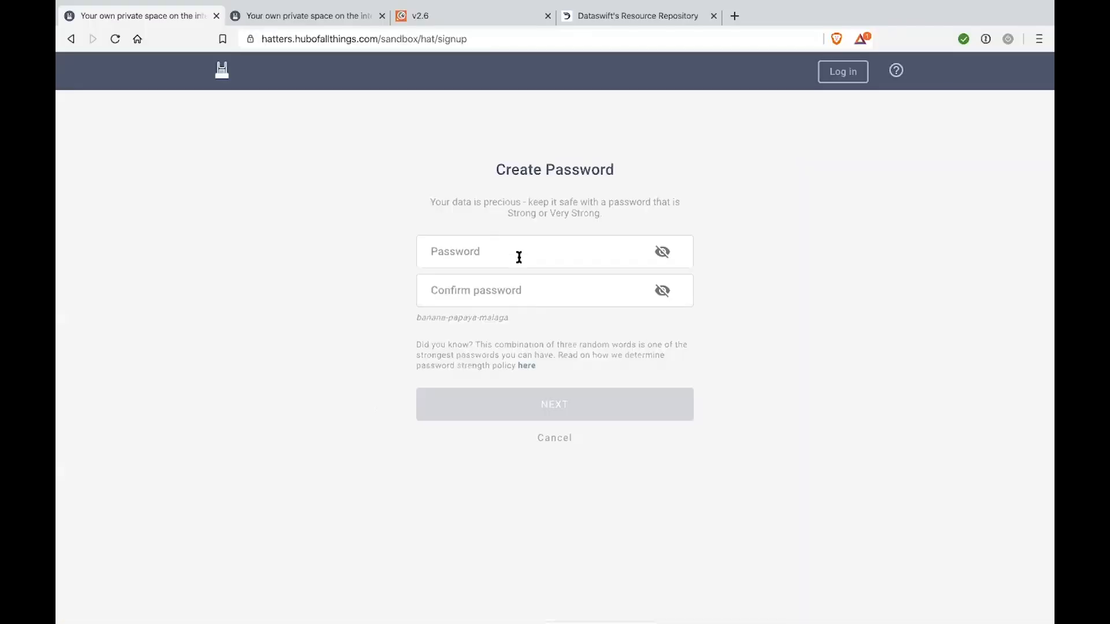
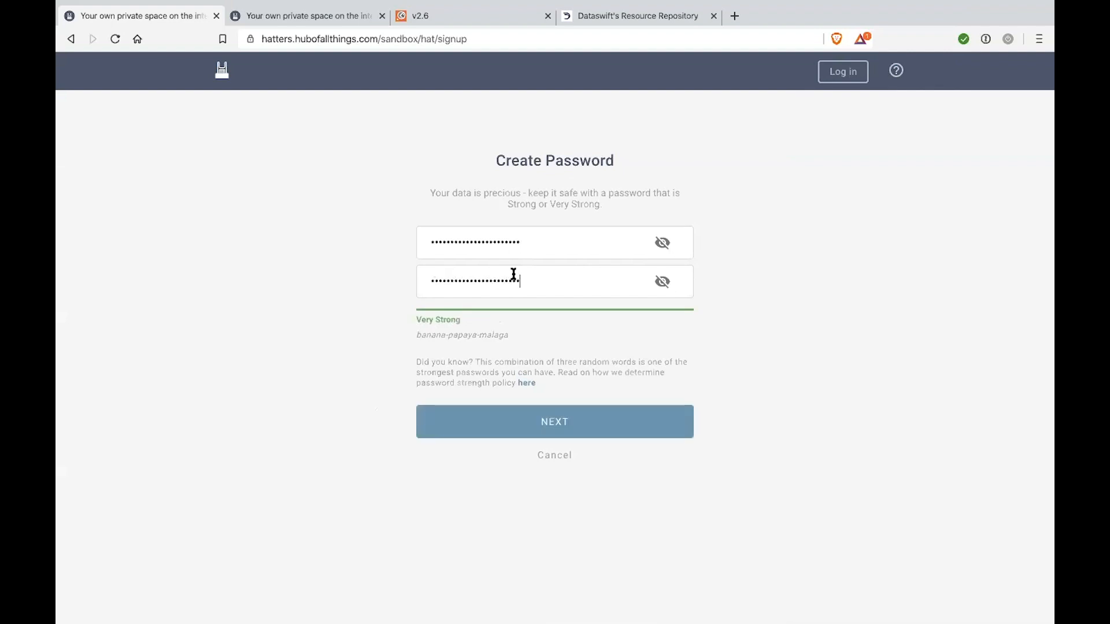
{"action": "mouse_move", "coordinate": [579, 419]}
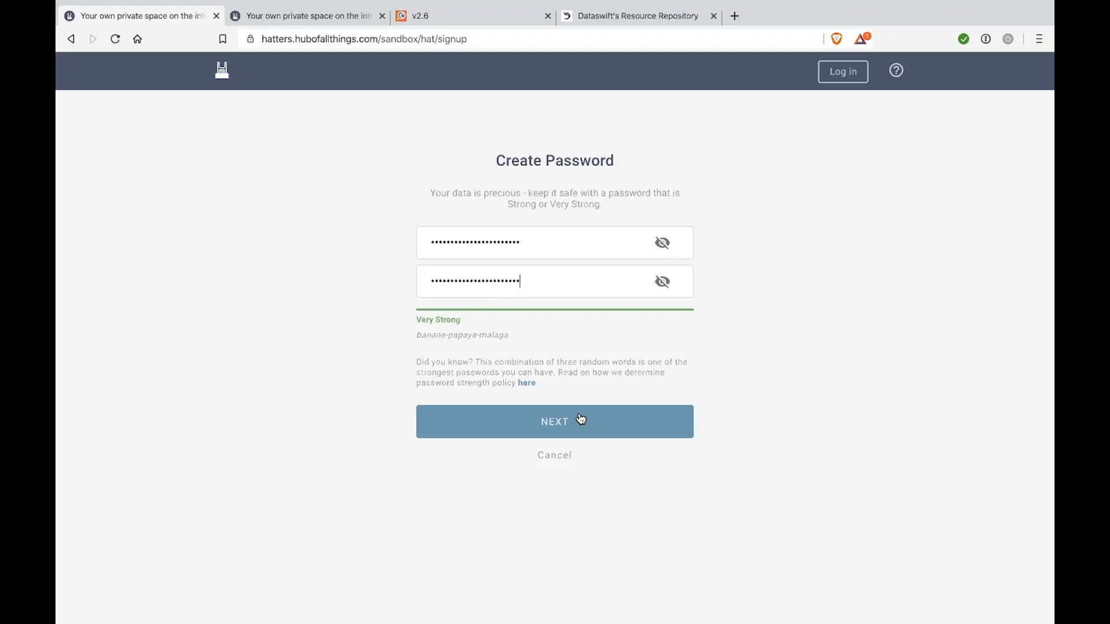
{"action": "left_click", "coordinate": [554, 422]}
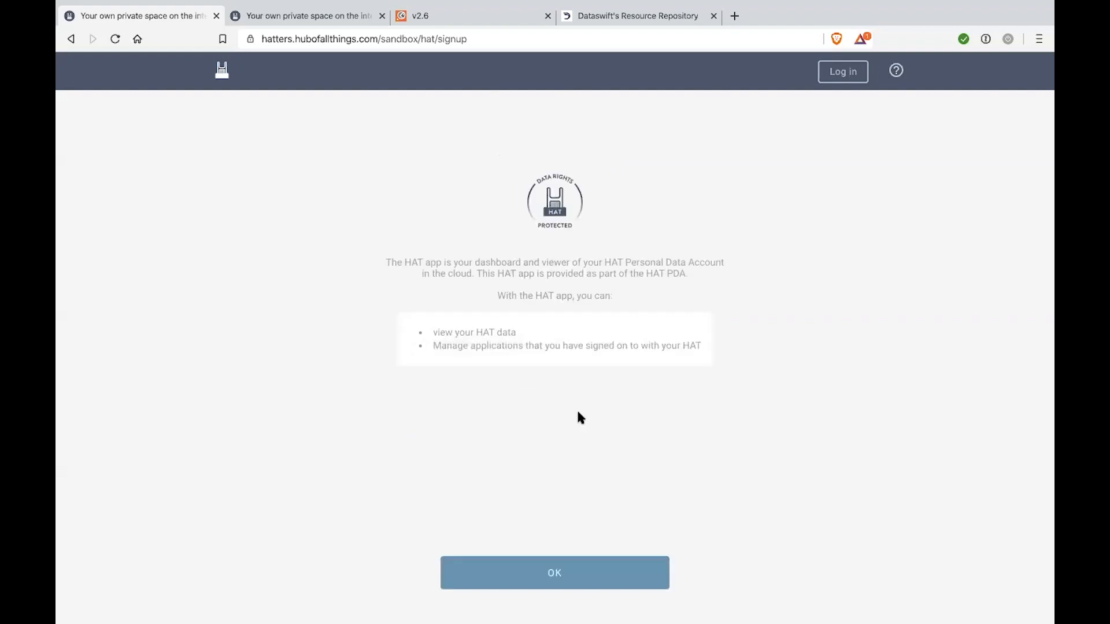
{"action": "mouse_move", "coordinate": [593, 362]}
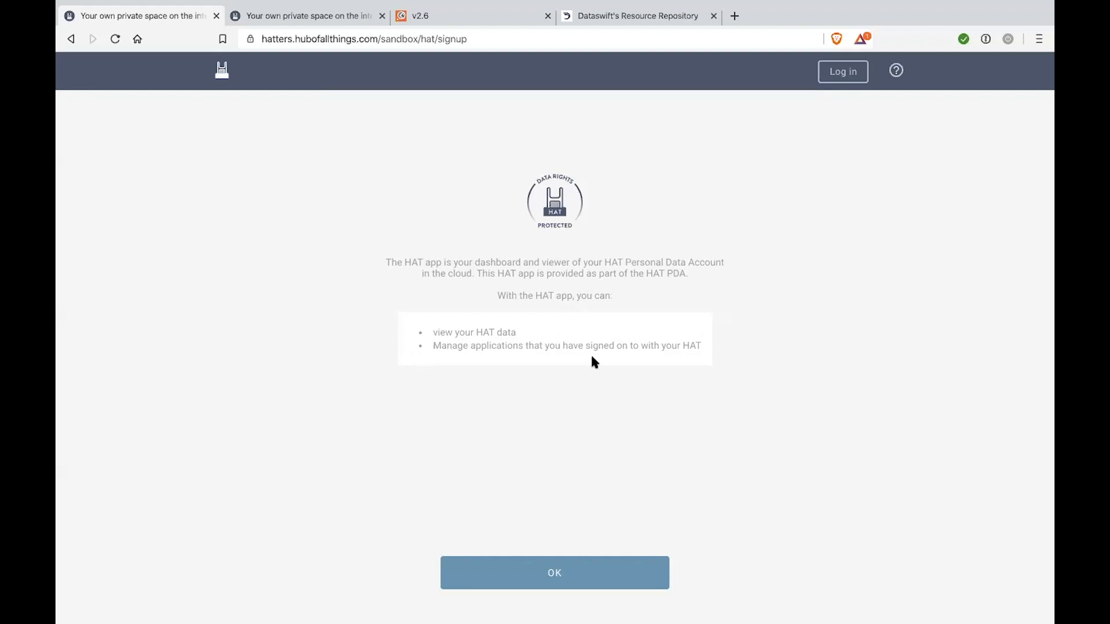
{"action": "mouse_move", "coordinate": [562, 582]}
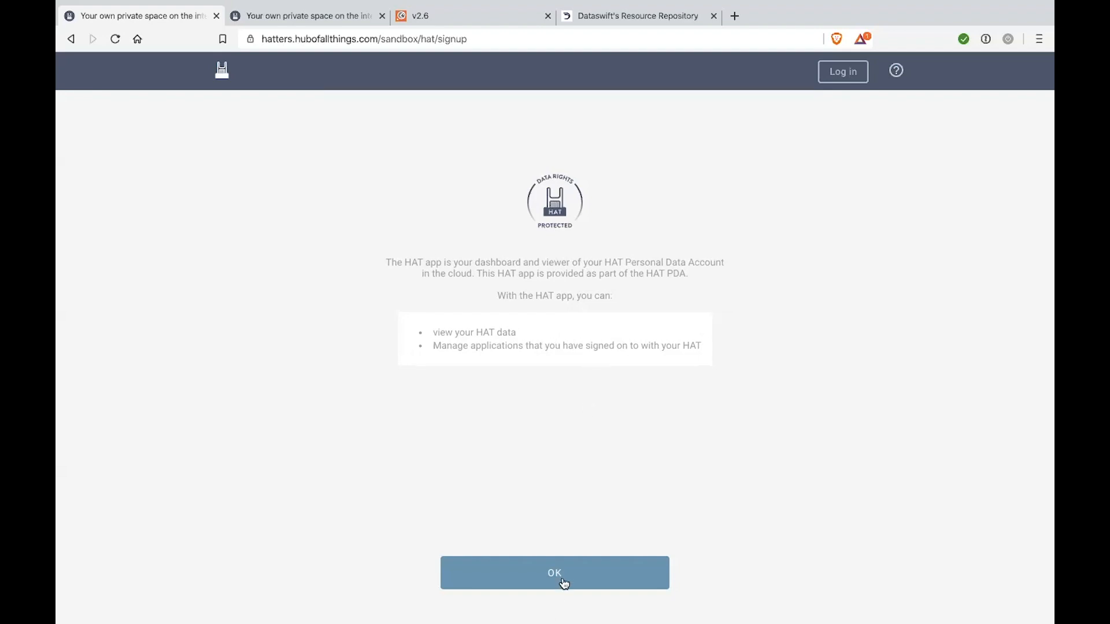
Dismiss the HAT app introduction and select maytheforth.hubat.net on the success page.
{"action": "left_click", "coordinate": [555, 573]}
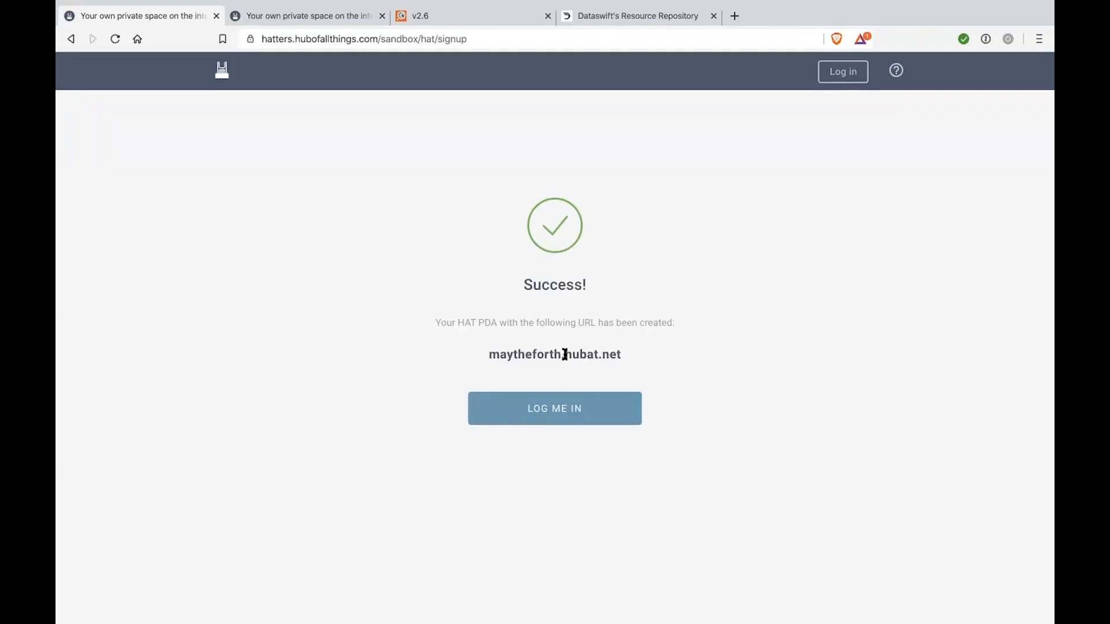
{"action": "mouse_move", "coordinate": [564, 359]}
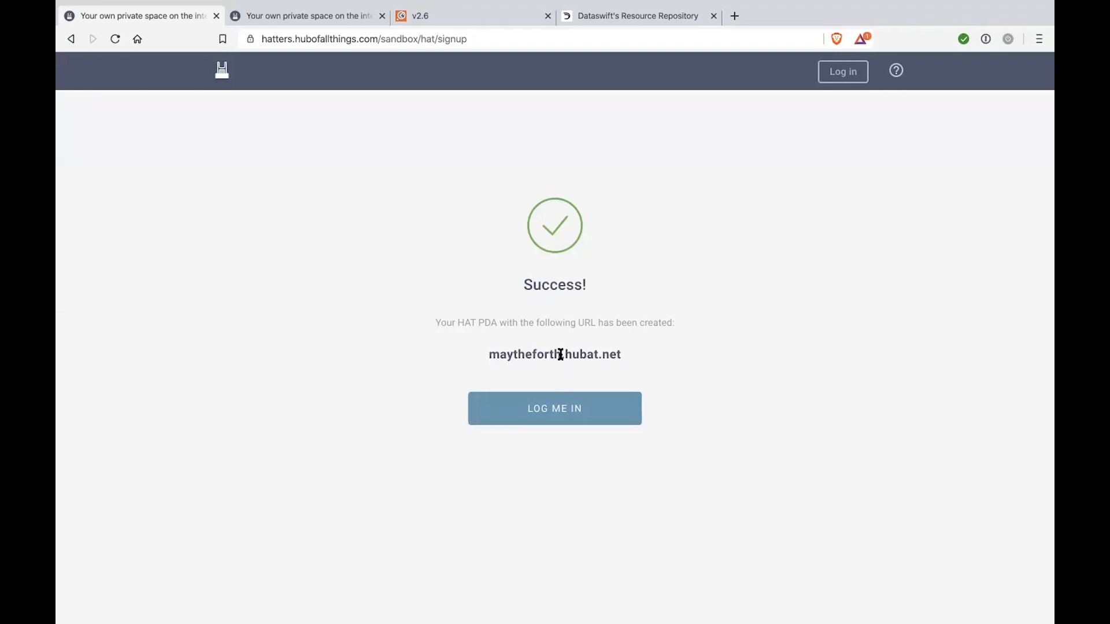
{"action": "left_click_drag", "start_coordinate": [559, 354], "coordinate": [620, 354]}
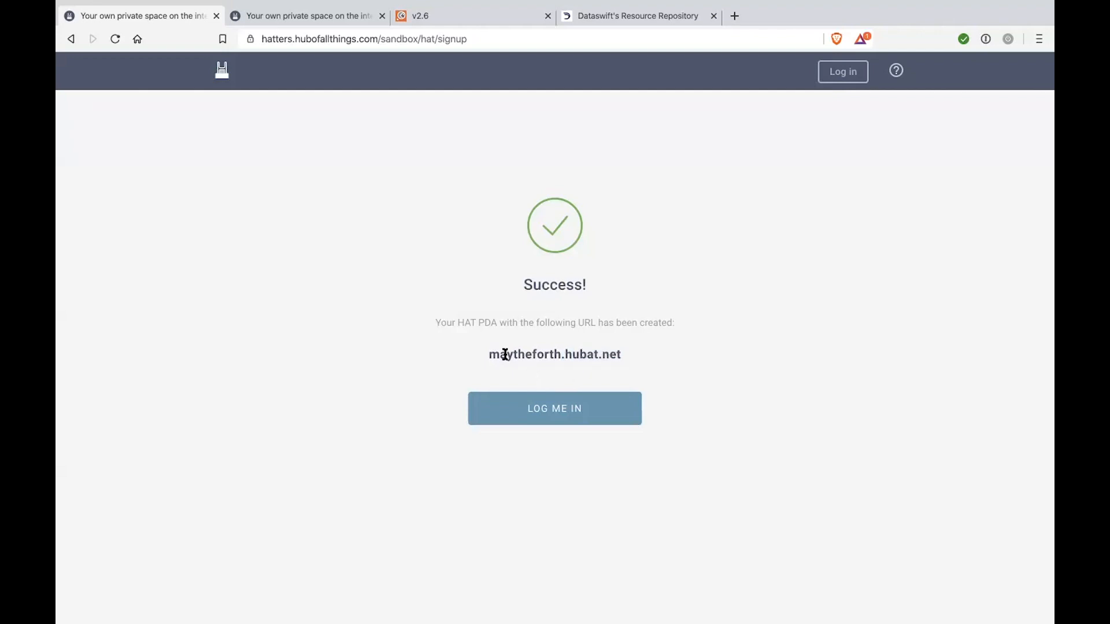
{"action": "mouse_move", "coordinate": [502, 377]}
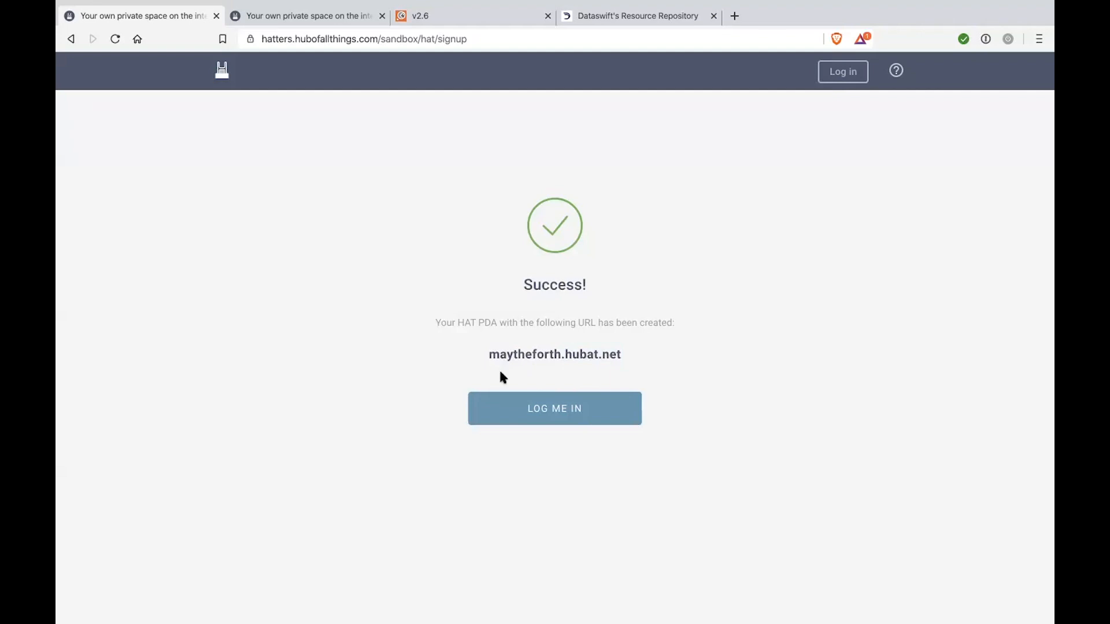
{"action": "mouse_move", "coordinate": [485, 429]}
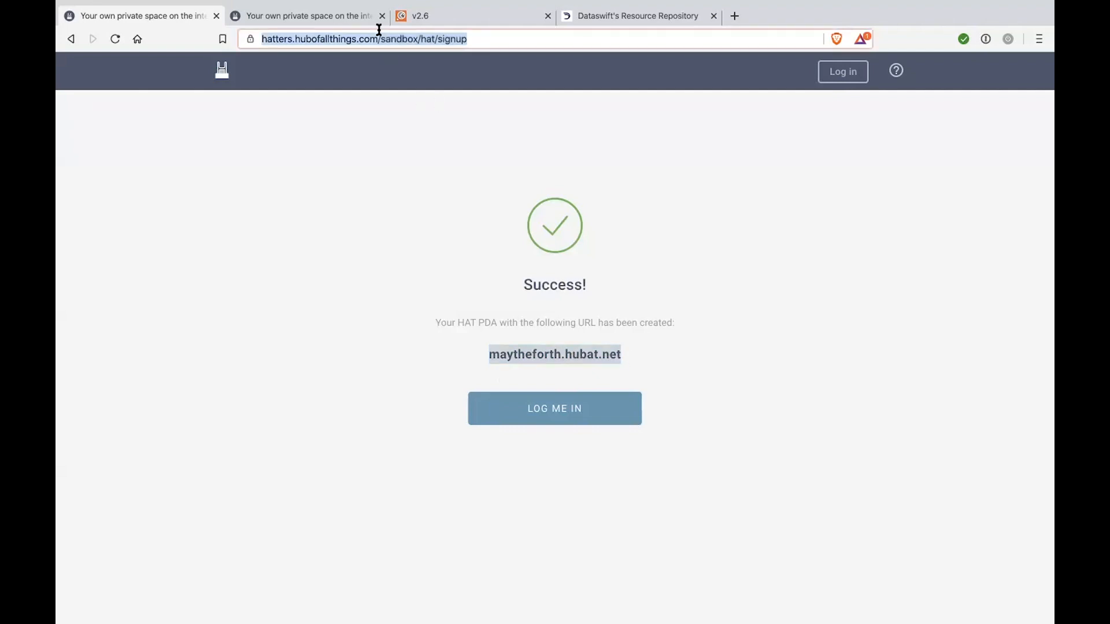
Load maytheforth.hubat.net to show the PDA's public profile page.
{"action": "type", "text": "maytheforth.hubat.net"}
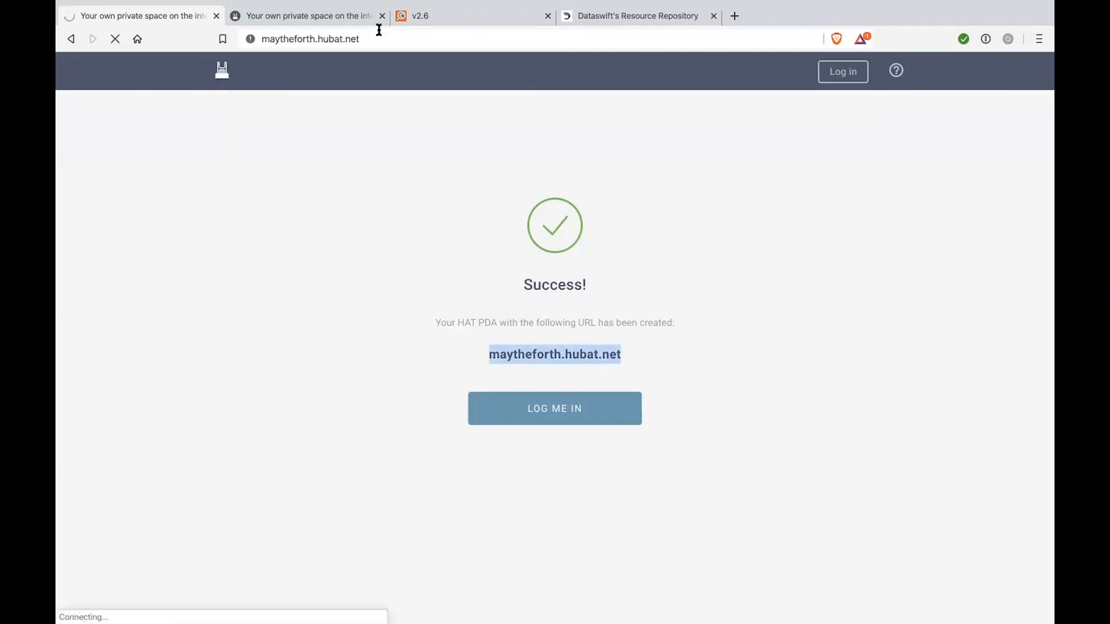
{"action": "left_click", "coordinate": [555, 409]}
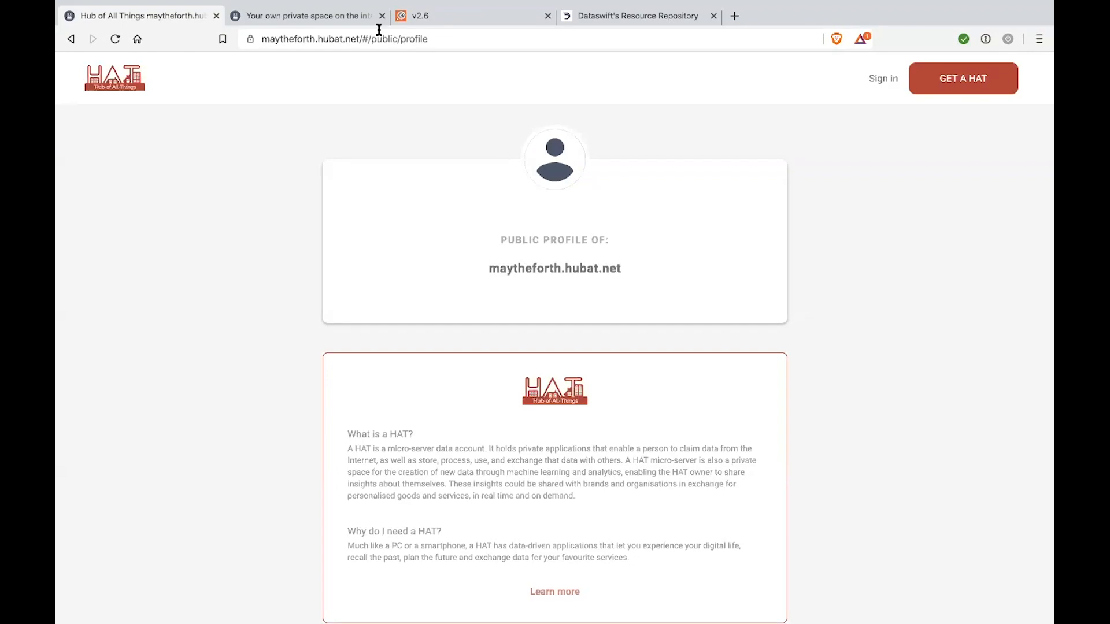
{"action": "mouse_move", "coordinate": [305, 138]}
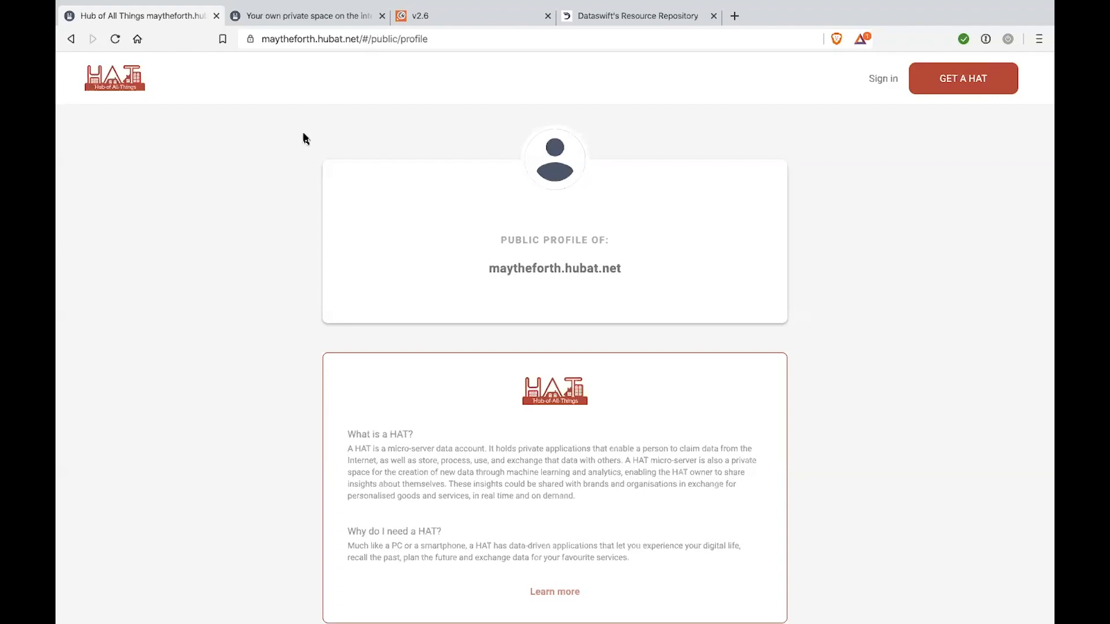
{"action": "mouse_move", "coordinate": [310, 221]}
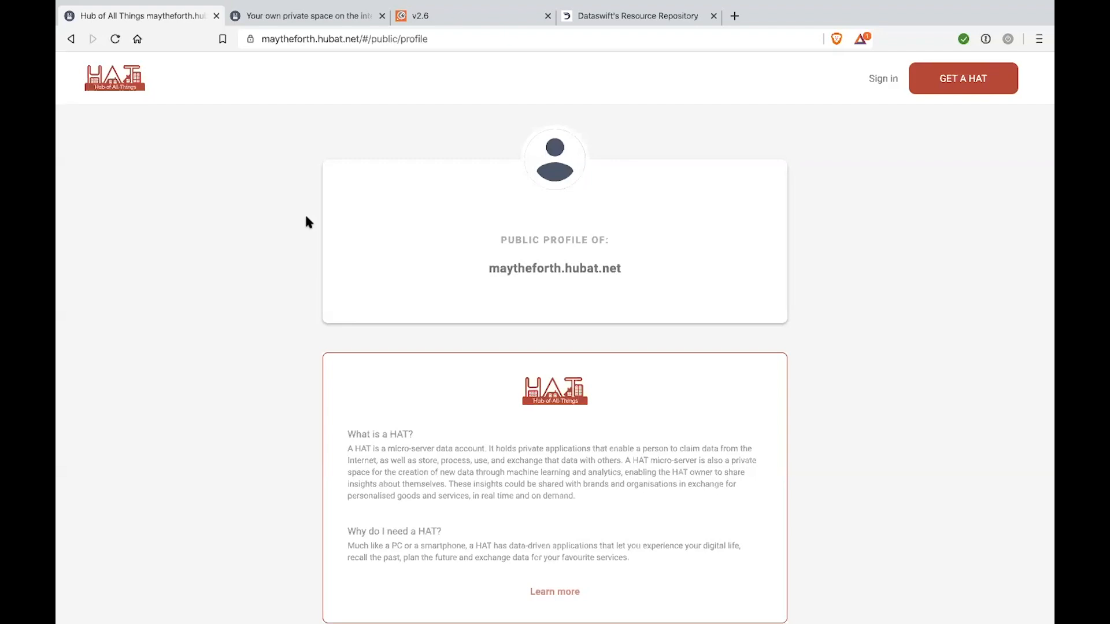
{"action": "mouse_move", "coordinate": [318, 220]}
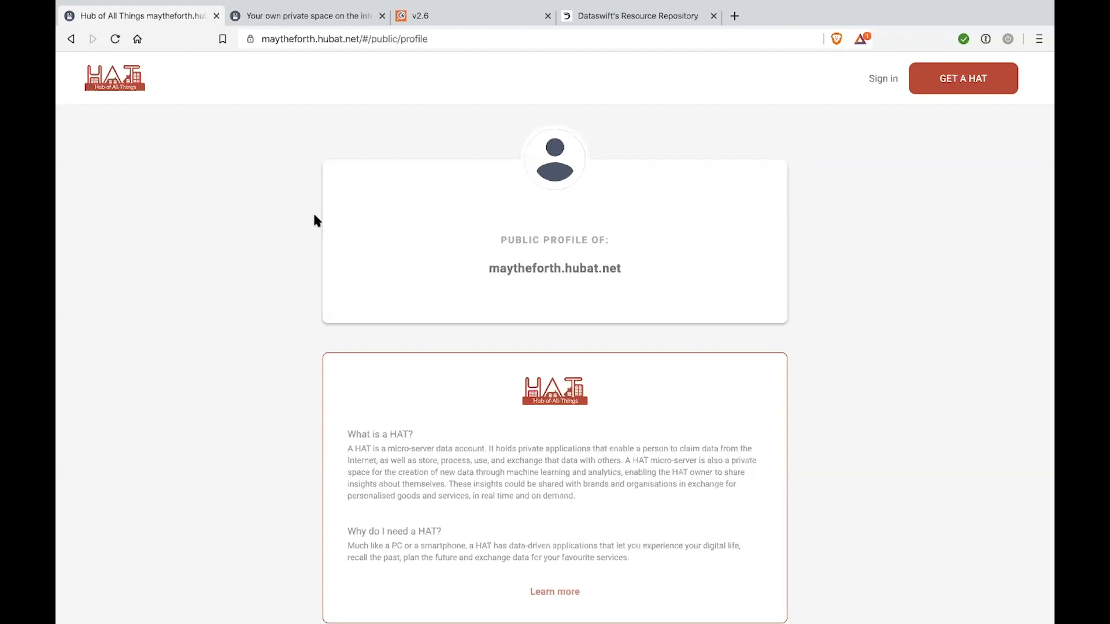
{"action": "mouse_move", "coordinate": [261, 91]}
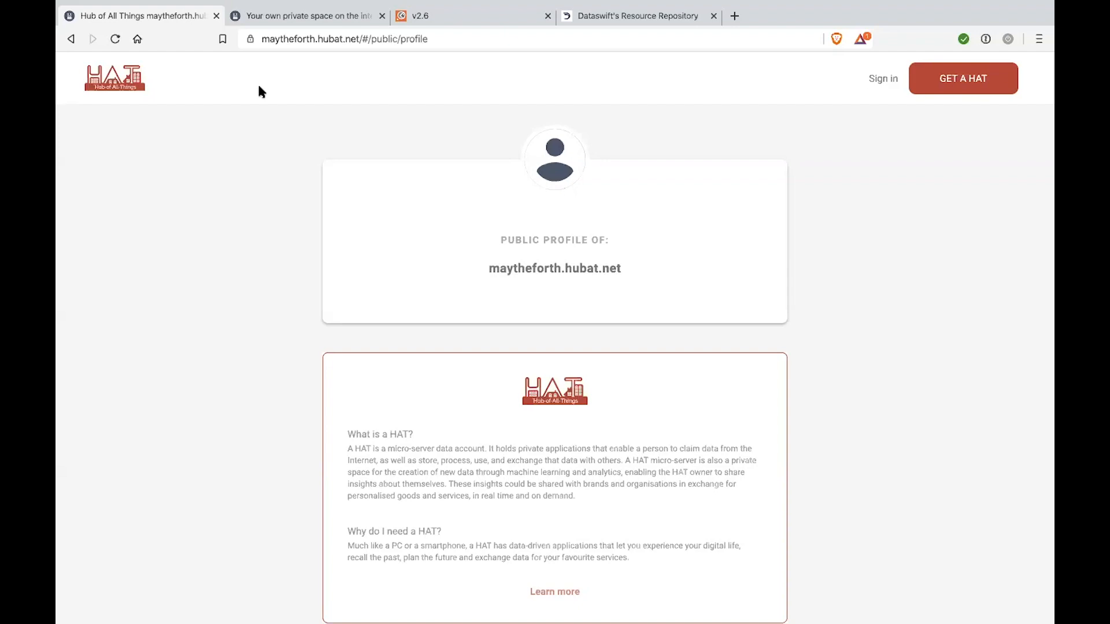
{"action": "mouse_move", "coordinate": [235, 89]}
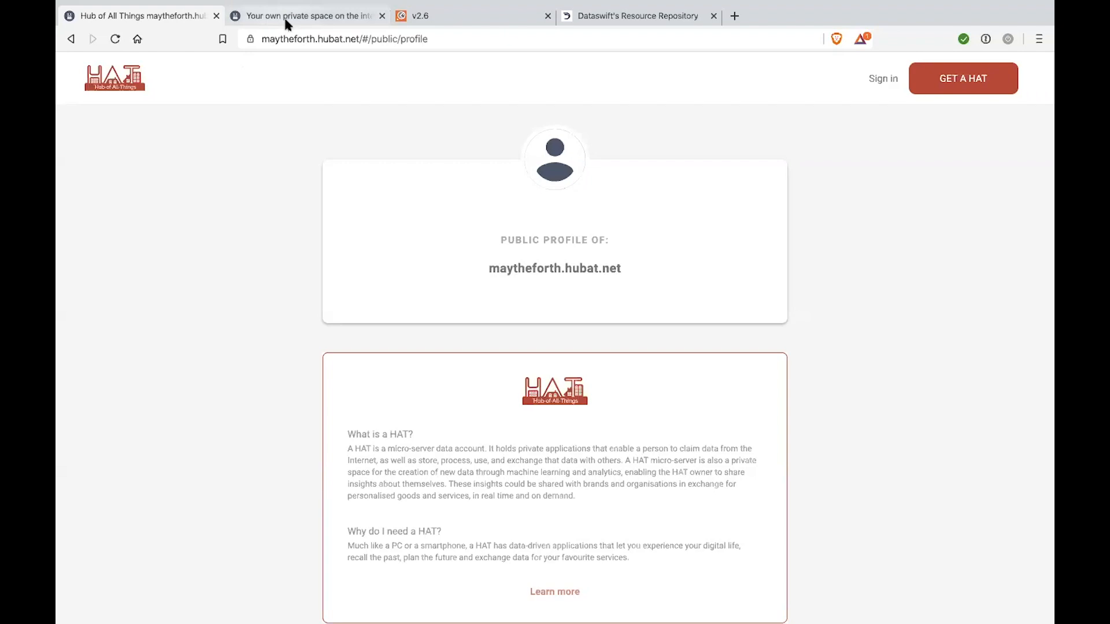
{"action": "mouse_move", "coordinate": [307, 16]}
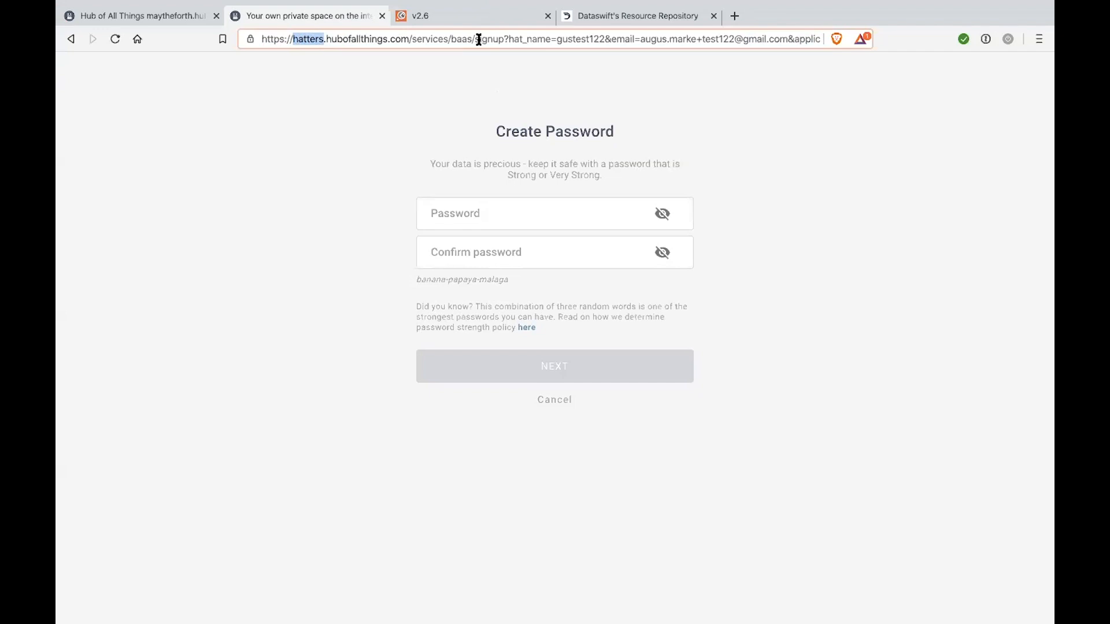
{"action": "mouse_move", "coordinate": [570, 80]}
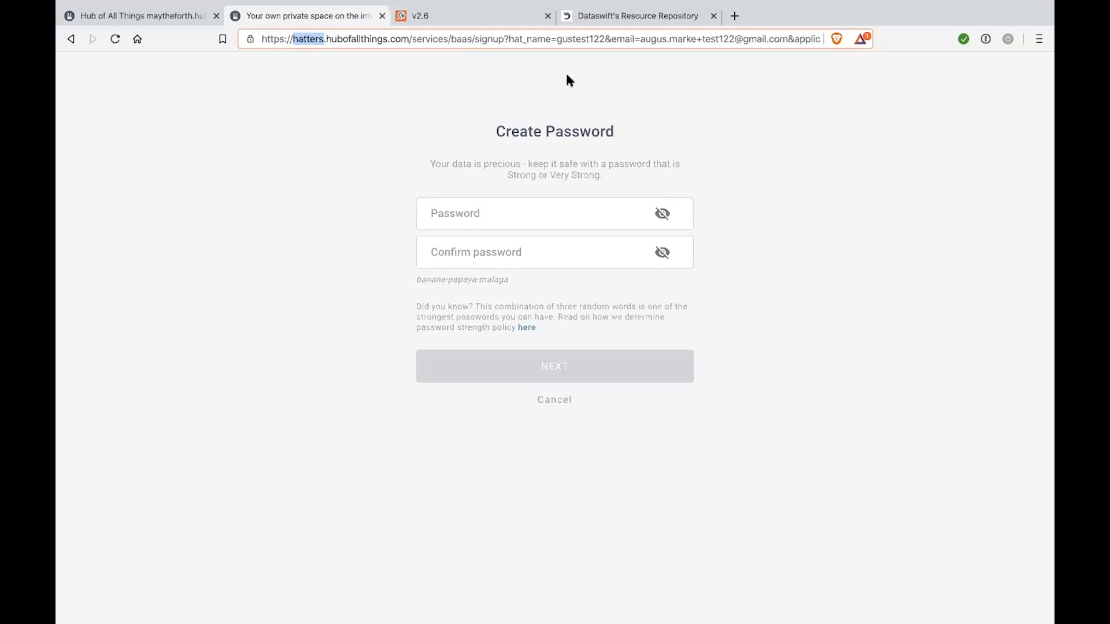
{"action": "mouse_move", "coordinate": [534, 60]}
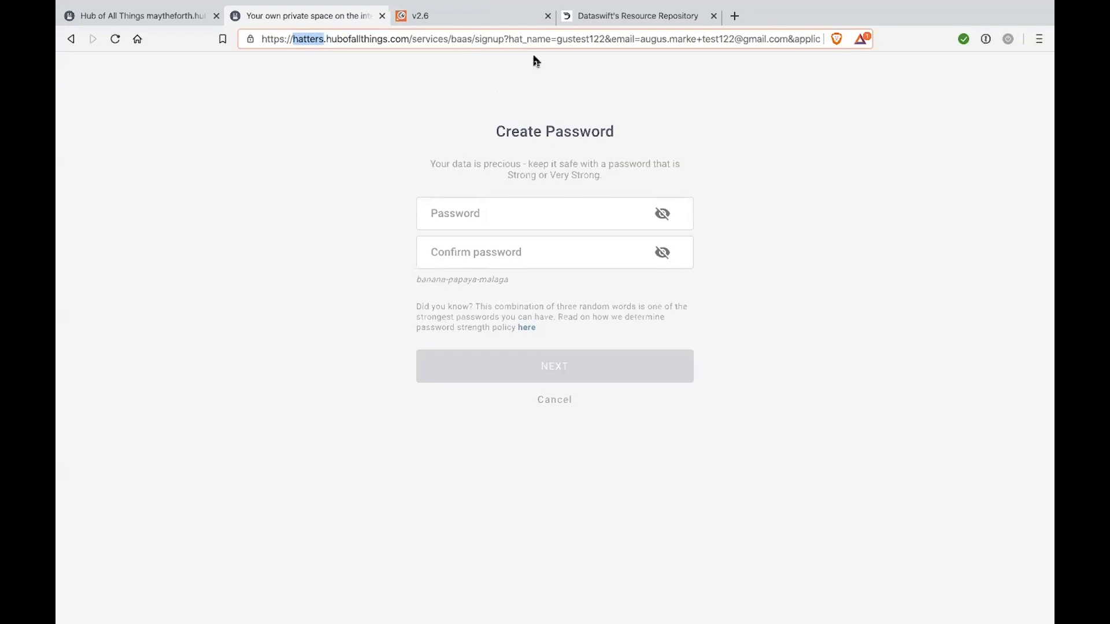
{"action": "mouse_move", "coordinate": [522, 40]}
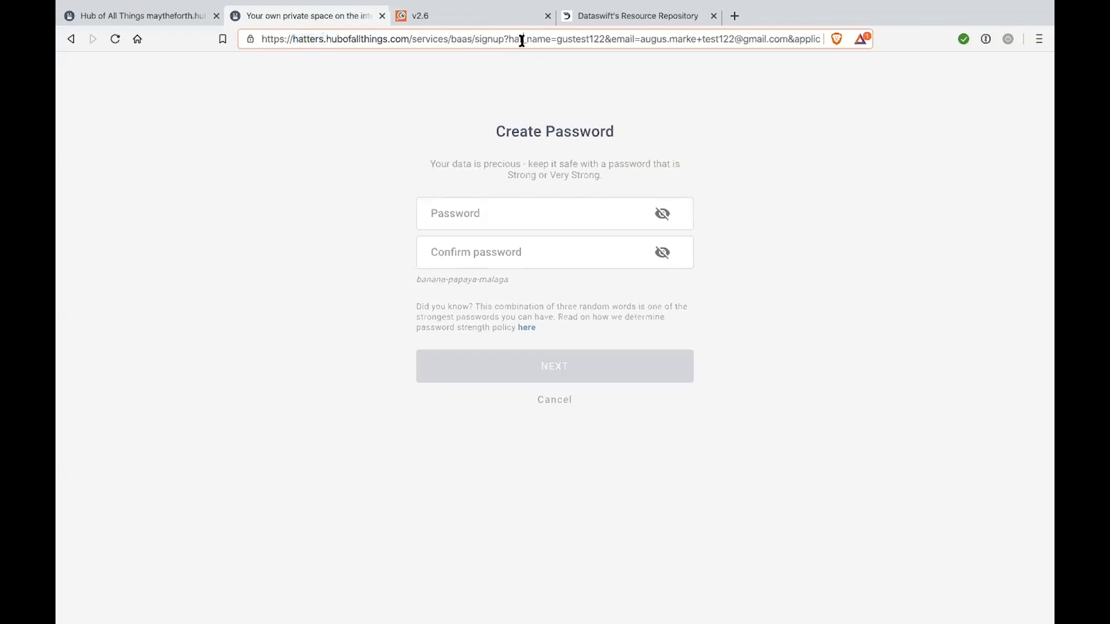
Edit the signup URL so application_id is testhatapp and adjust its redirect parameter.
{"action": "double_click", "coordinate": [529, 39]}
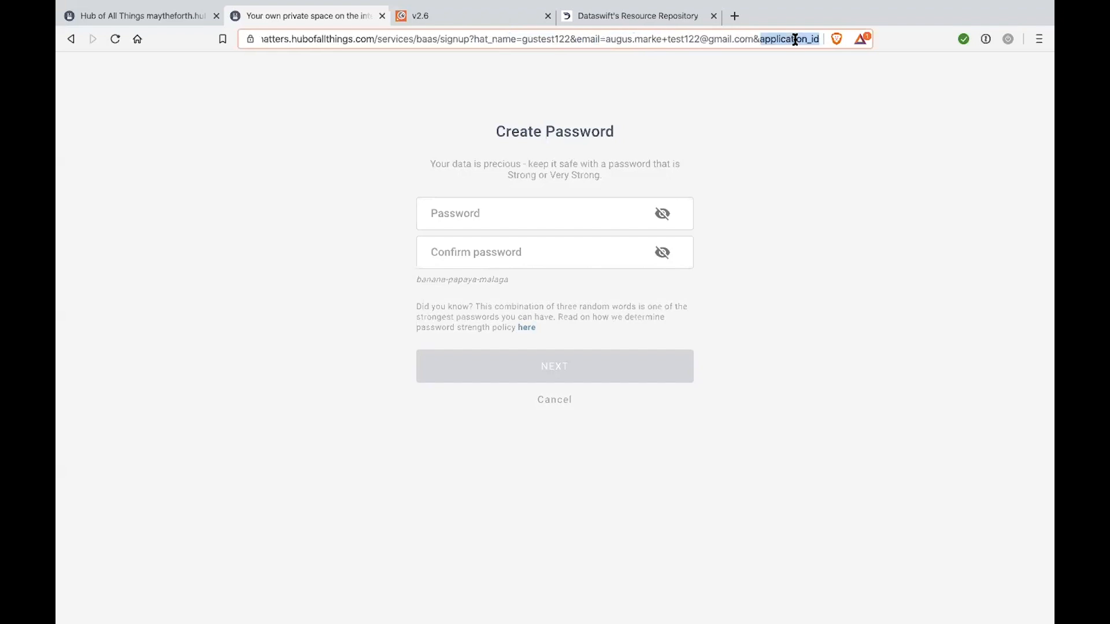
{"action": "type", "text": "testhatapp&redirect_uri="}
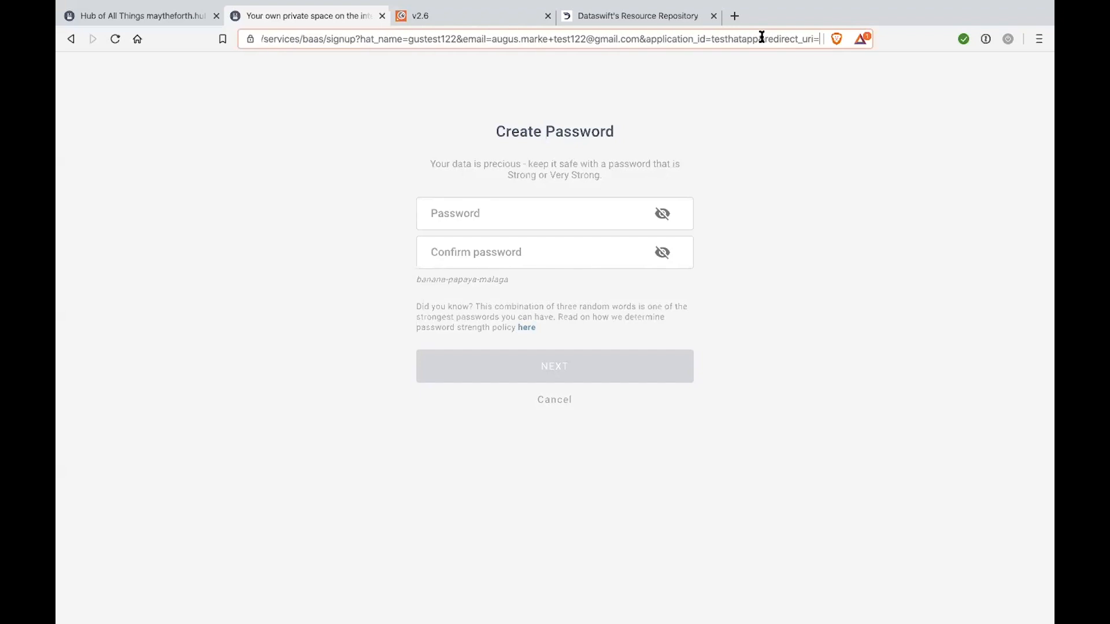
{"action": "double_click", "coordinate": [760, 39]}
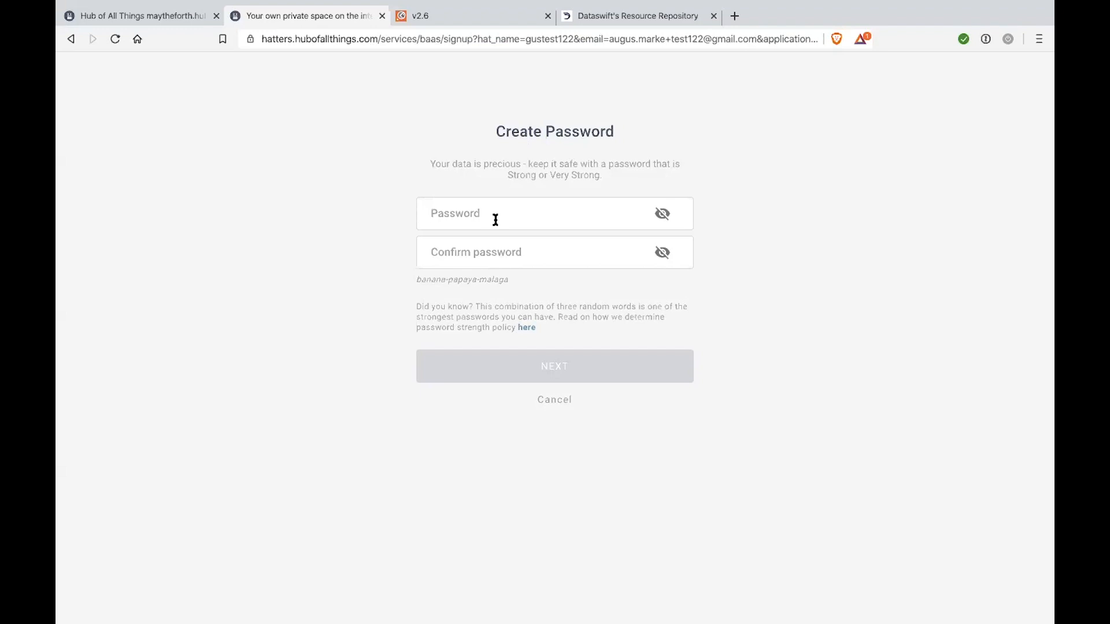
{"action": "type", "text": "•"}
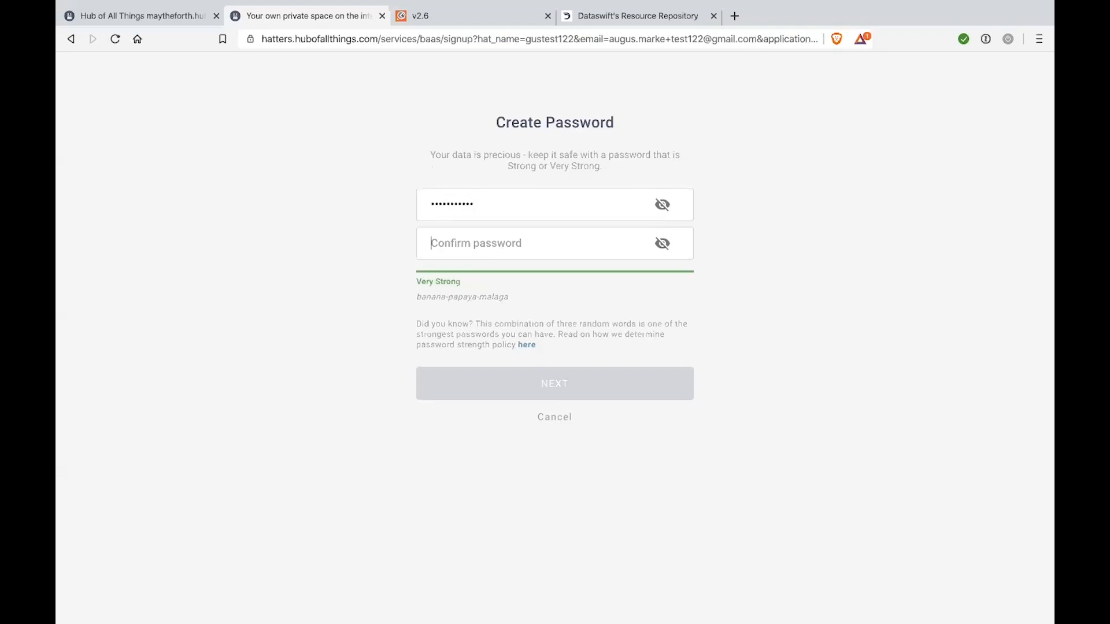
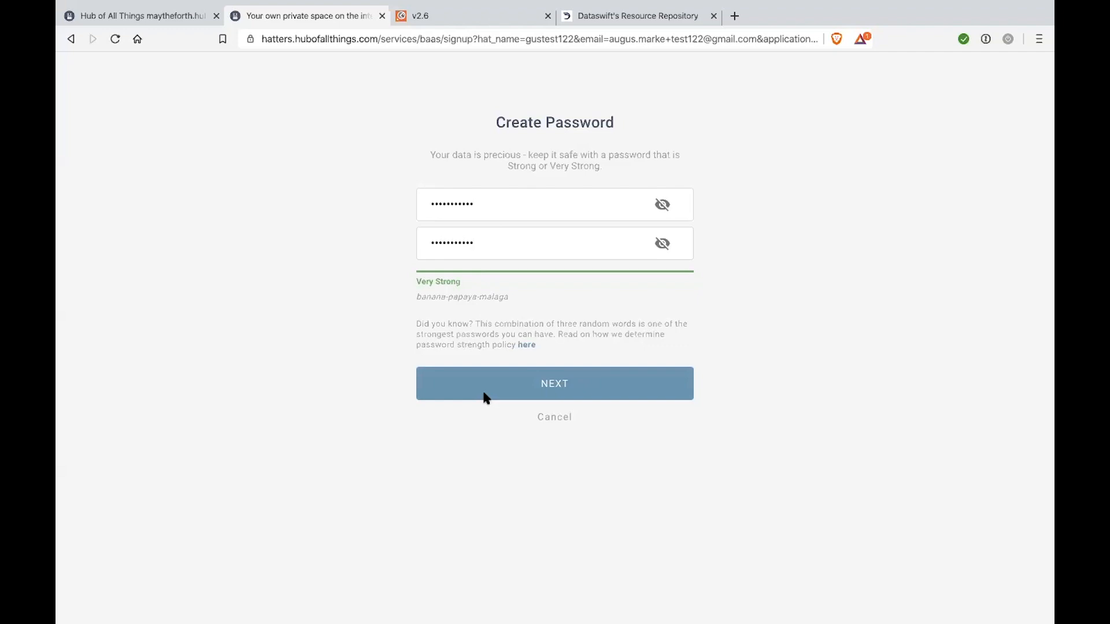
{"action": "left_click", "coordinate": [554, 382]}
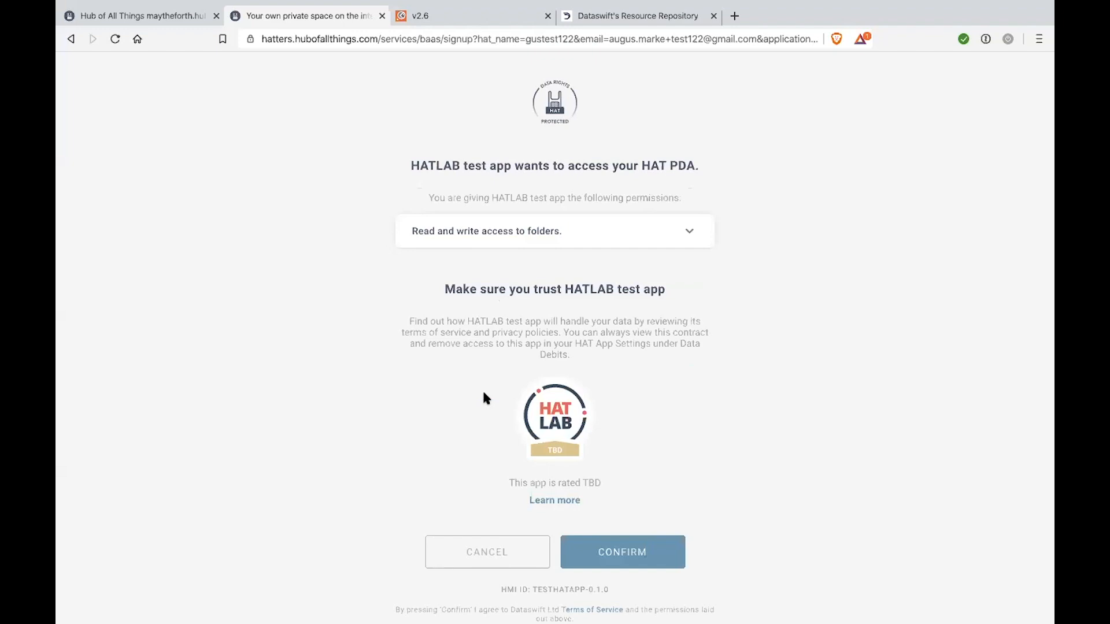
{"action": "mouse_move", "coordinate": [474, 406]}
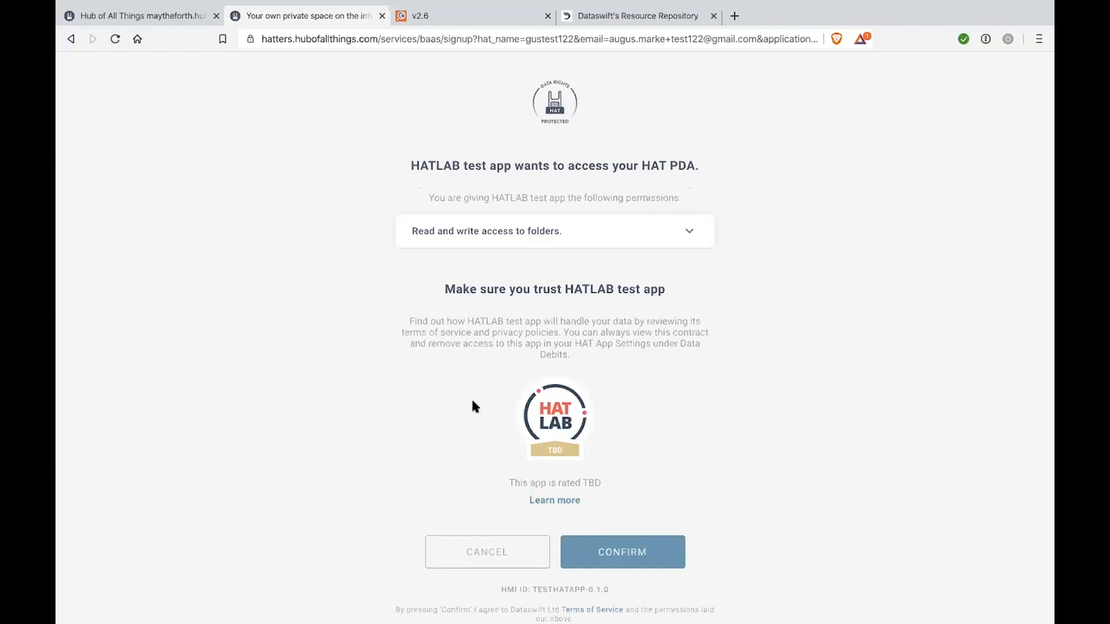
{"action": "mouse_move", "coordinate": [551, 331]}
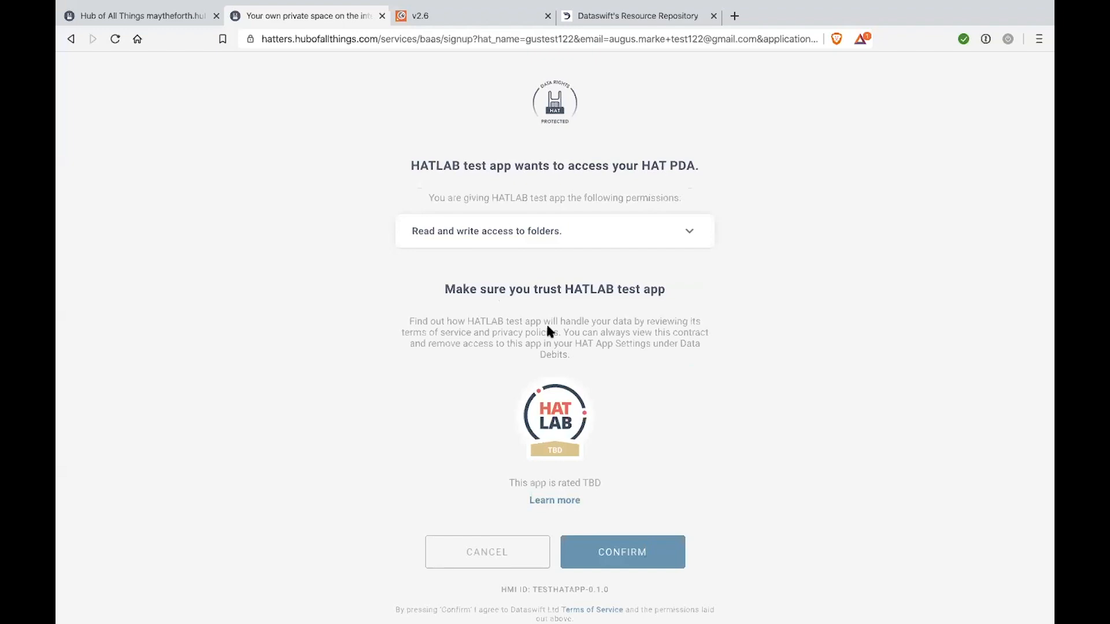
{"action": "mouse_move", "coordinate": [527, 242]}
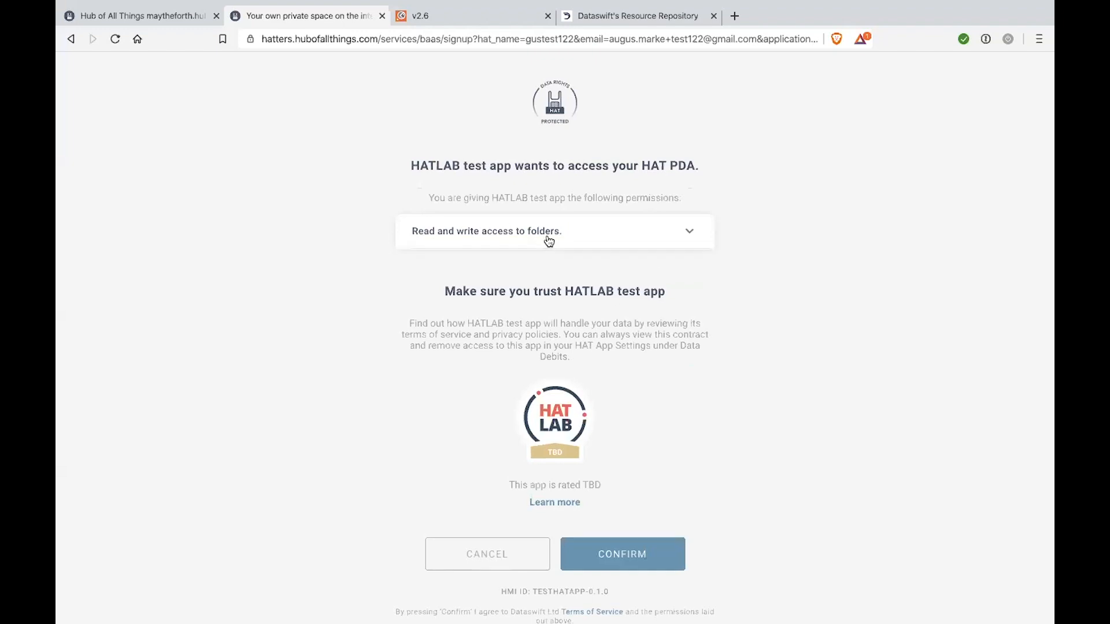
Expand and collapse the HATLAB test app's folder read/write permission details.
{"action": "left_click", "coordinate": [554, 231]}
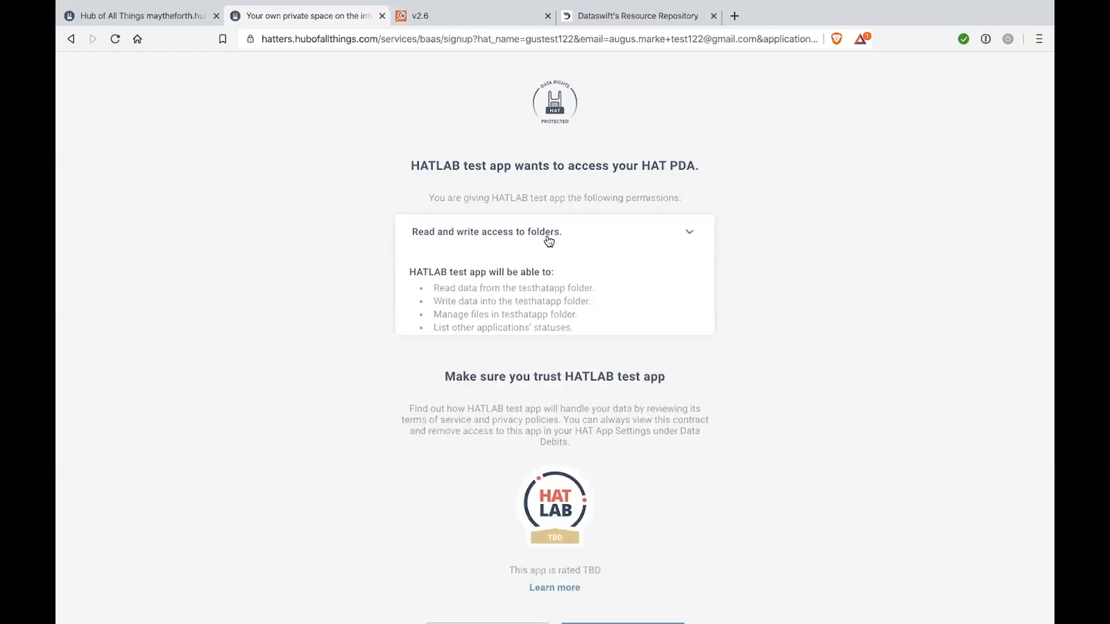
{"action": "left_click", "coordinate": [687, 231]}
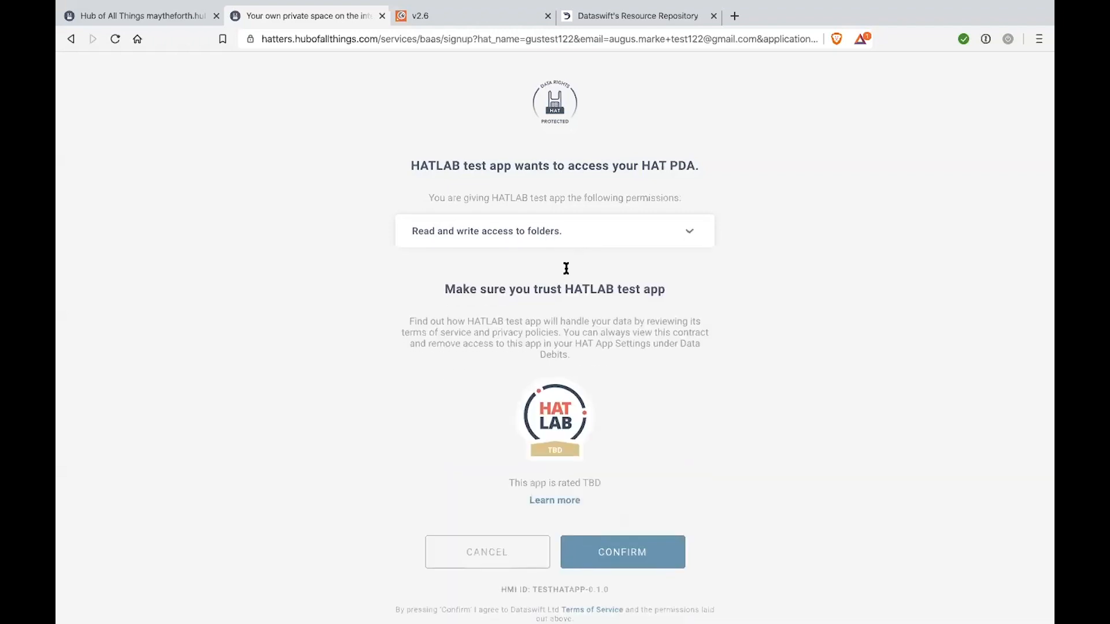
{"action": "mouse_move", "coordinate": [613, 338]}
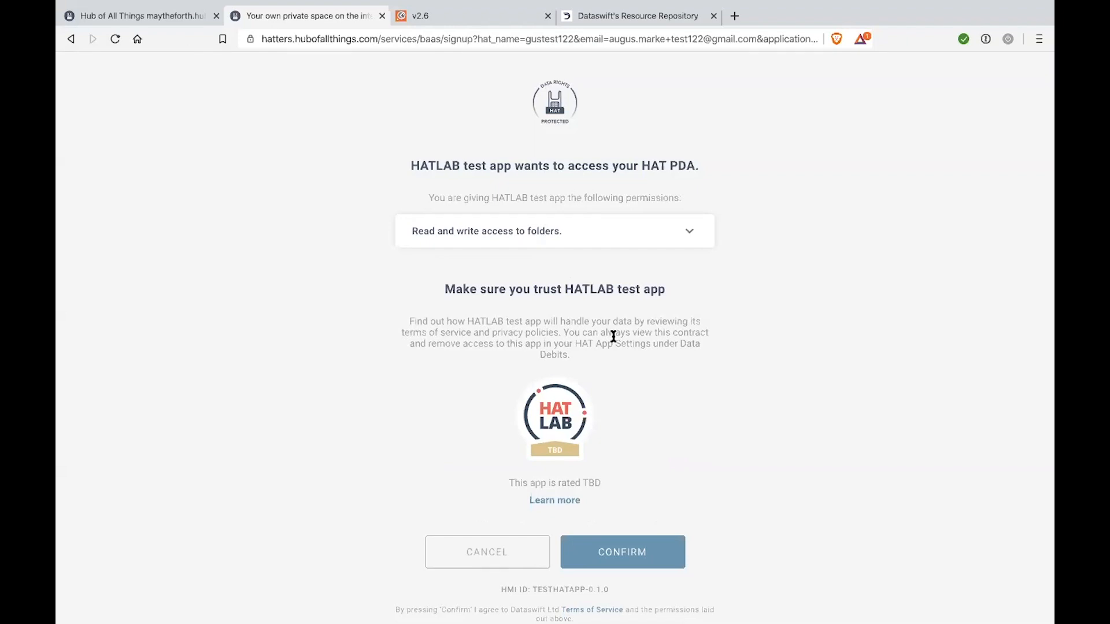
{"action": "mouse_move", "coordinate": [613, 331]}
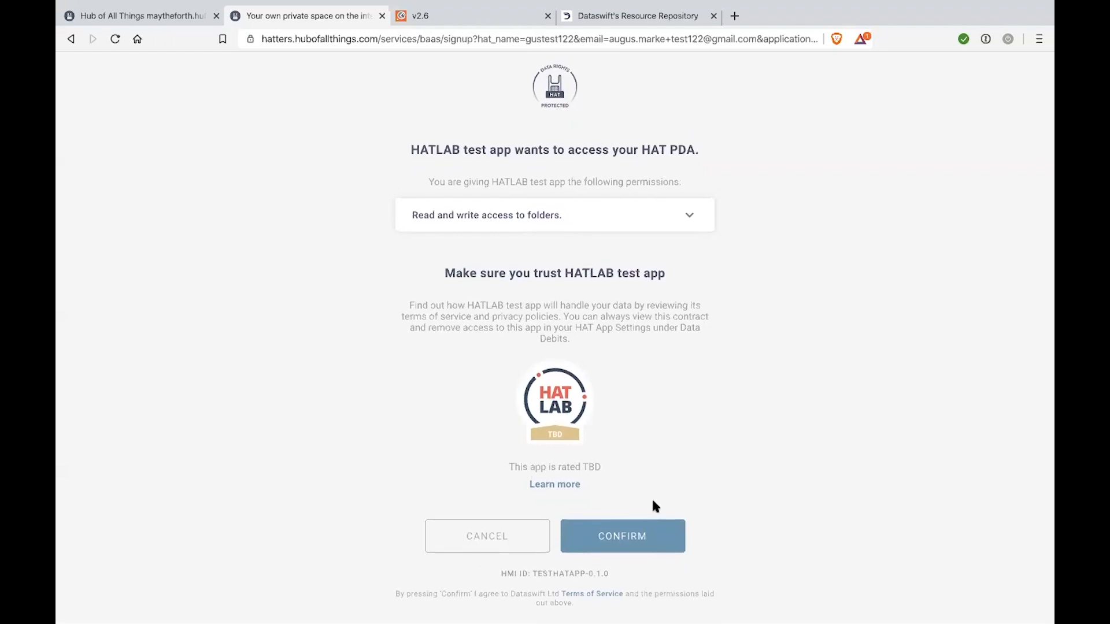
Approve HATLAB test app, grab the token from the localhost URL, and enter jwt.io.
{"action": "left_click", "coordinate": [621, 536]}
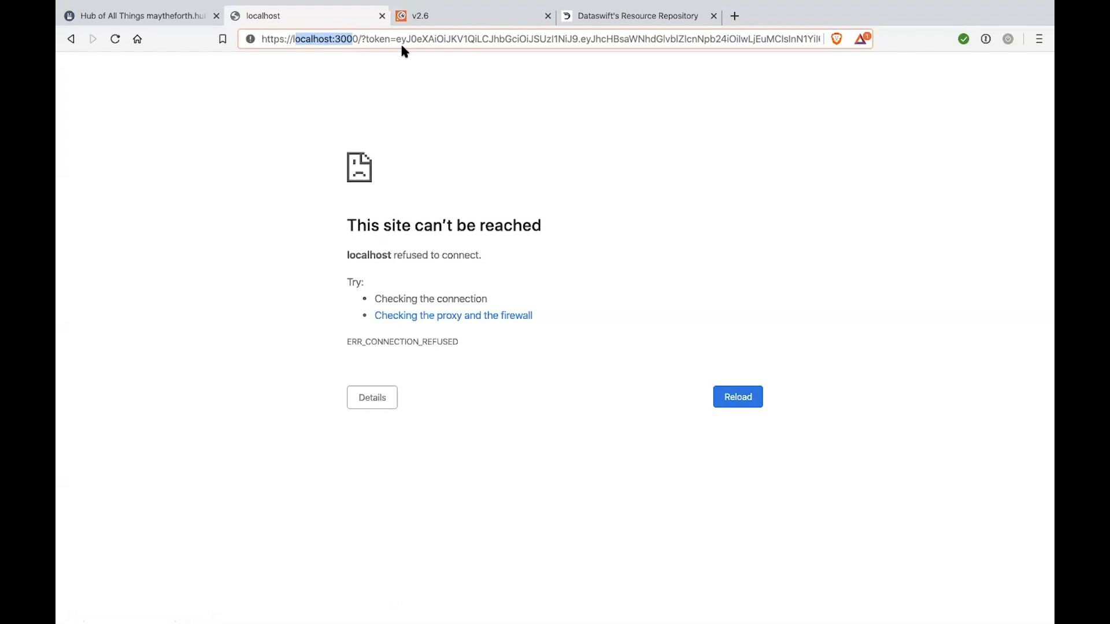
{"action": "mouse_move", "coordinate": [374, 57]}
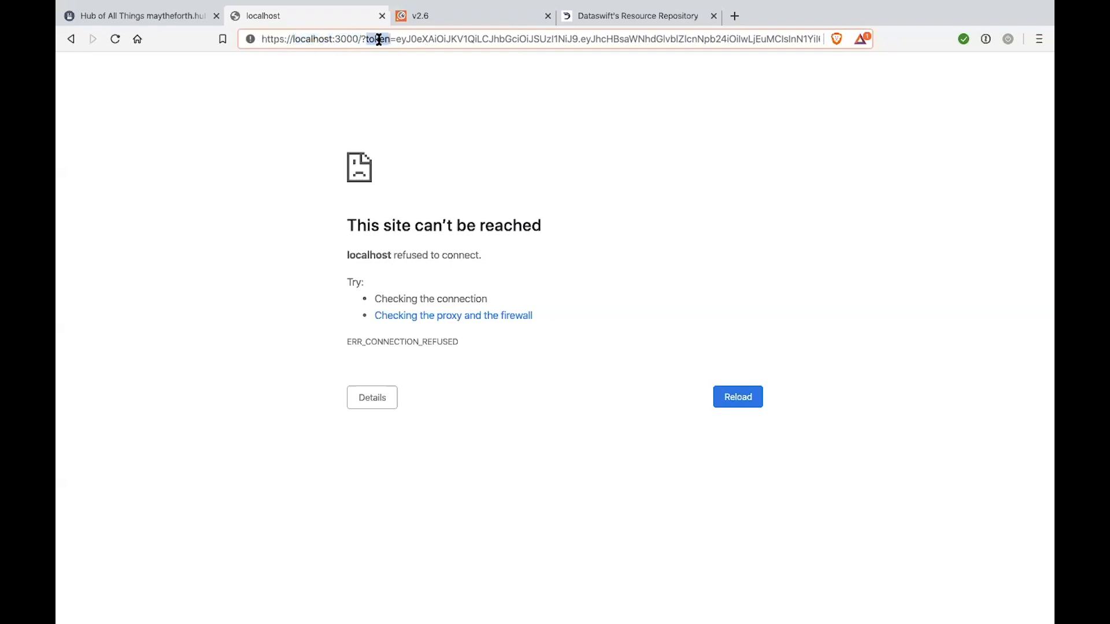
{"action": "double_click", "coordinate": [378, 39]}
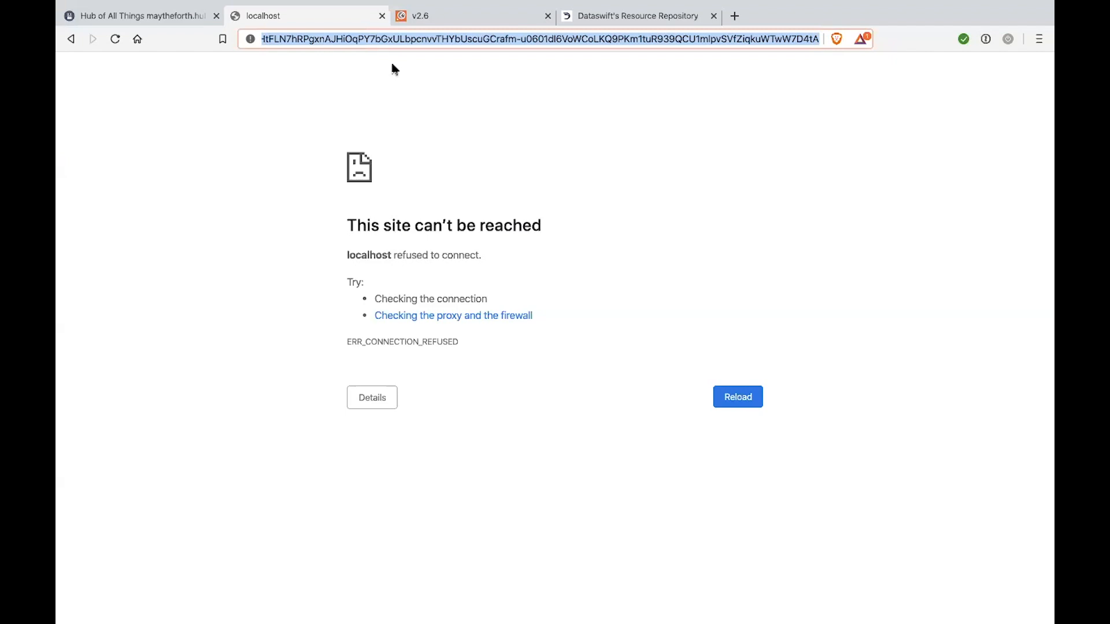
{"action": "mouse_move", "coordinate": [451, 180]}
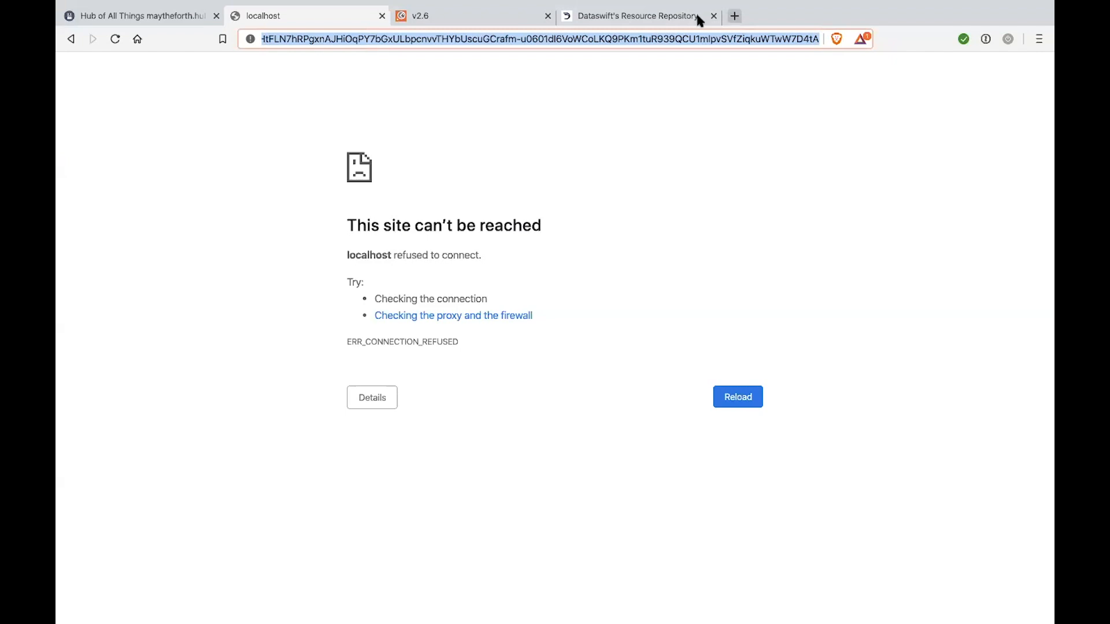
{"action": "mouse_move", "coordinate": [597, 234]}
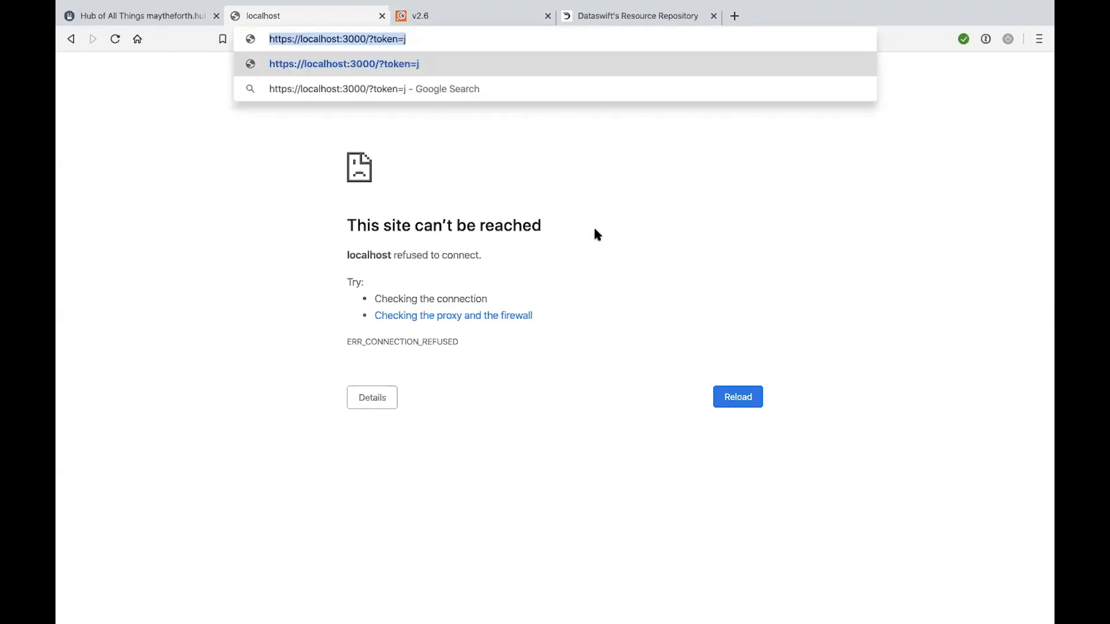
{"action": "type", "text": "jwt.io"}
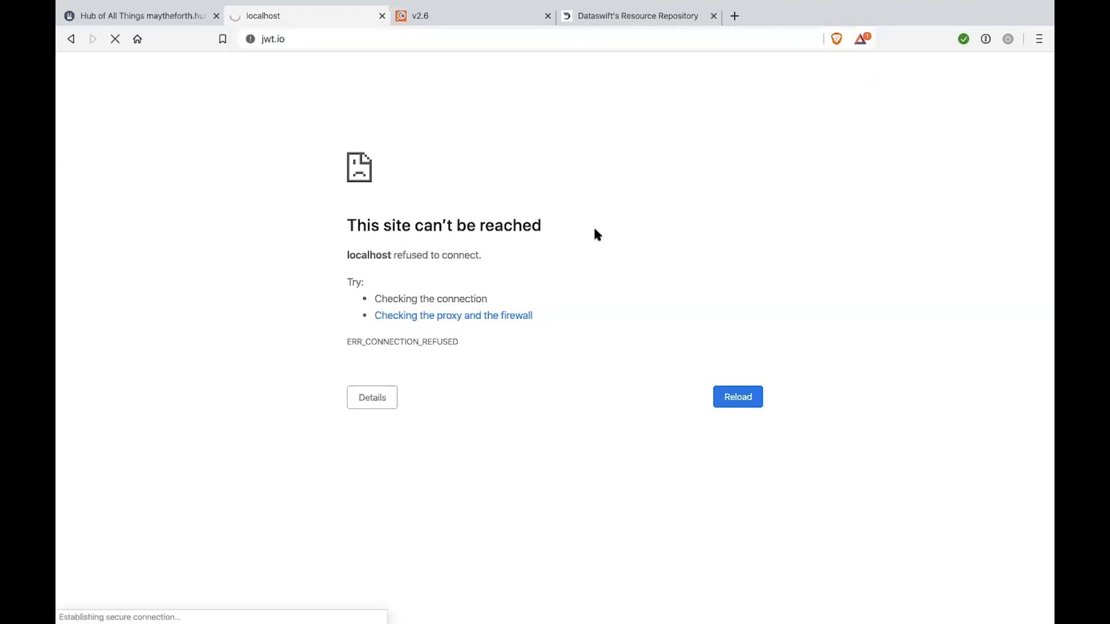
Decode the token in jwt.io's Debugger, highlighting issuer gustest122.hubat.net and application testhatapp.
{"action": "left_click", "coordinate": [737, 397]}
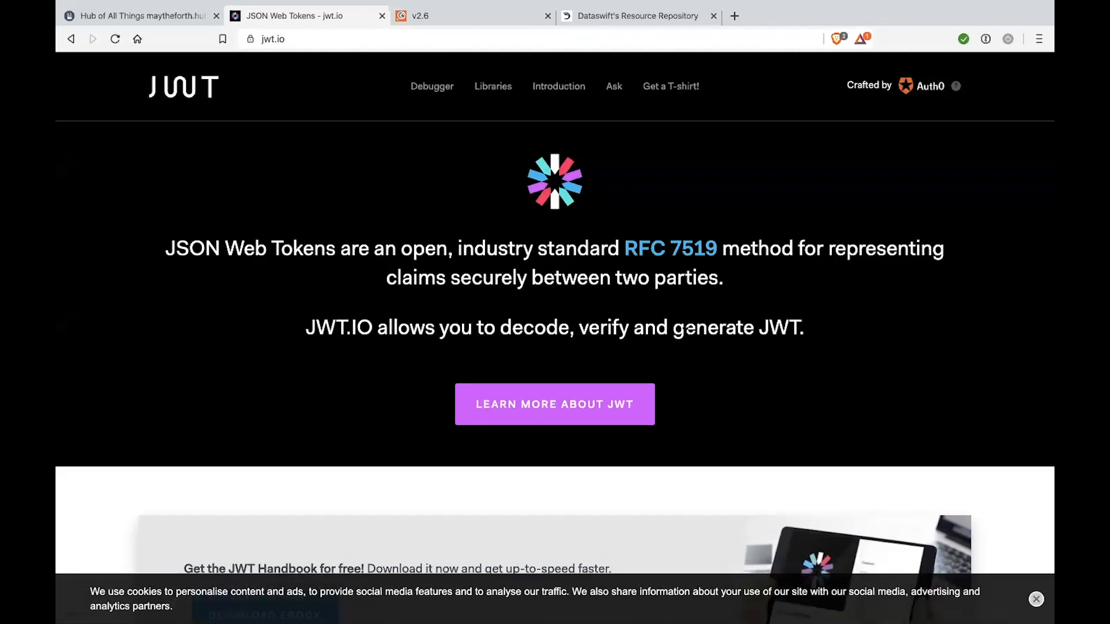
{"action": "left_click", "coordinate": [431, 86]}
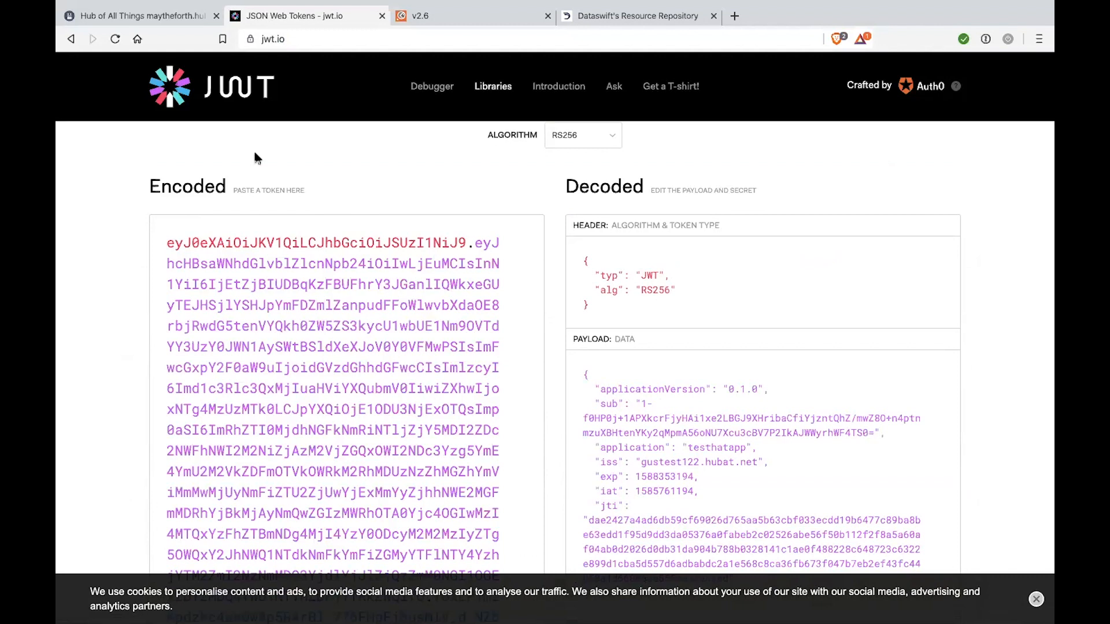
{"action": "mouse_move", "coordinate": [256, 165]}
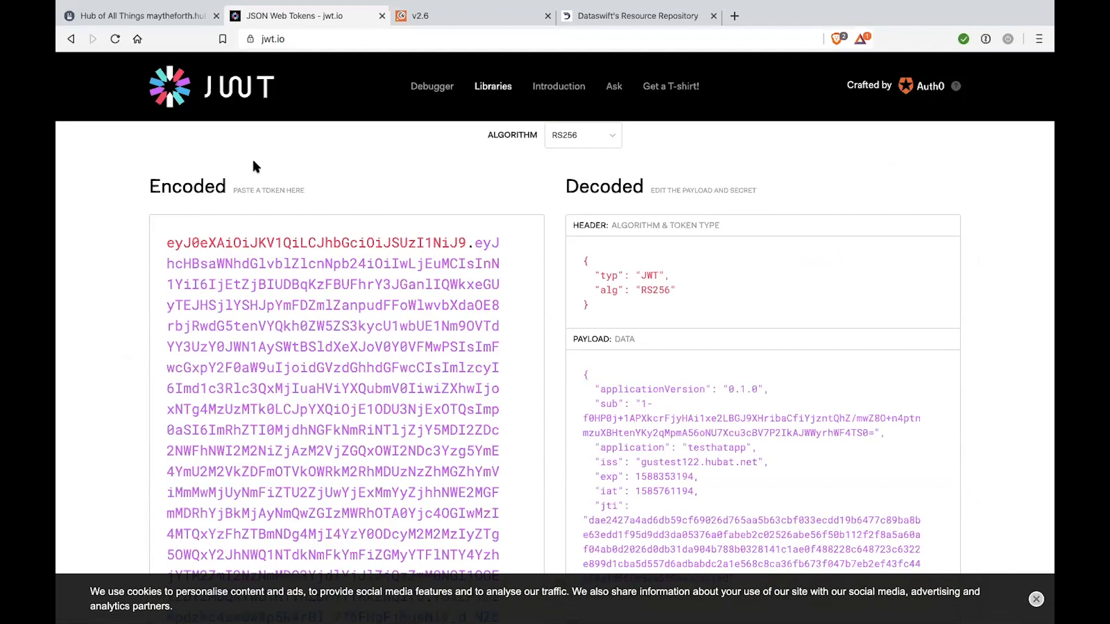
{"action": "scroll", "scroll_direction": "down", "scroll_amount": 3}
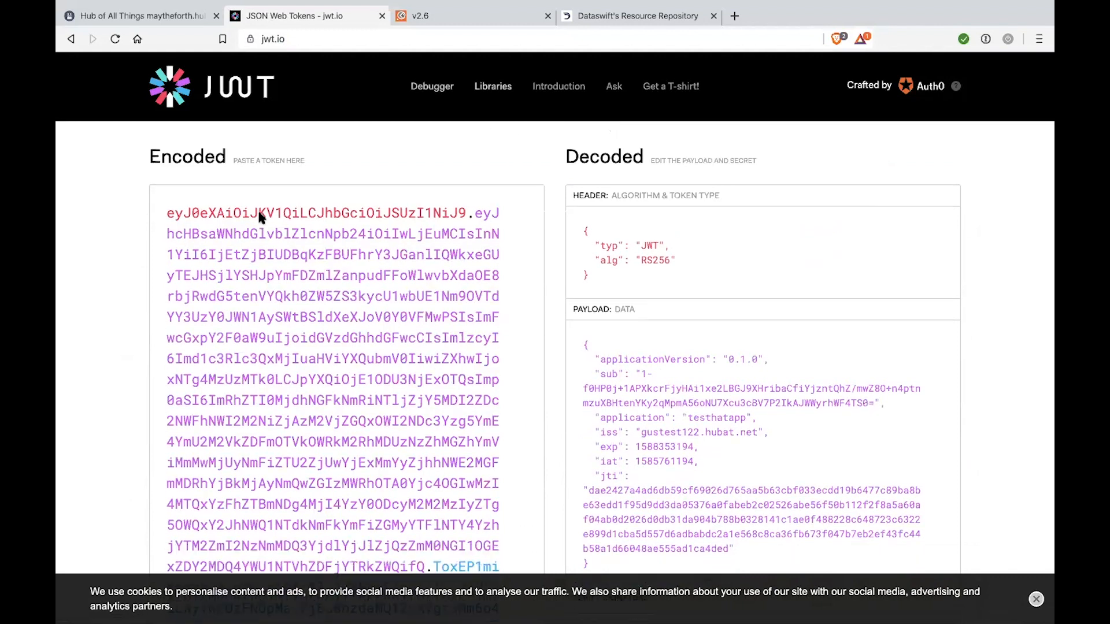
{"action": "scroll", "scroll_direction": "down", "scroll_amount": 3}
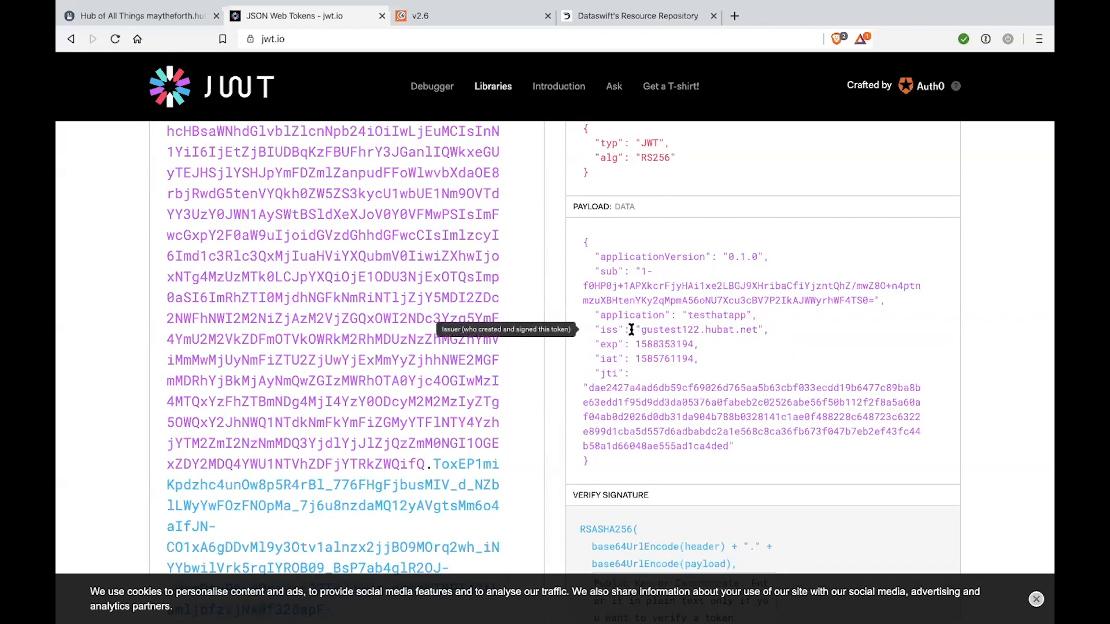
{"action": "double_click", "coordinate": [683, 330]}
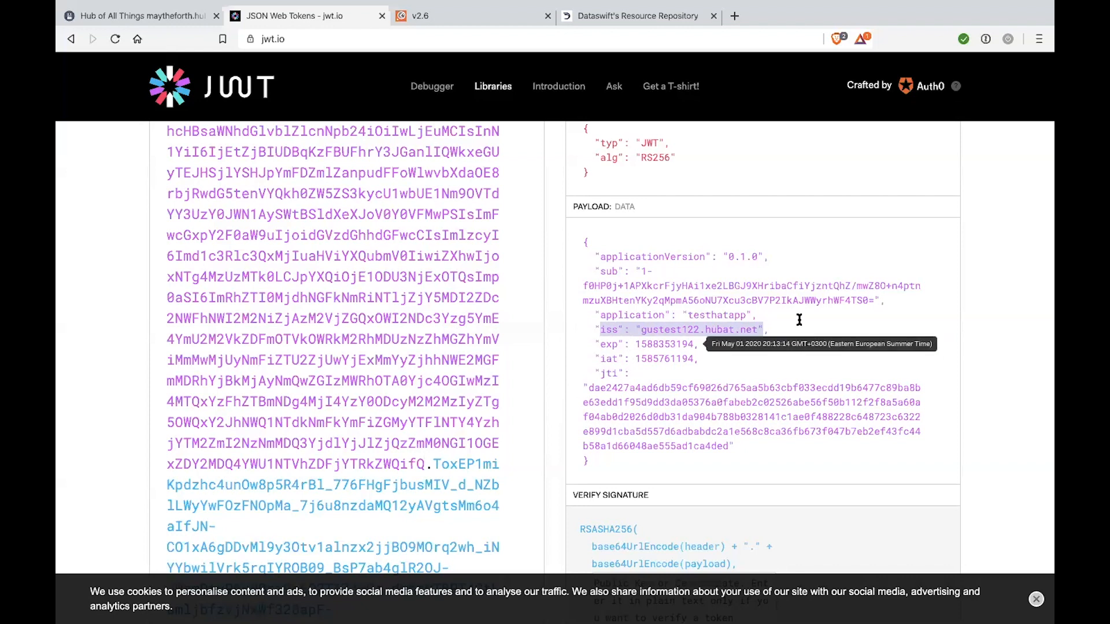
{"action": "mouse_move", "coordinate": [775, 329]}
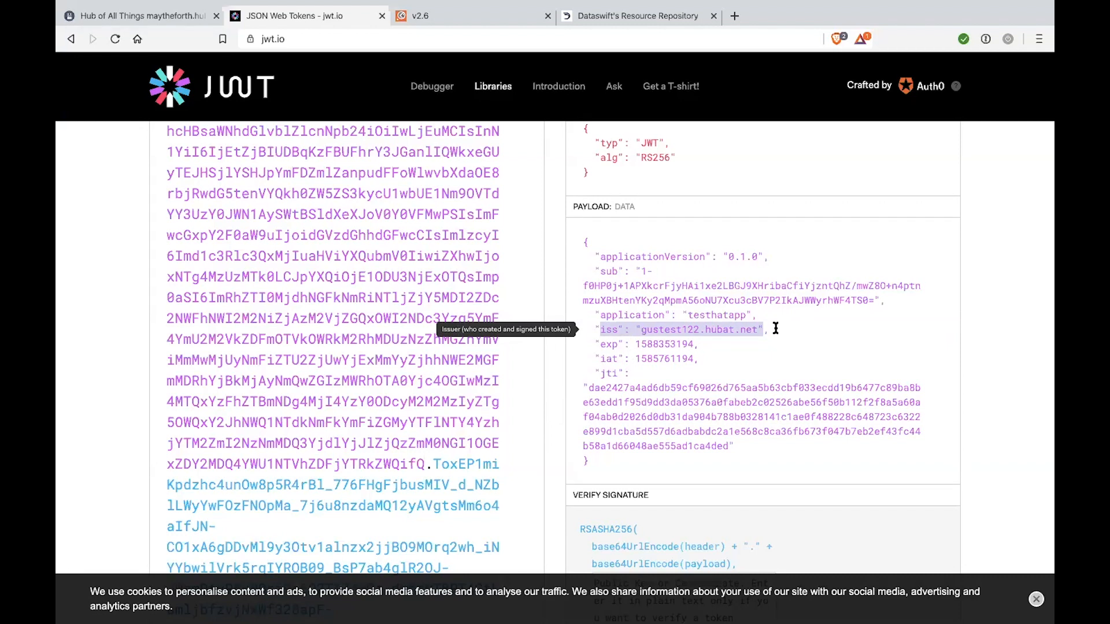
{"action": "mouse_move", "coordinate": [612, 373]}
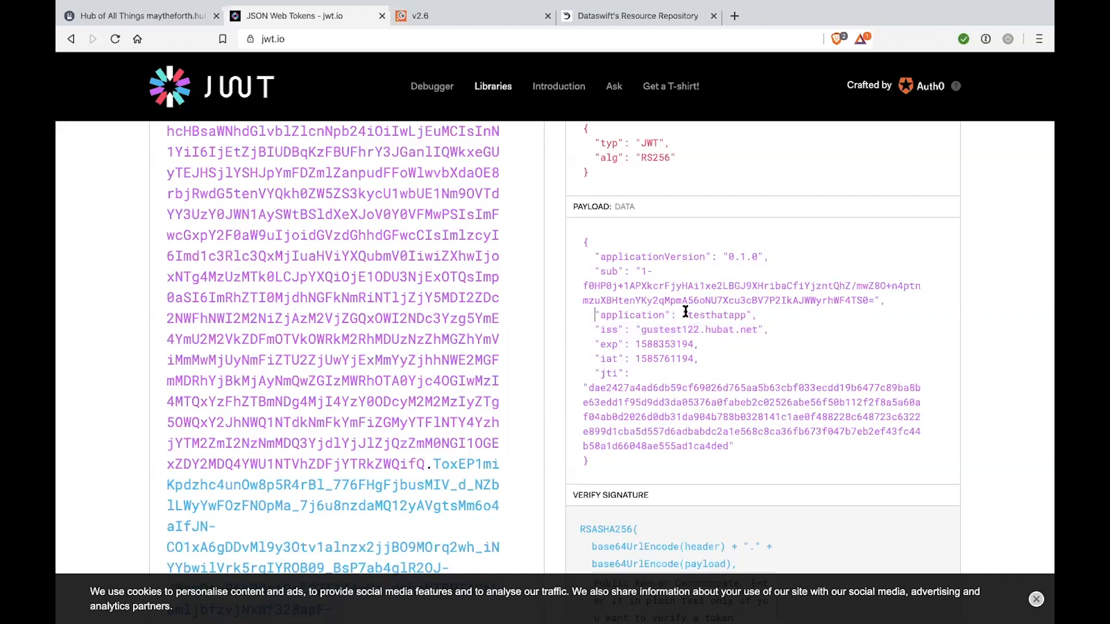
{"action": "double_click", "coordinate": [672, 316]}
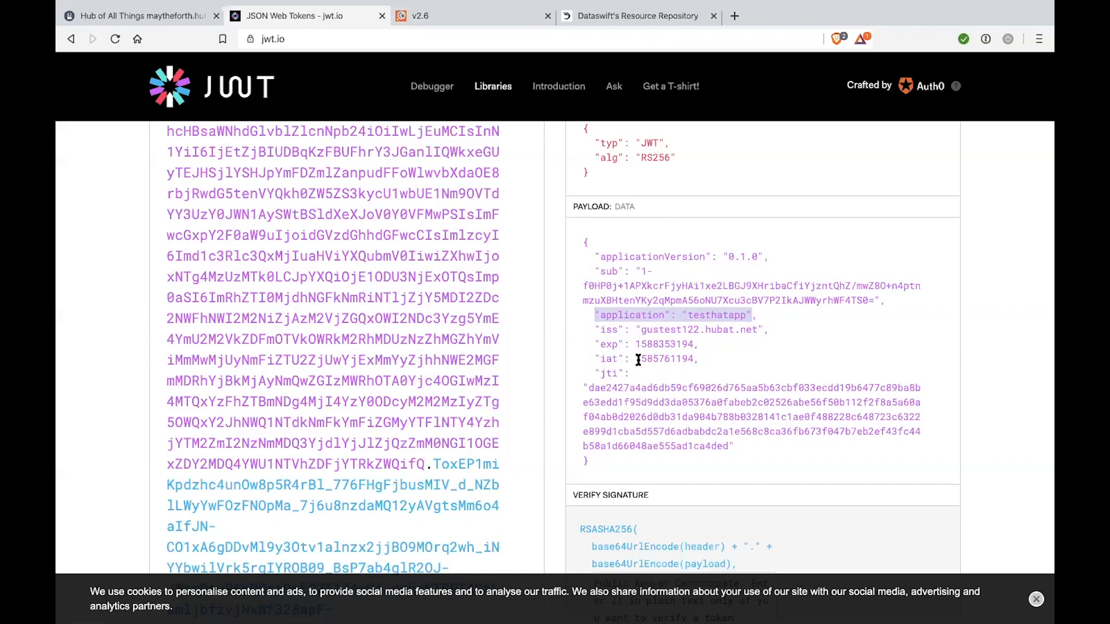
{"action": "mouse_move", "coordinate": [666, 359]}
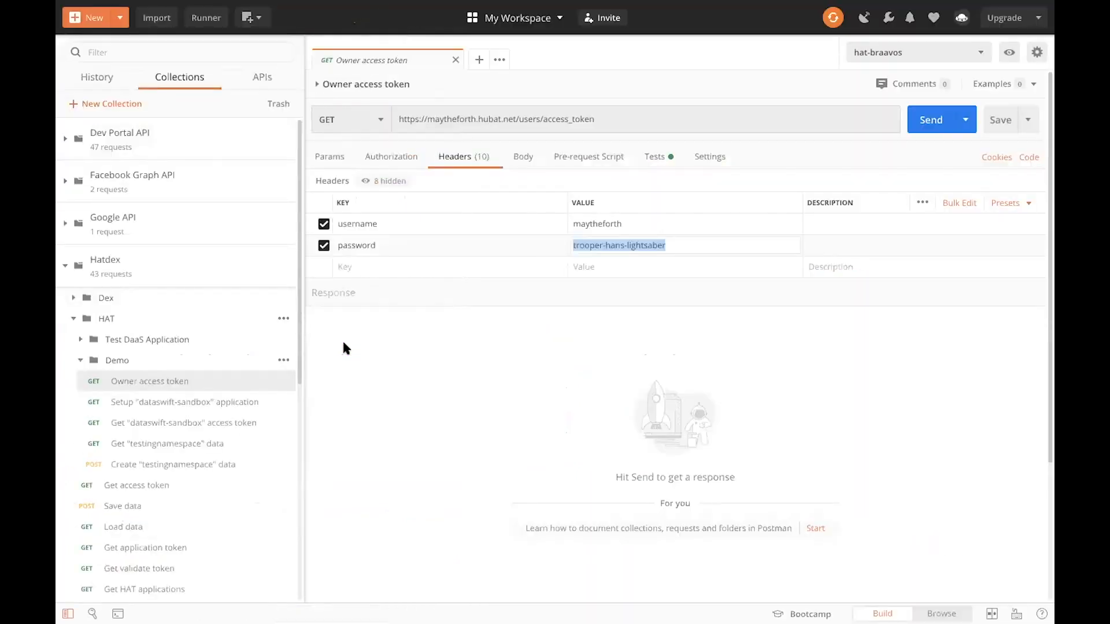
{"action": "mouse_move", "coordinate": [393, 329]}
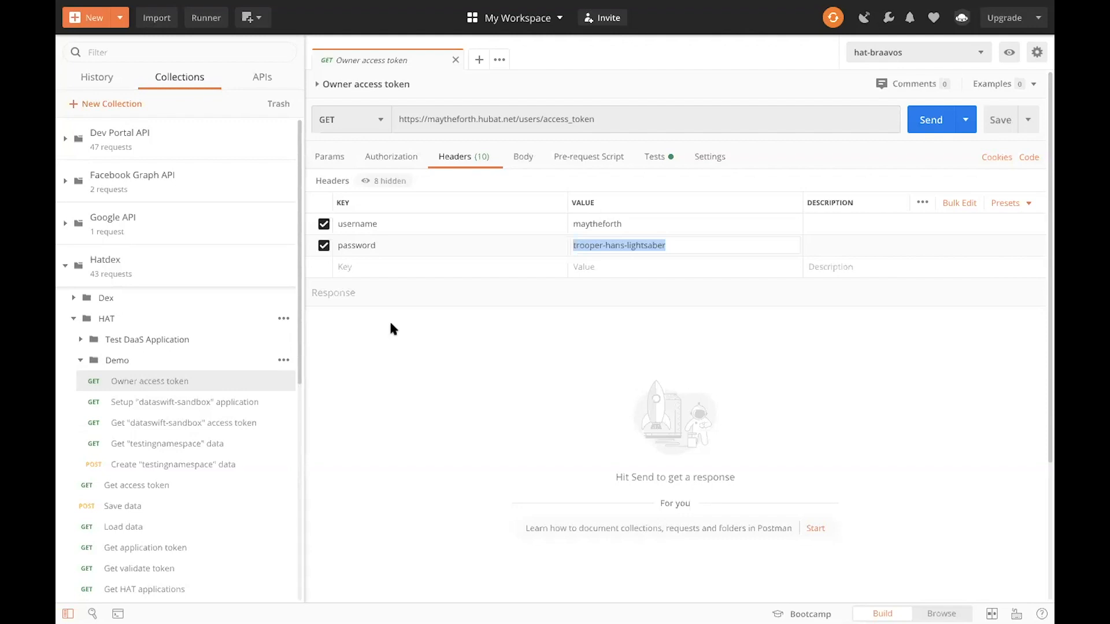
{"action": "mouse_move", "coordinate": [276, 333]}
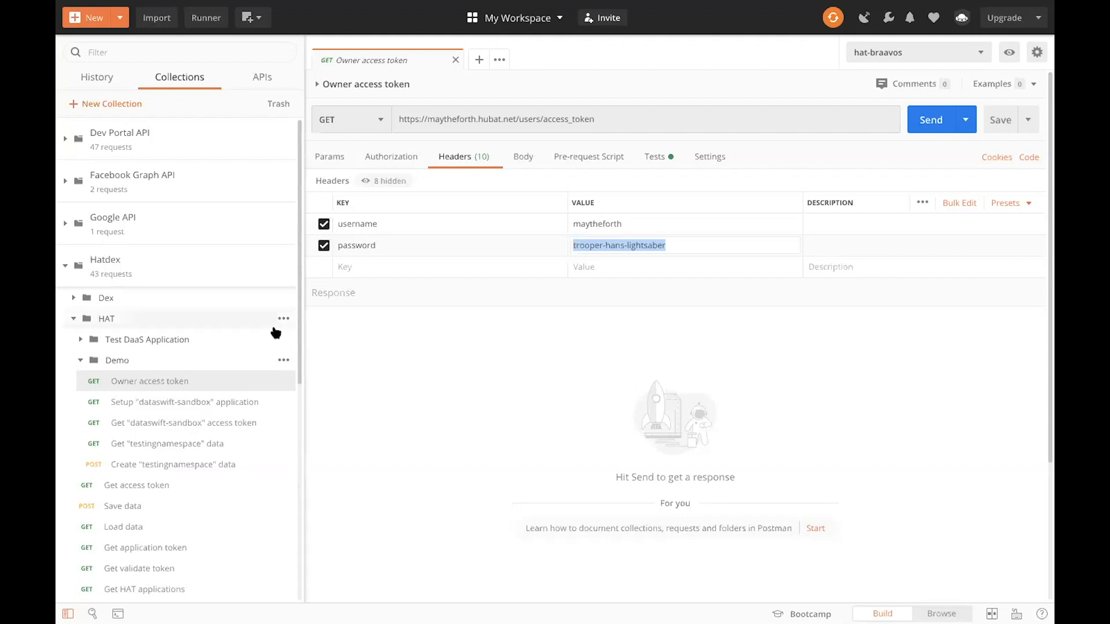
{"action": "mouse_move", "coordinate": [147, 347]}
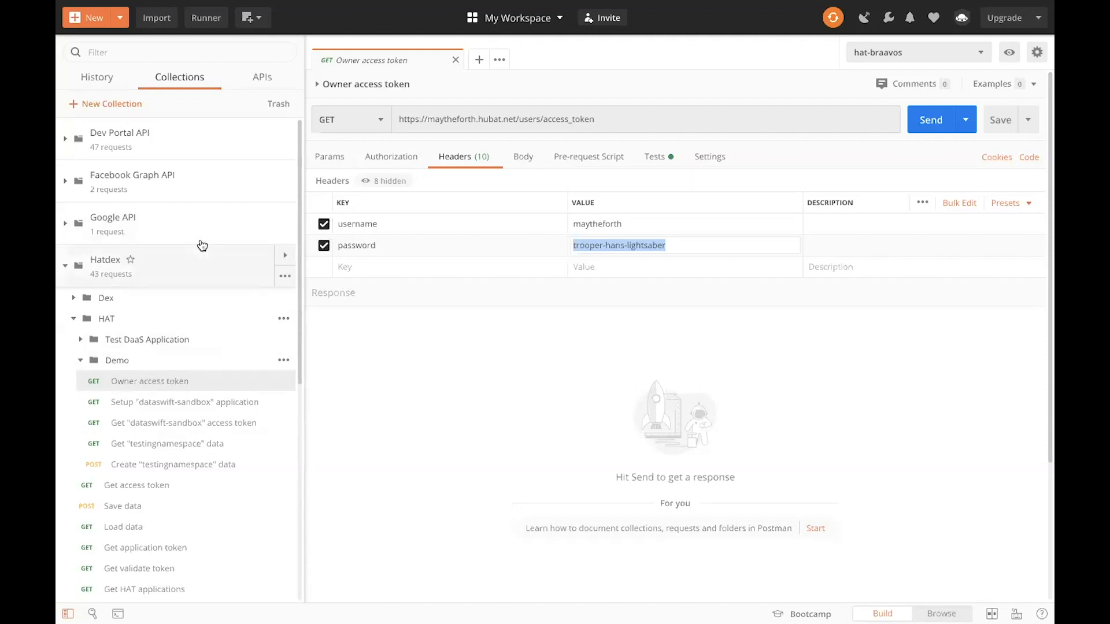
{"action": "mouse_move", "coordinate": [395, 344]}
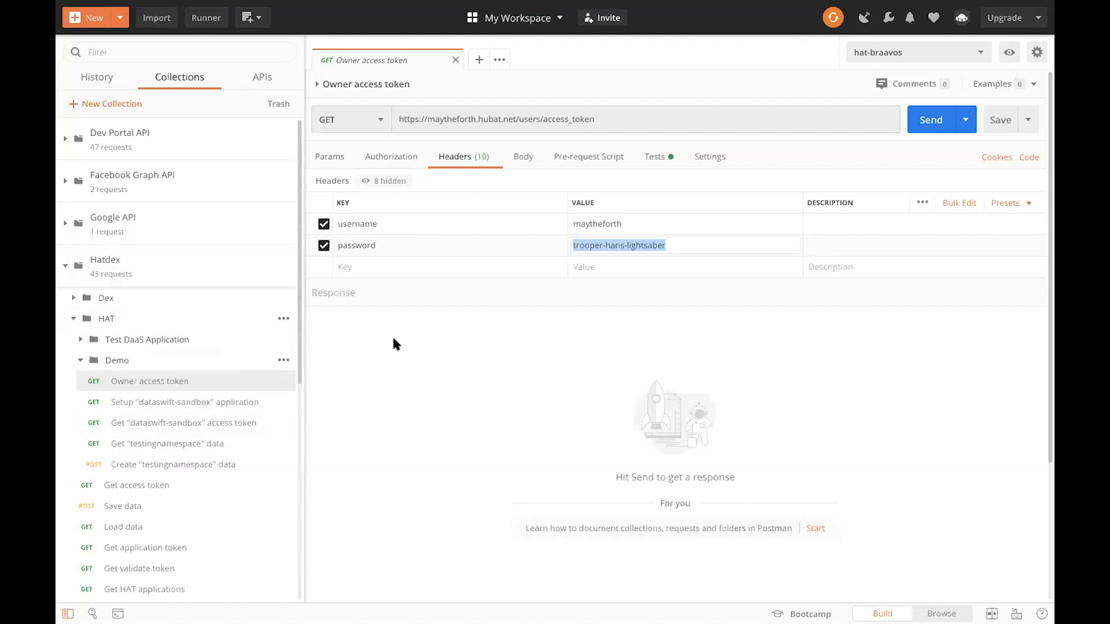
{"action": "mouse_move", "coordinate": [404, 261]}
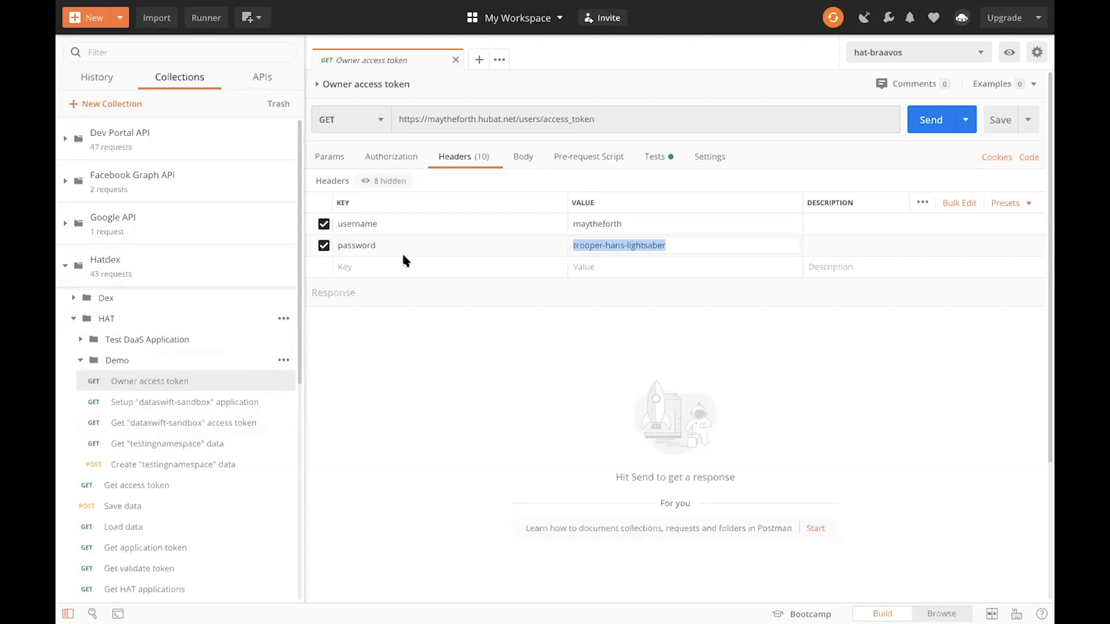
{"action": "mouse_move", "coordinate": [154, 388]}
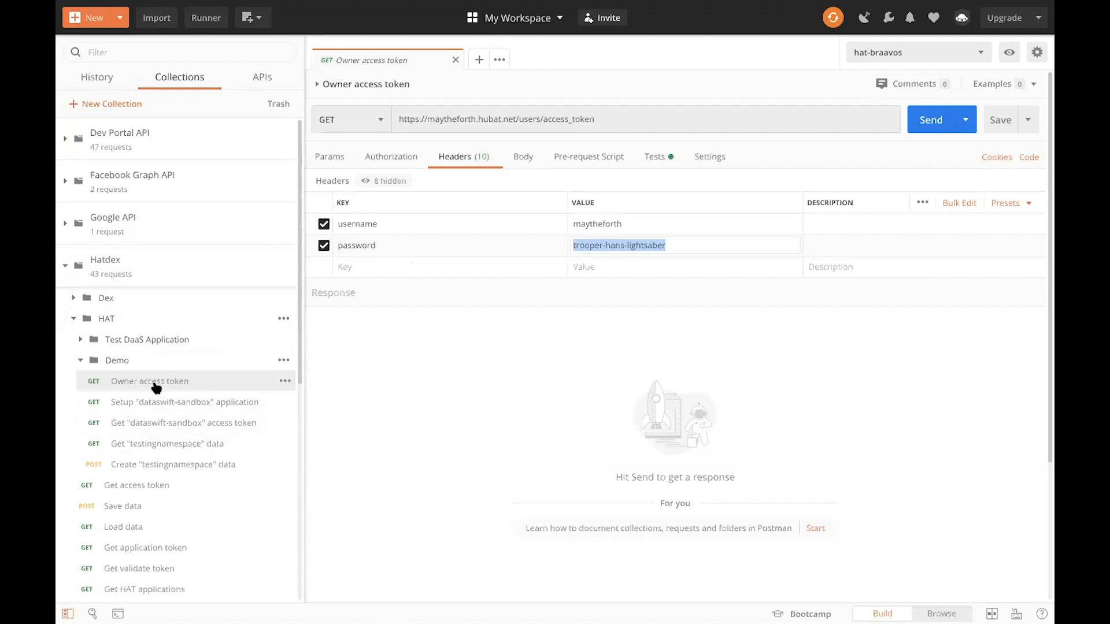
{"action": "mouse_move", "coordinate": [149, 381]}
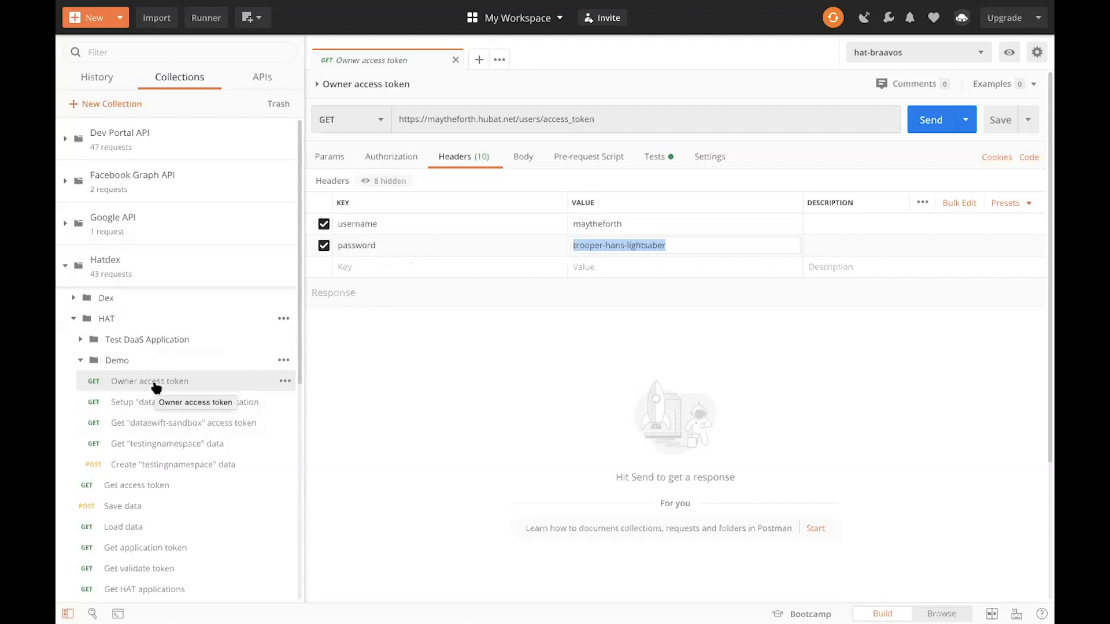
{"action": "mouse_move", "coordinate": [222, 322]}
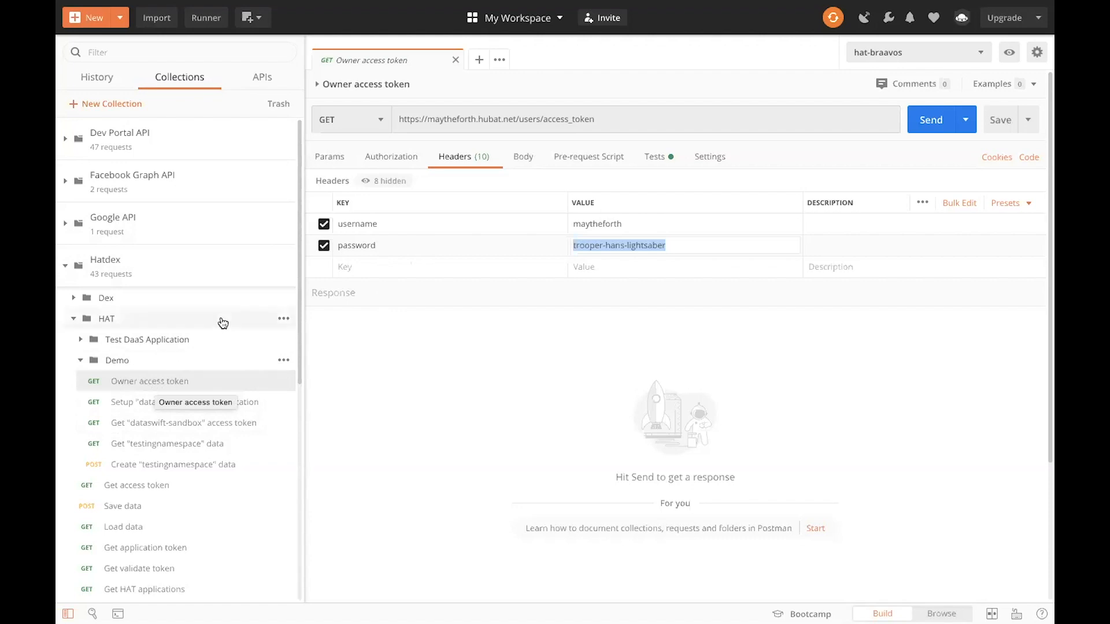
{"action": "mouse_move", "coordinate": [367, 323]}
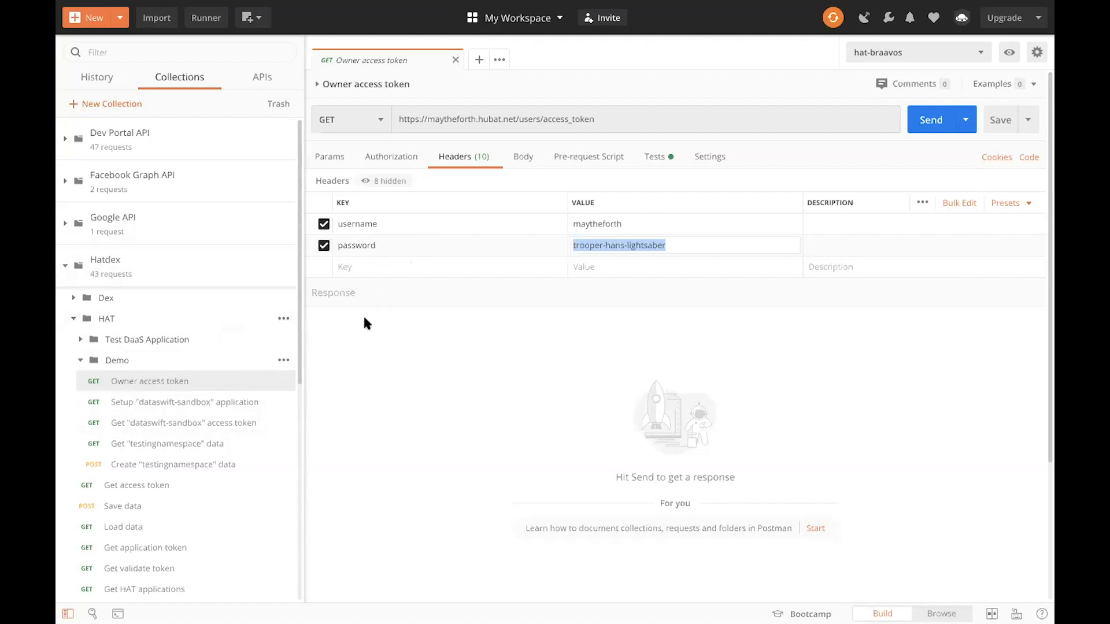
{"action": "left_click", "coordinate": [496, 119]}
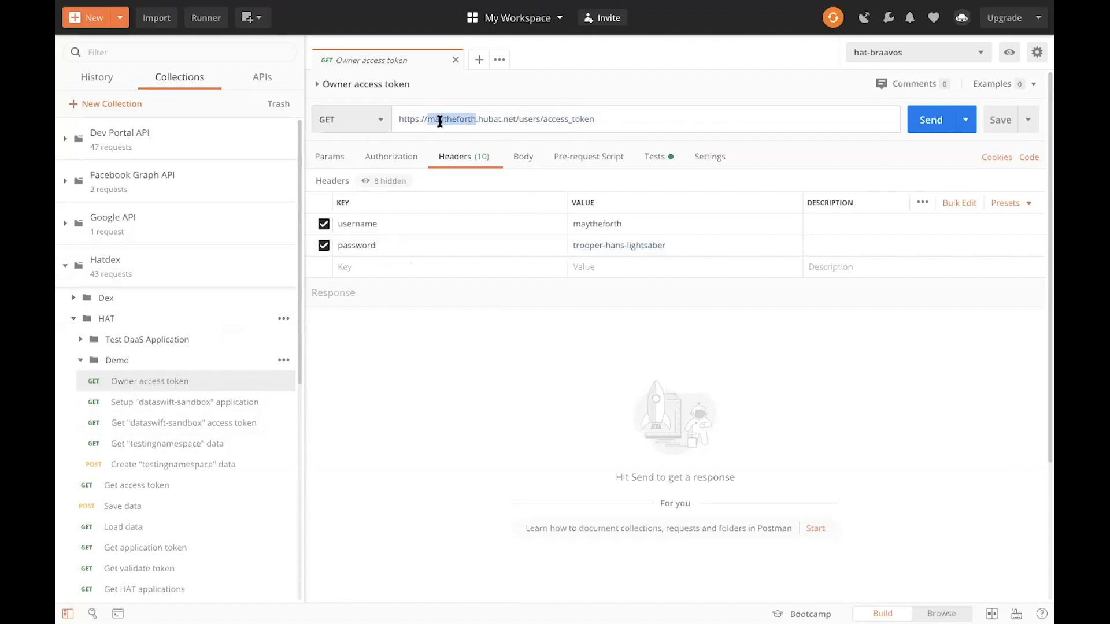
{"action": "left_click_drag", "start_coordinate": [426, 119], "coordinate": [508, 119]}
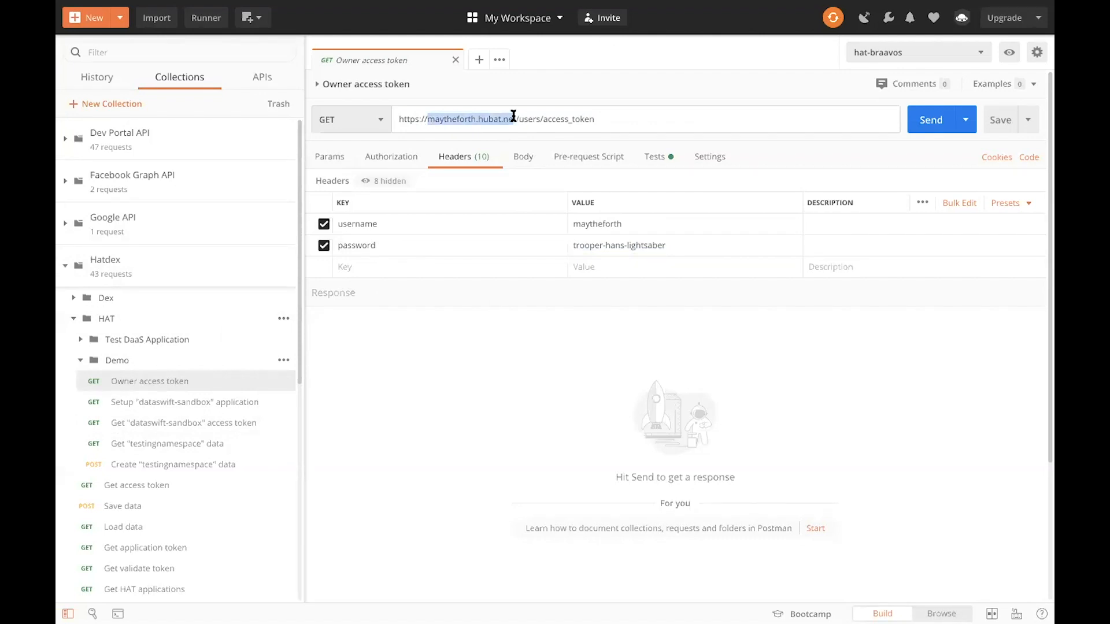
{"action": "mouse_move", "coordinate": [382, 239]}
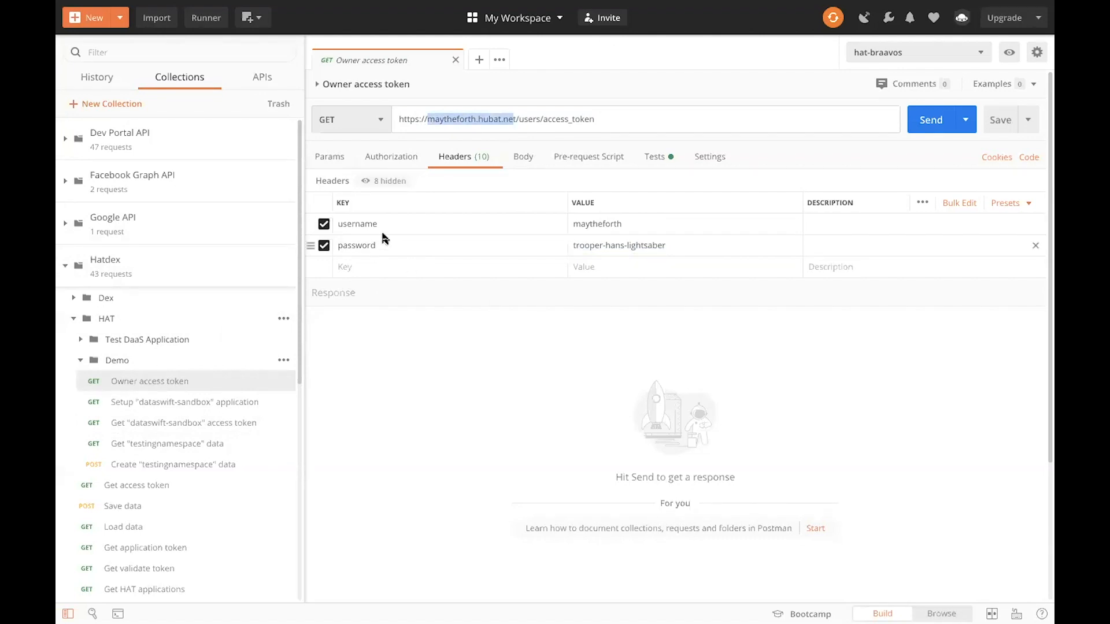
{"action": "mouse_move", "coordinate": [357, 223]}
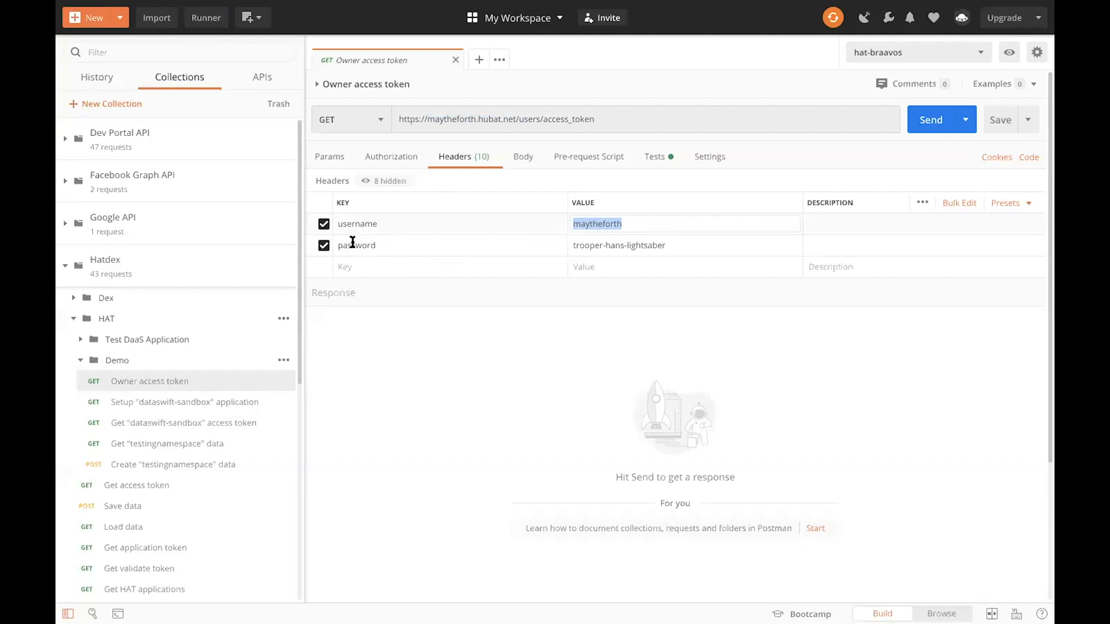
{"action": "double_click", "coordinate": [357, 245]}
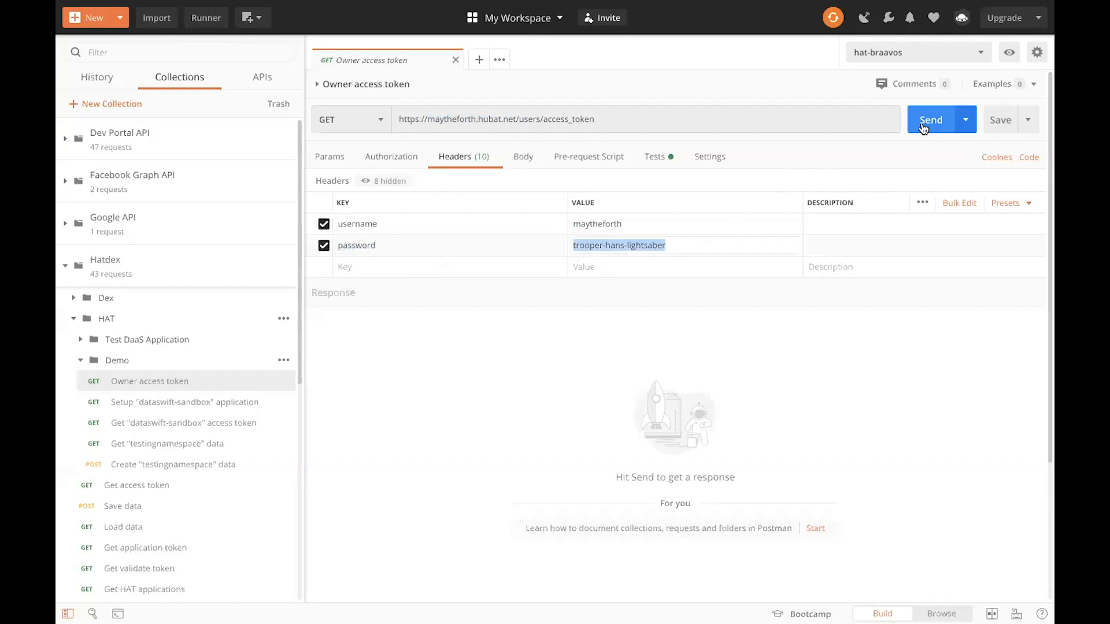
Send the Owner access token request and select the returned accessToken value.
{"action": "left_click", "coordinate": [930, 119]}
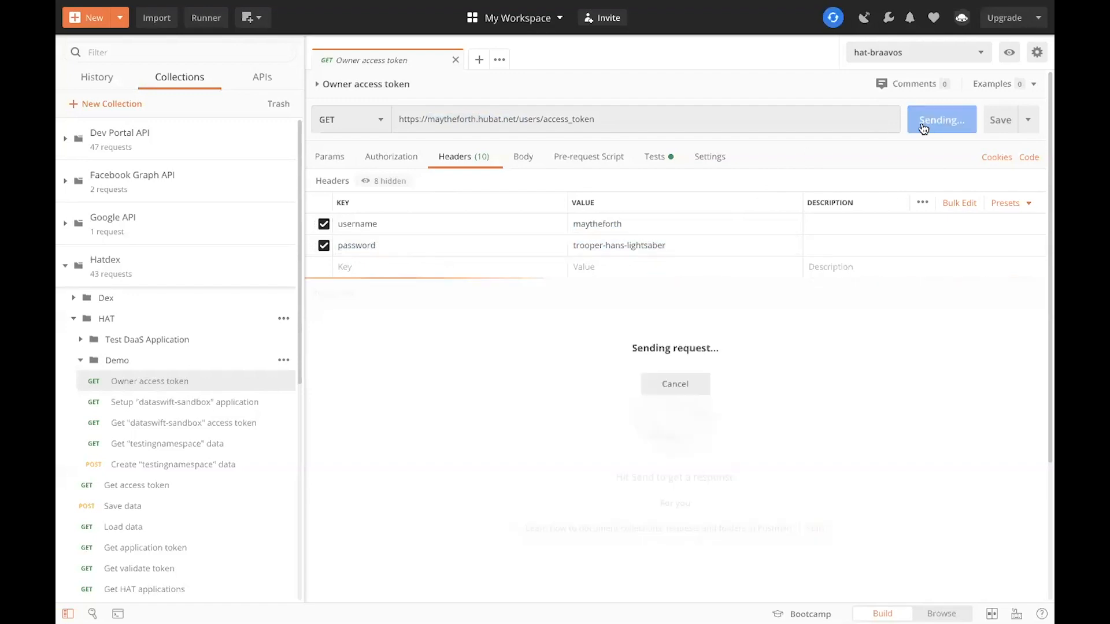
{"action": "left_click", "coordinate": [931, 119]}
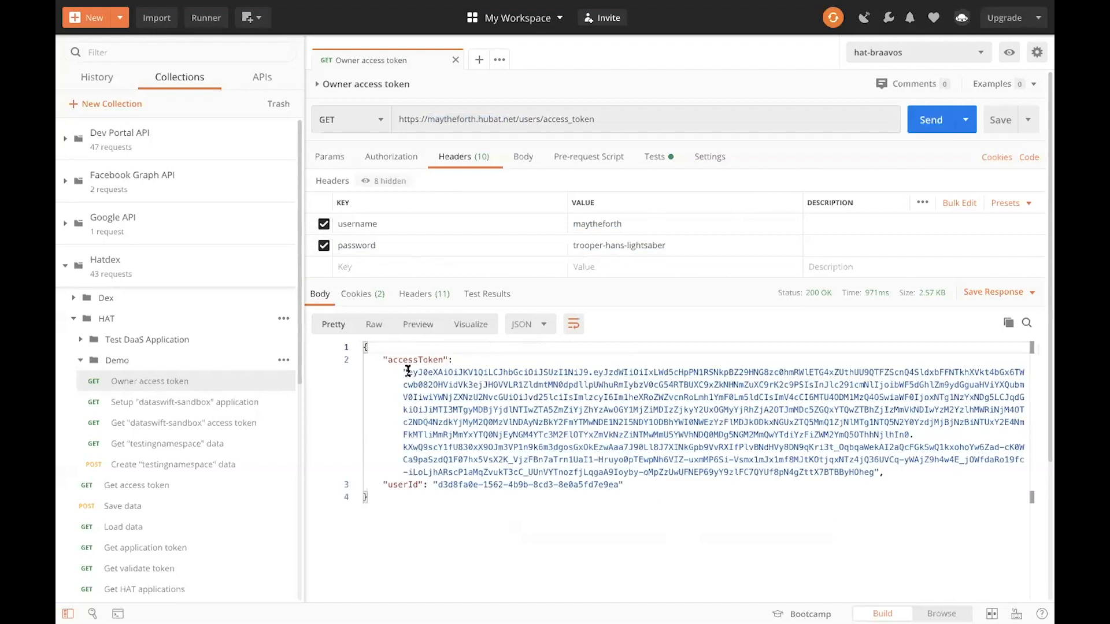
{"action": "left_click_drag", "start_coordinate": [405, 372], "coordinate": [854, 476]}
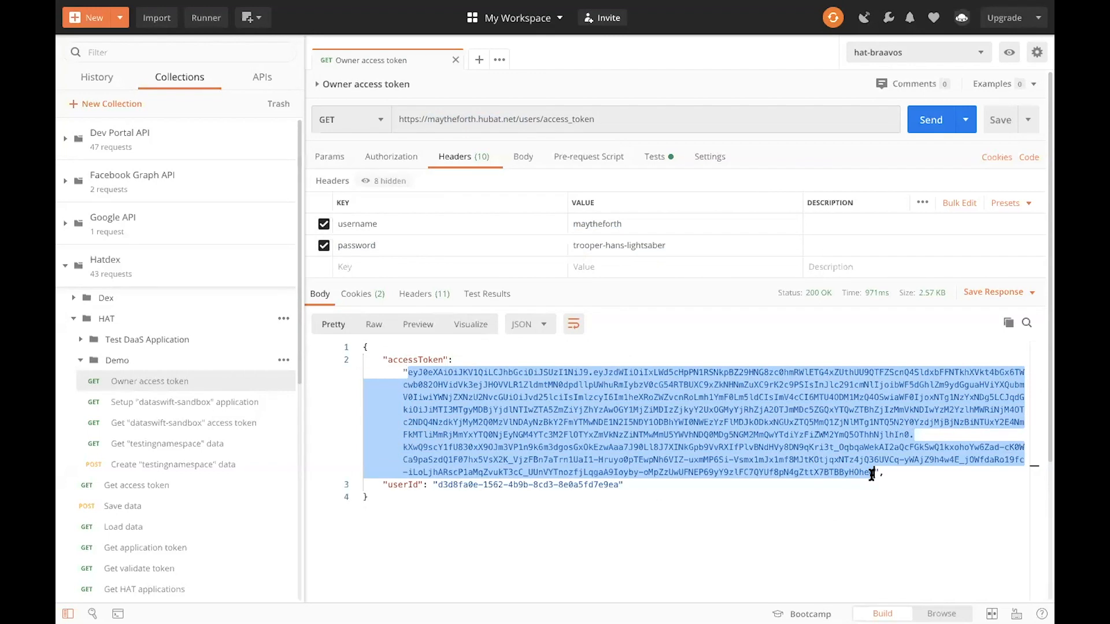
{"action": "mouse_move", "coordinate": [162, 443]}
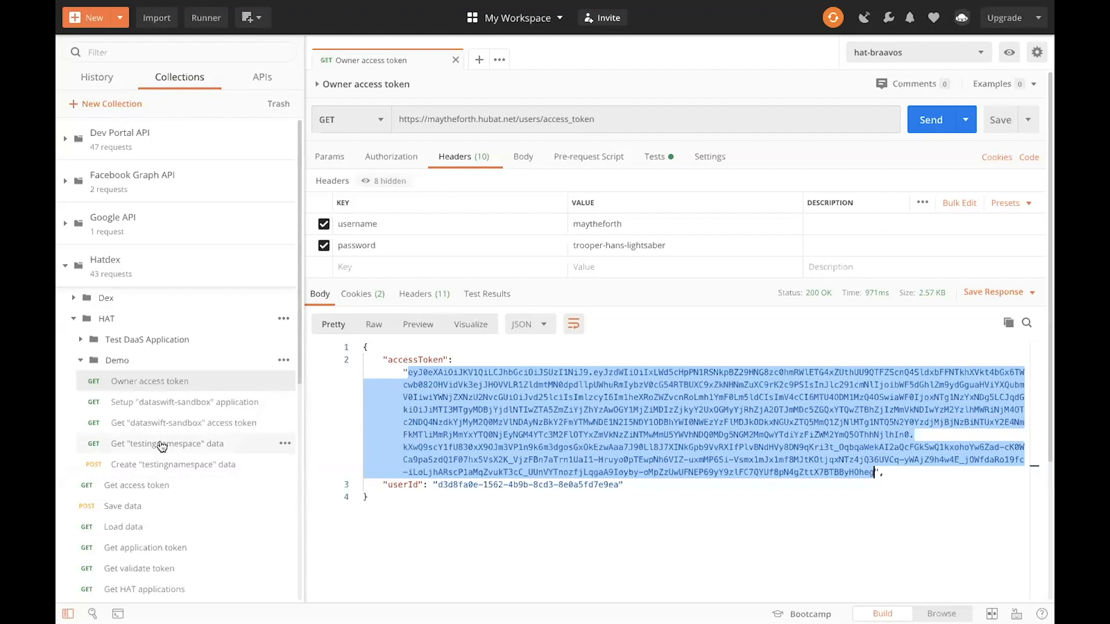
{"action": "mouse_move", "coordinate": [167, 444]}
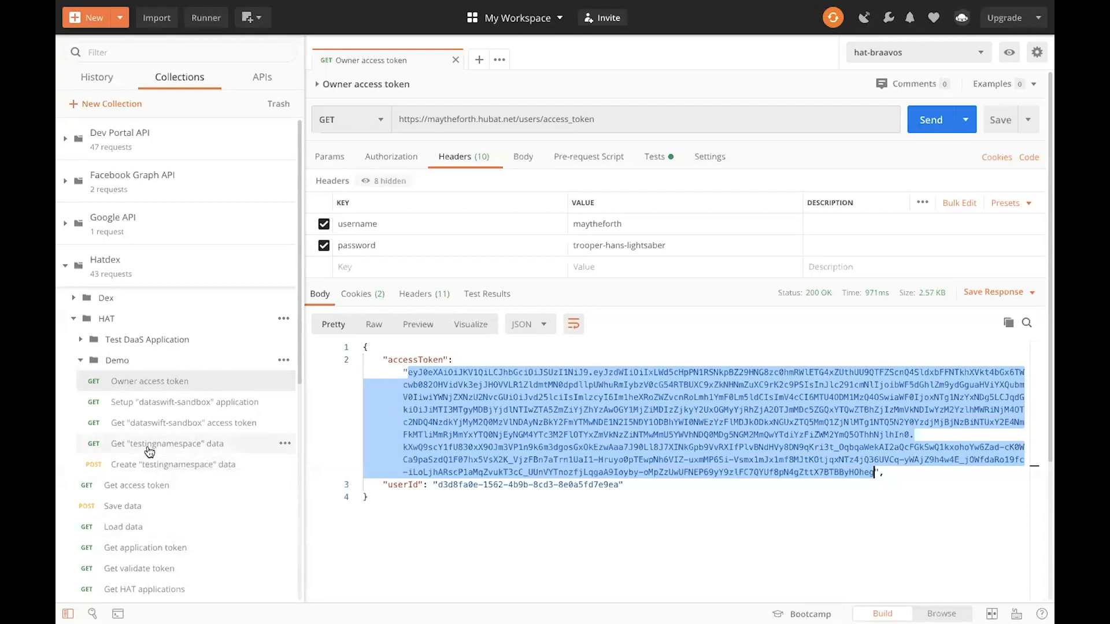
Fetch testingnamespace profile data using the owner token as X-Auth-Token, getting an empty list.
{"action": "left_click", "coordinate": [166, 443]}
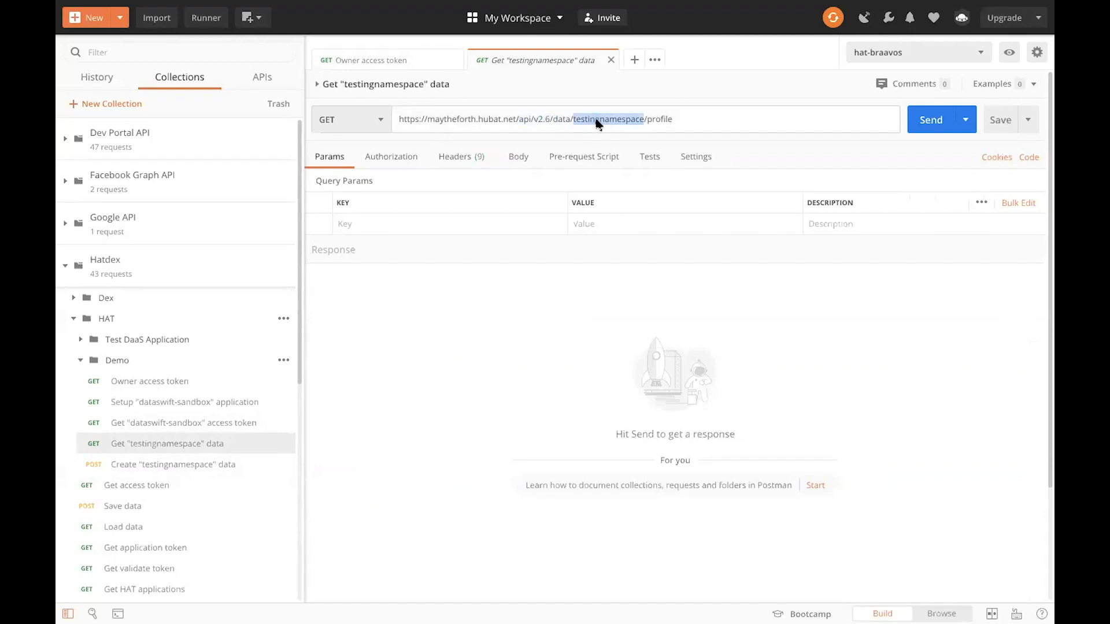
{"action": "mouse_move", "coordinate": [584, 389]}
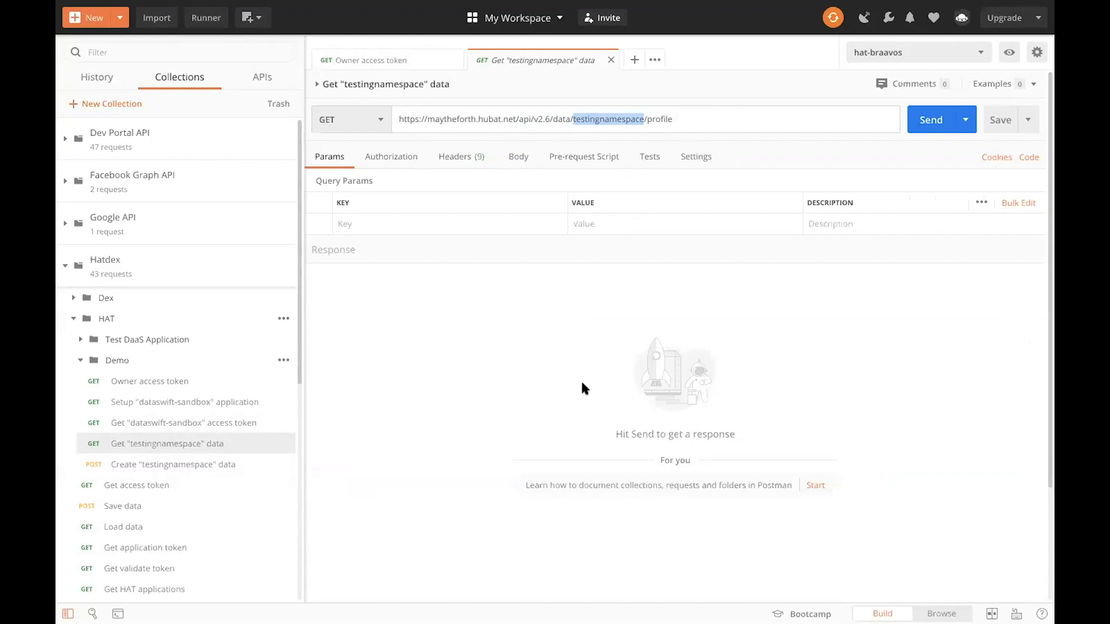
{"action": "mouse_move", "coordinate": [666, 233]}
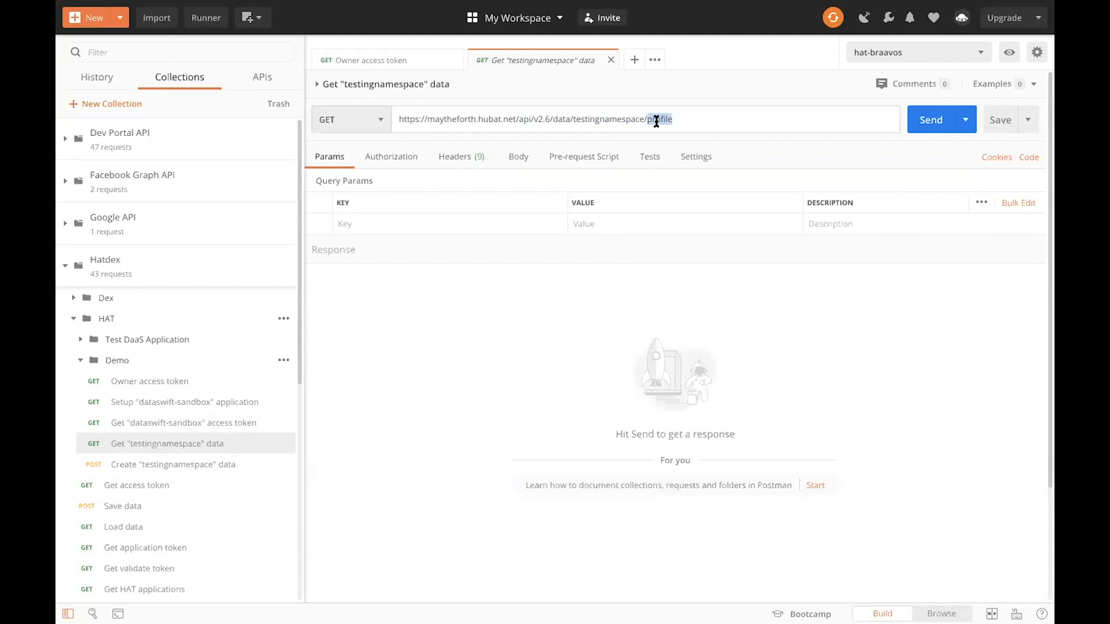
{"action": "double_click", "coordinate": [659, 119]}
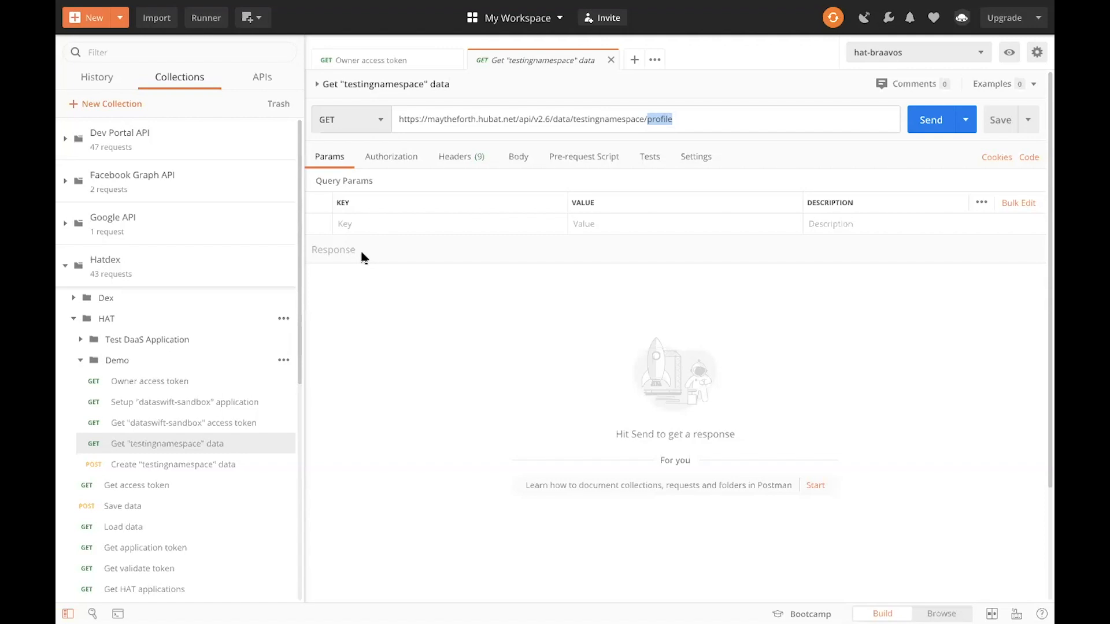
{"action": "left_click", "coordinate": [455, 157]}
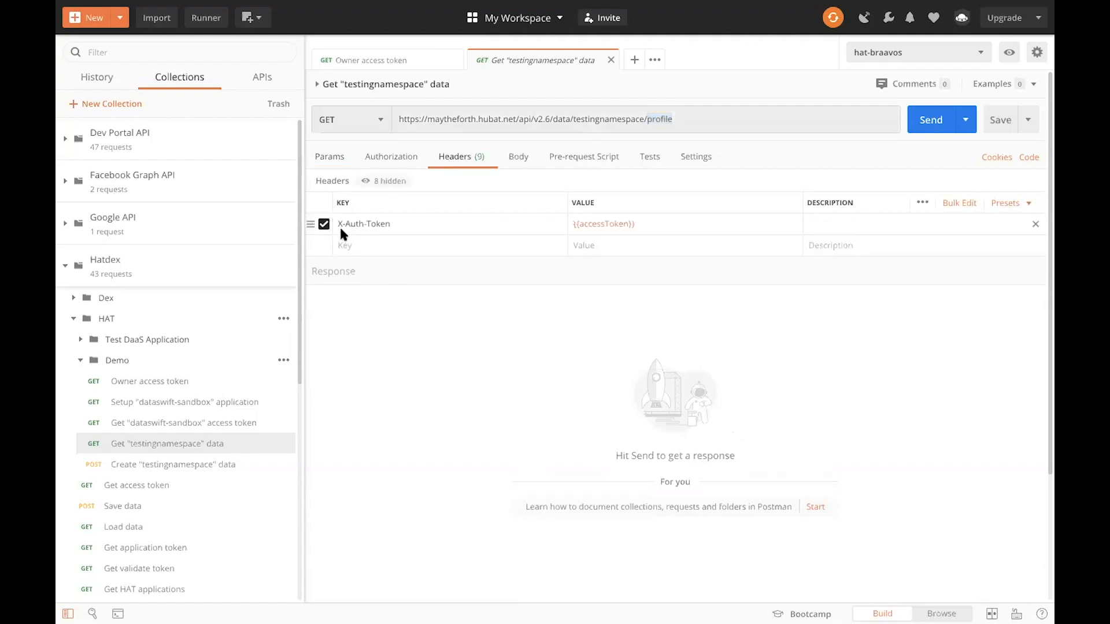
{"action": "mouse_move", "coordinate": [496, 240]}
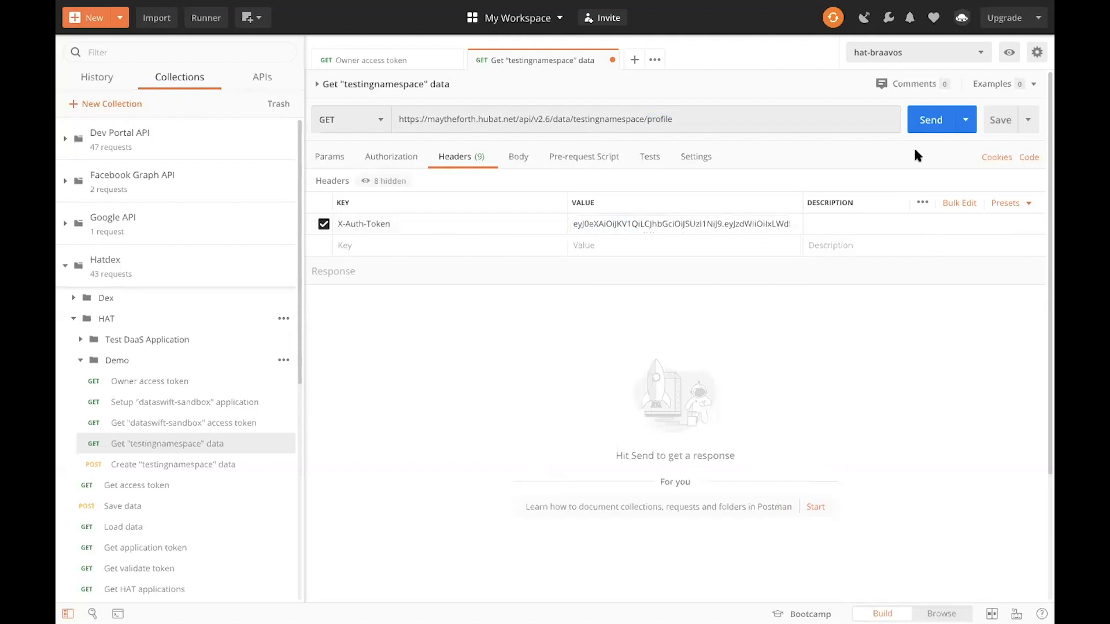
{"action": "left_click", "coordinate": [930, 119]}
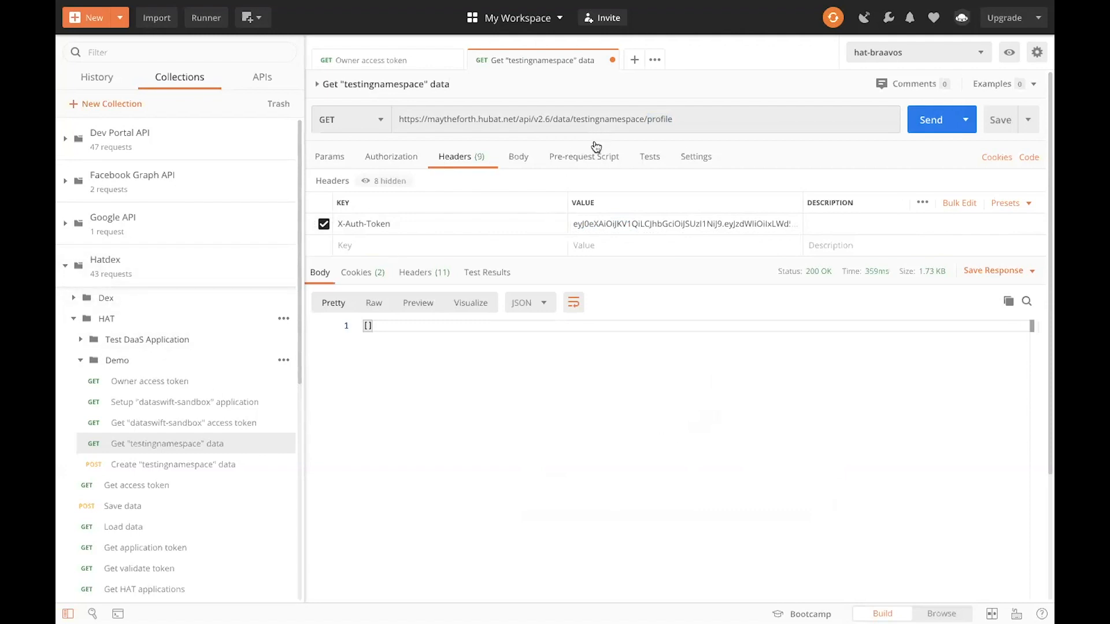
{"action": "mouse_move", "coordinate": [158, 474]}
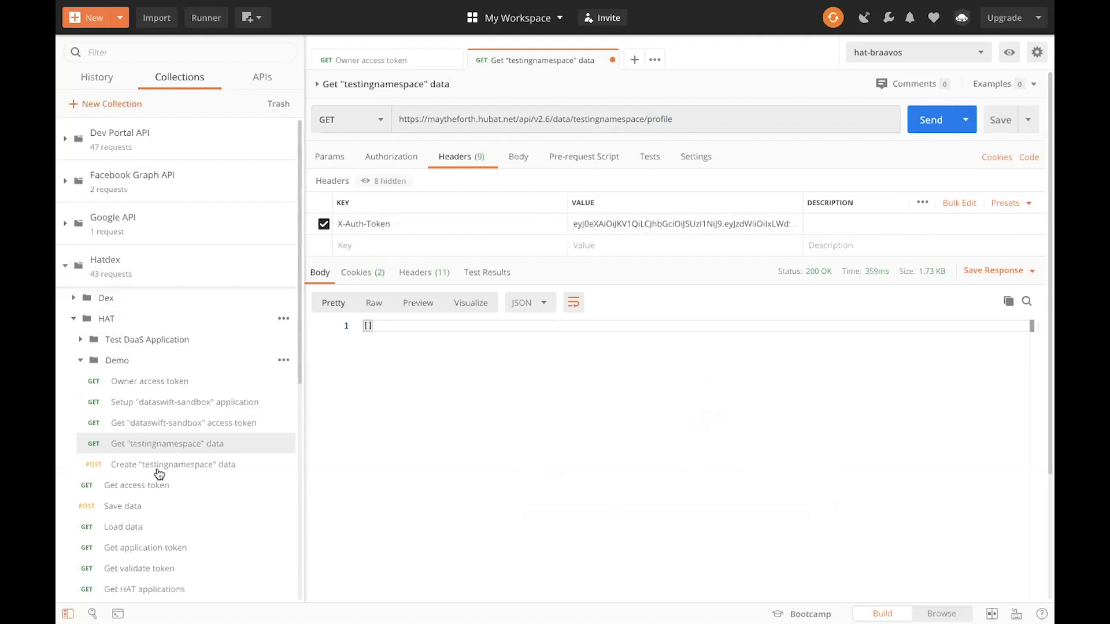
{"action": "mouse_move", "coordinate": [173, 464]}
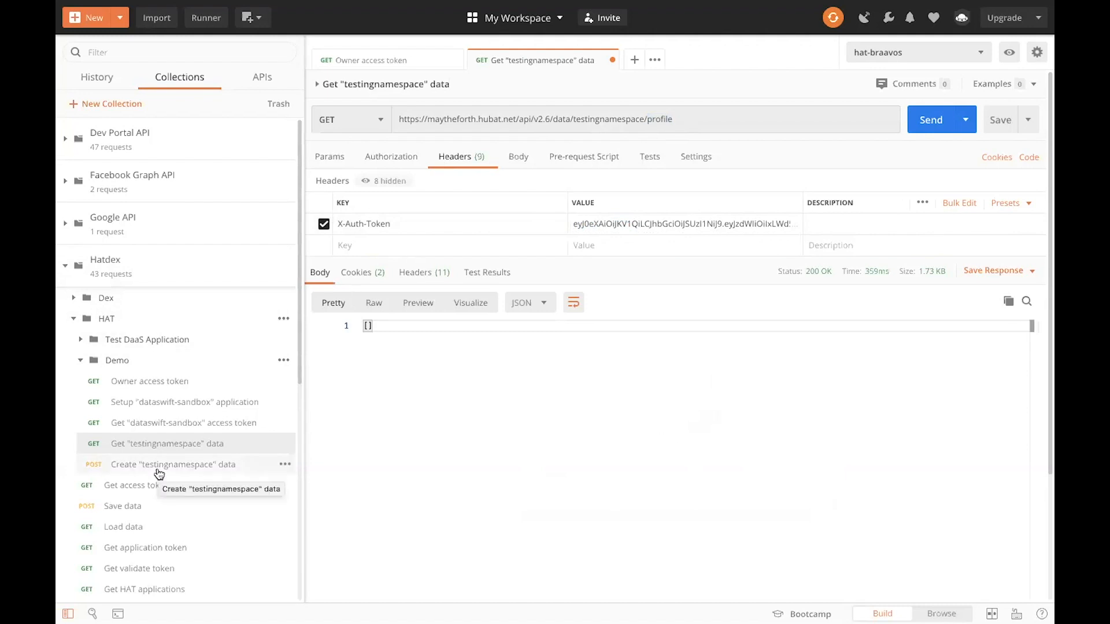
Open Create "testingnamespace" data and review its X-Auth-Token header and Startrooper body (27-05-1977).
{"action": "left_click", "coordinate": [173, 465]}
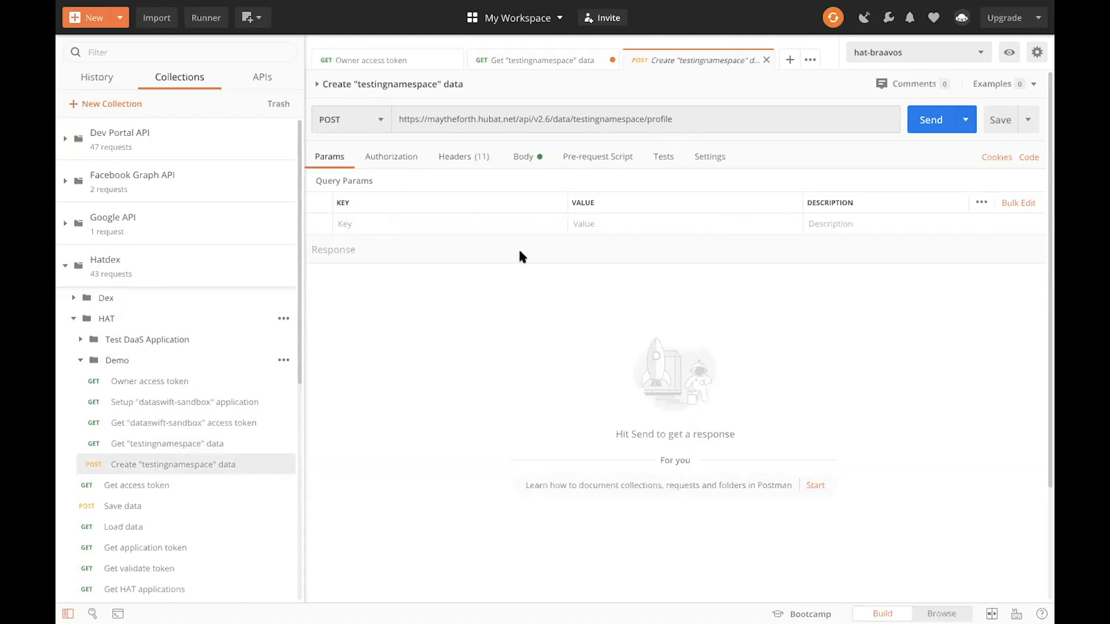
{"action": "left_click", "coordinate": [523, 157]}
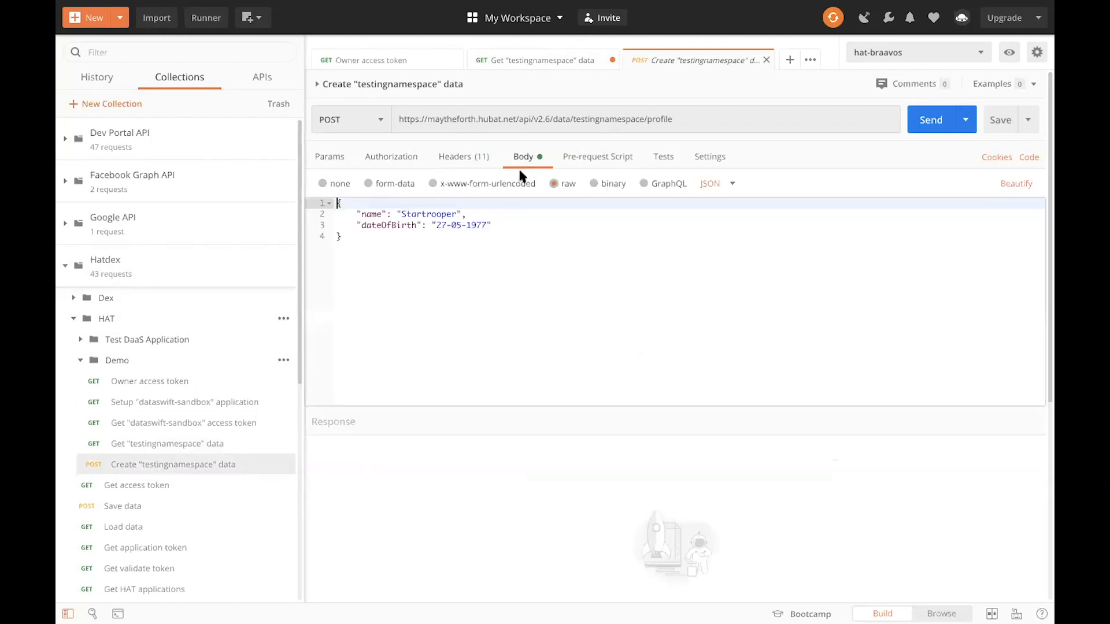
{"action": "left_click", "coordinate": [455, 156]}
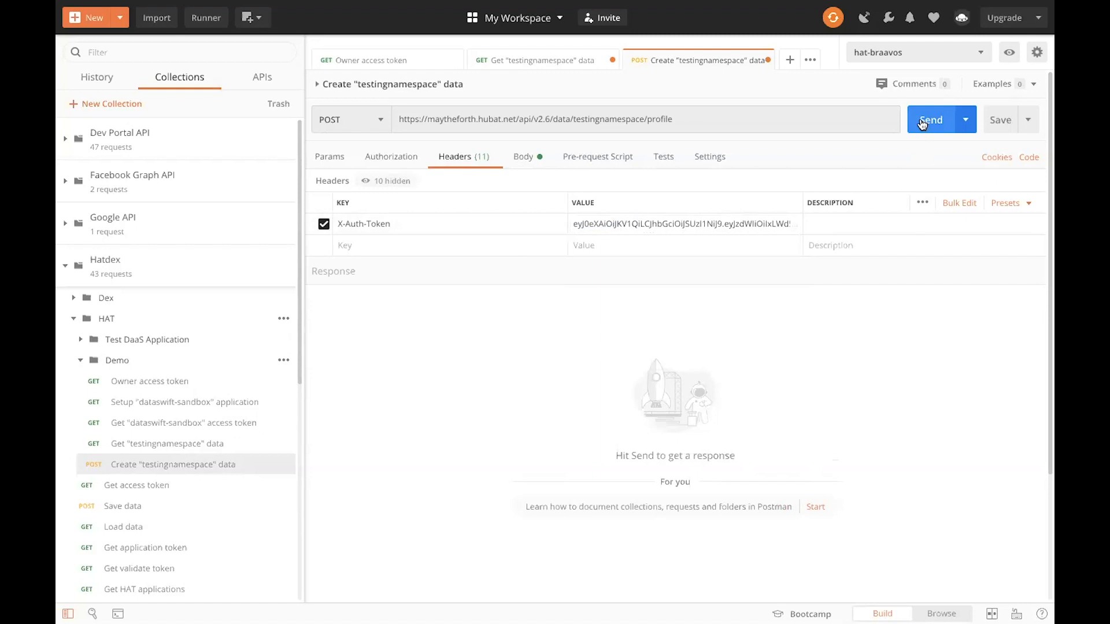
{"action": "mouse_move", "coordinate": [523, 157]}
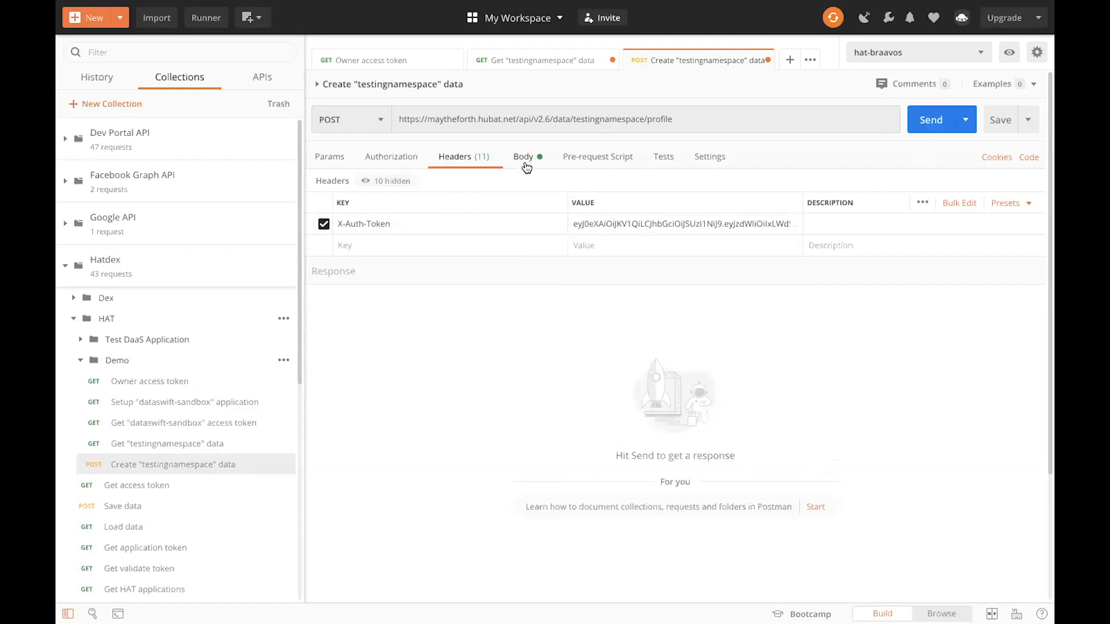
{"action": "left_click", "coordinate": [523, 156]}
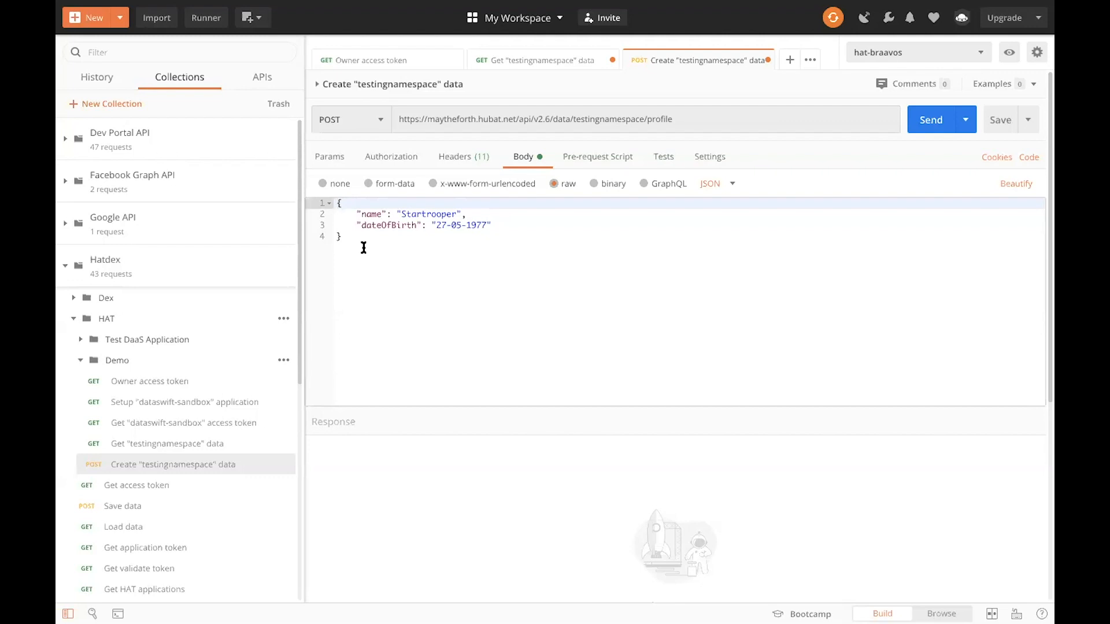
{"action": "mouse_move", "coordinate": [794, 224]}
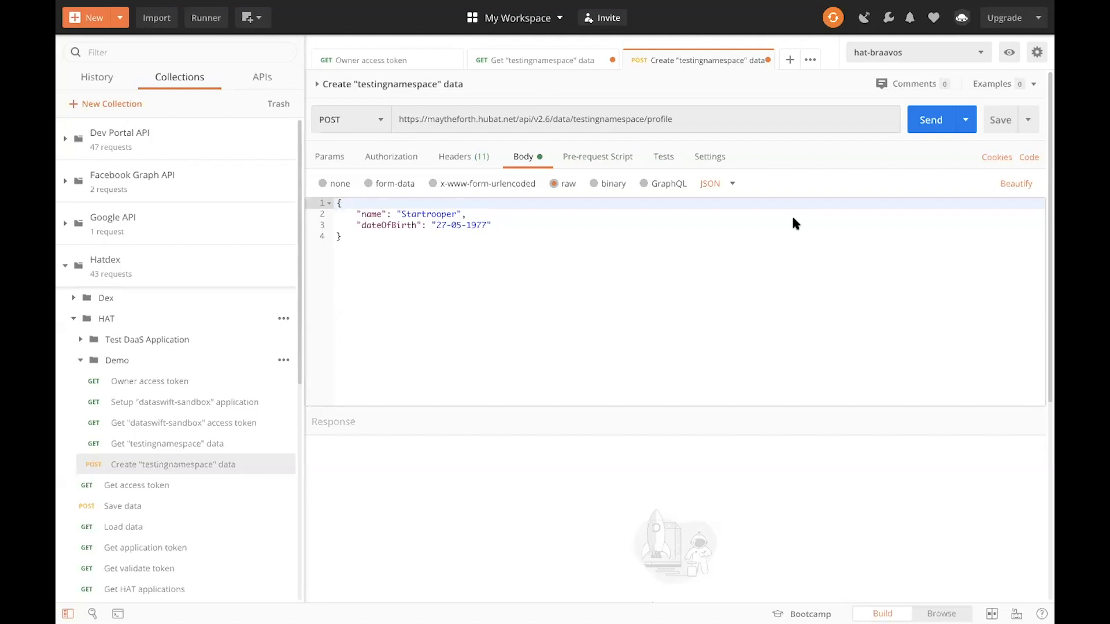
Post the Startrooper record, getting 201 Created, and highlight its data object.
{"action": "left_click", "coordinate": [930, 119]}
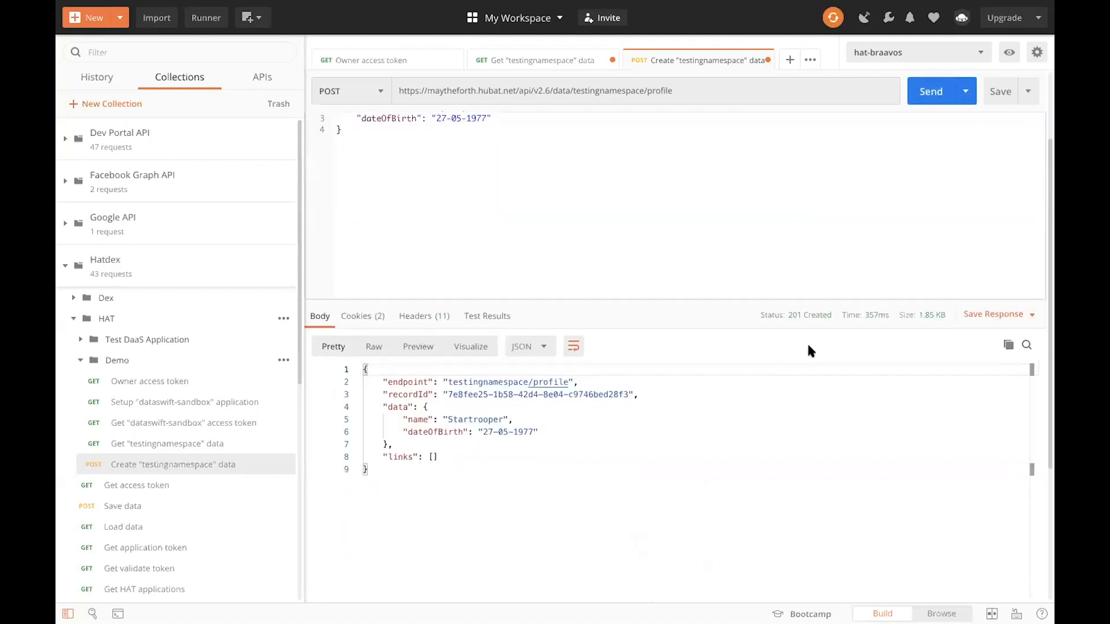
{"action": "mouse_move", "coordinate": [811, 315]}
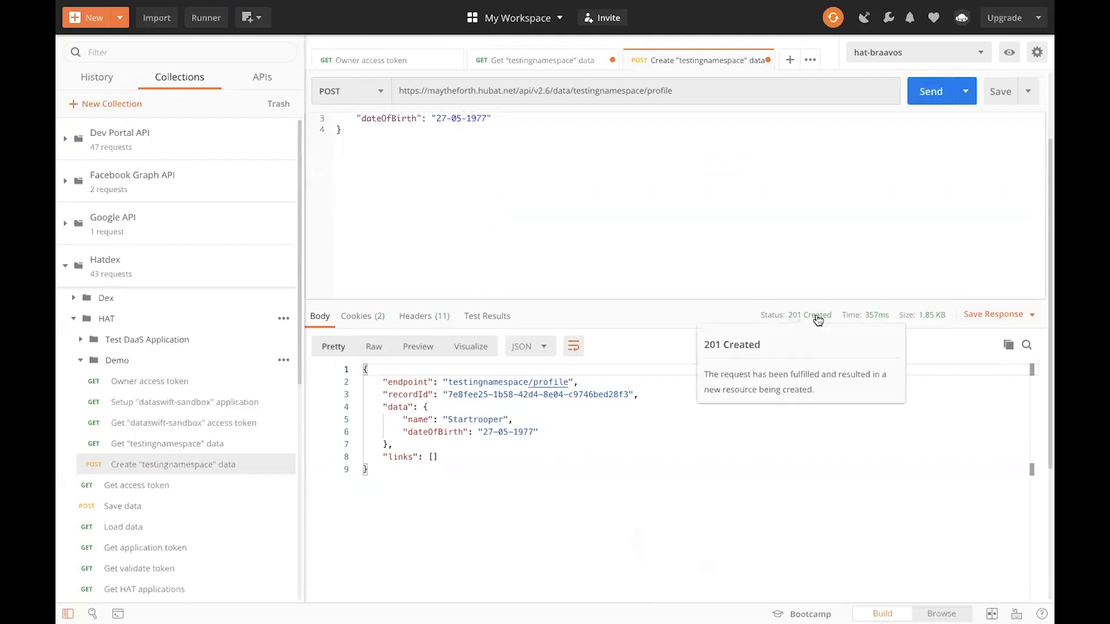
{"action": "mouse_move", "coordinate": [362, 391]}
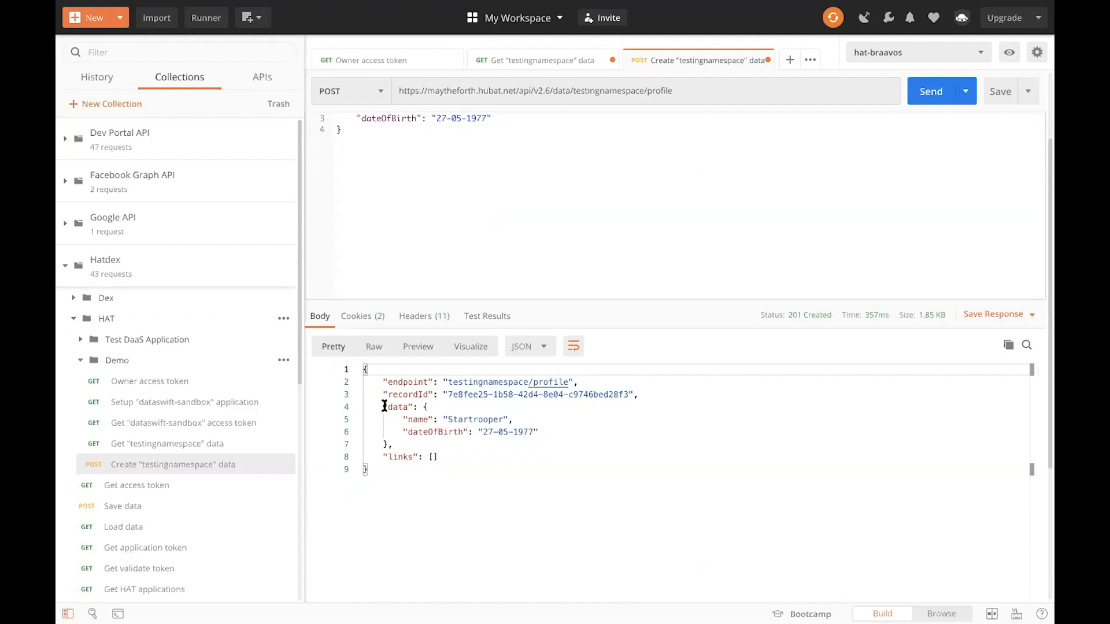
{"action": "left_click_drag", "start_coordinate": [382, 407], "coordinate": [539, 431]}
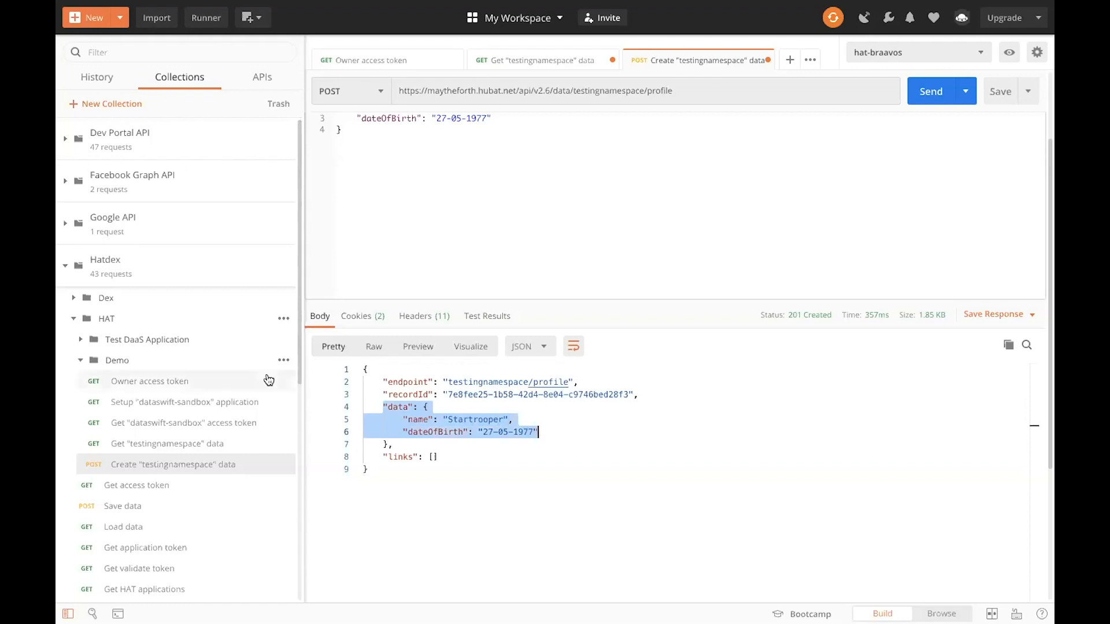
{"action": "mouse_move", "coordinate": [155, 451]}
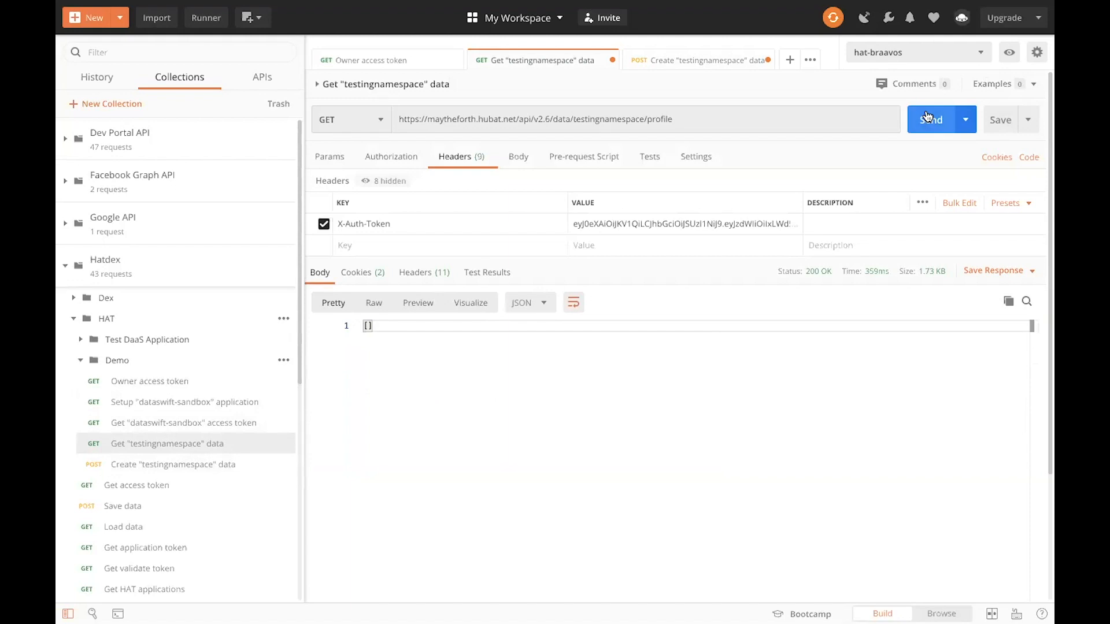
Re-fetch testingnamespace data, which now returns the Startrooper record with its record ID.
{"action": "left_click", "coordinate": [927, 119]}
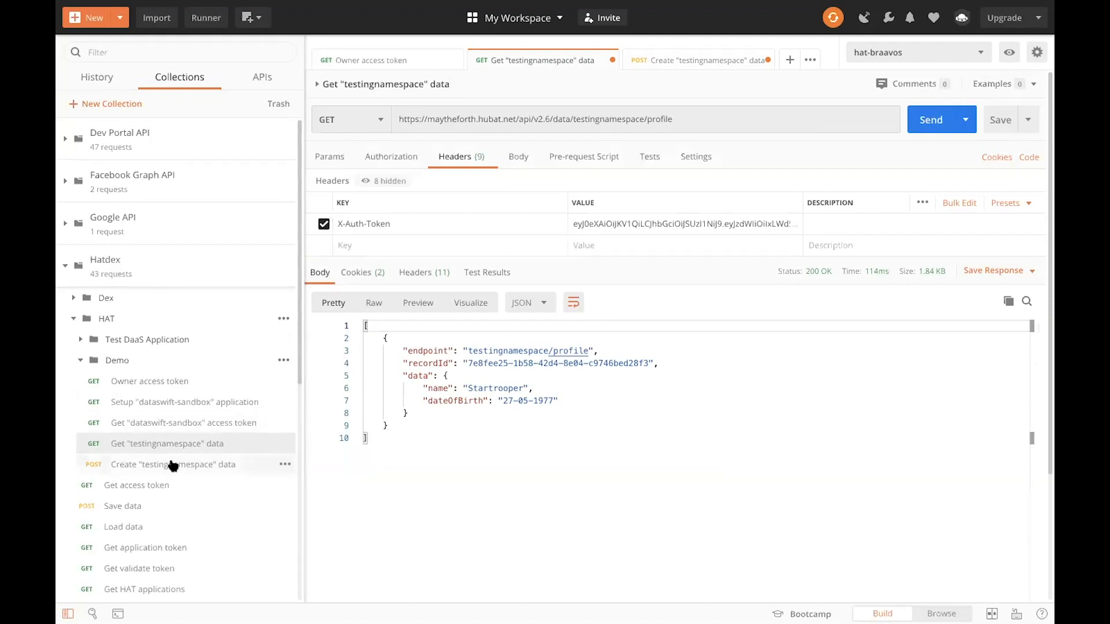
{"action": "left_click", "coordinate": [697, 59]}
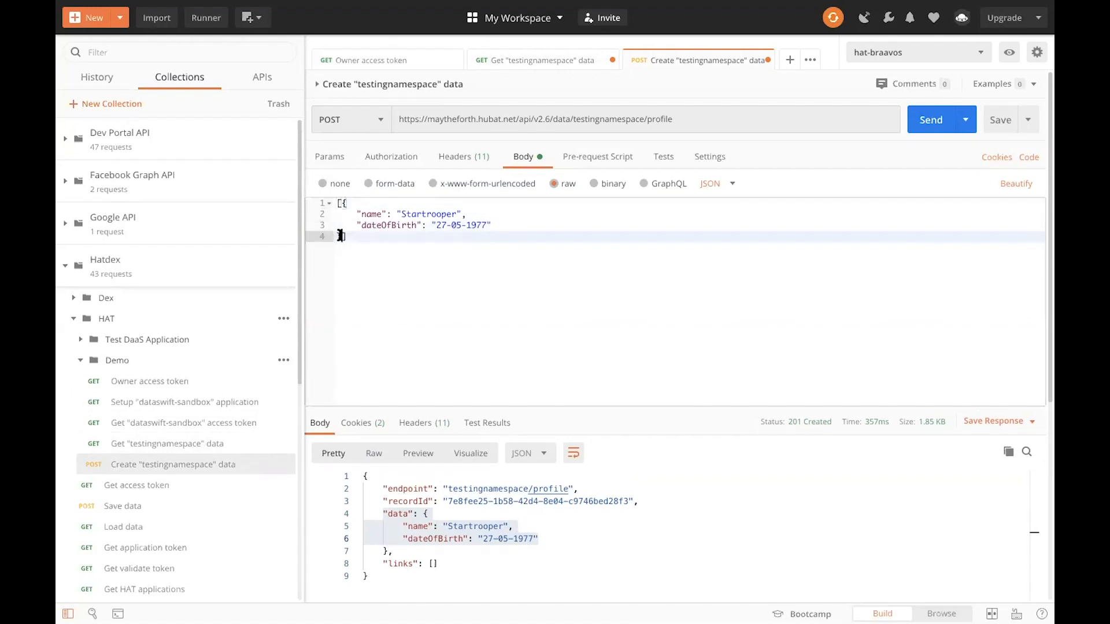
Add a Demo record born 01-04-2020 and mark Startrooper's birth date for change to 28-05-1977.
{"action": "type", "text": ","}
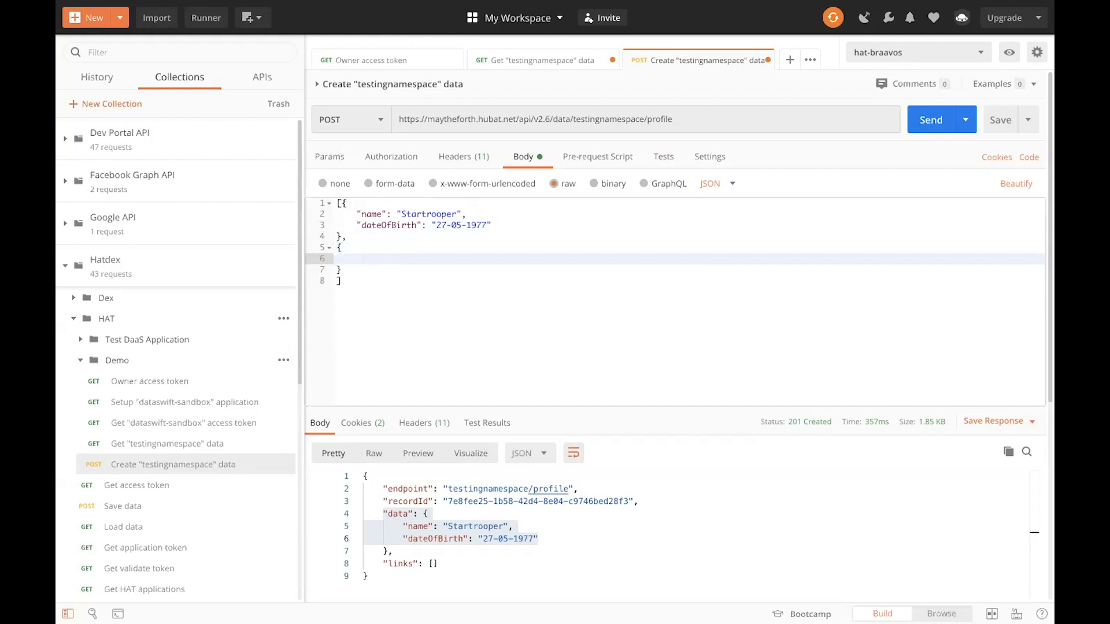
{"action": "type", "text": "\"name\""}
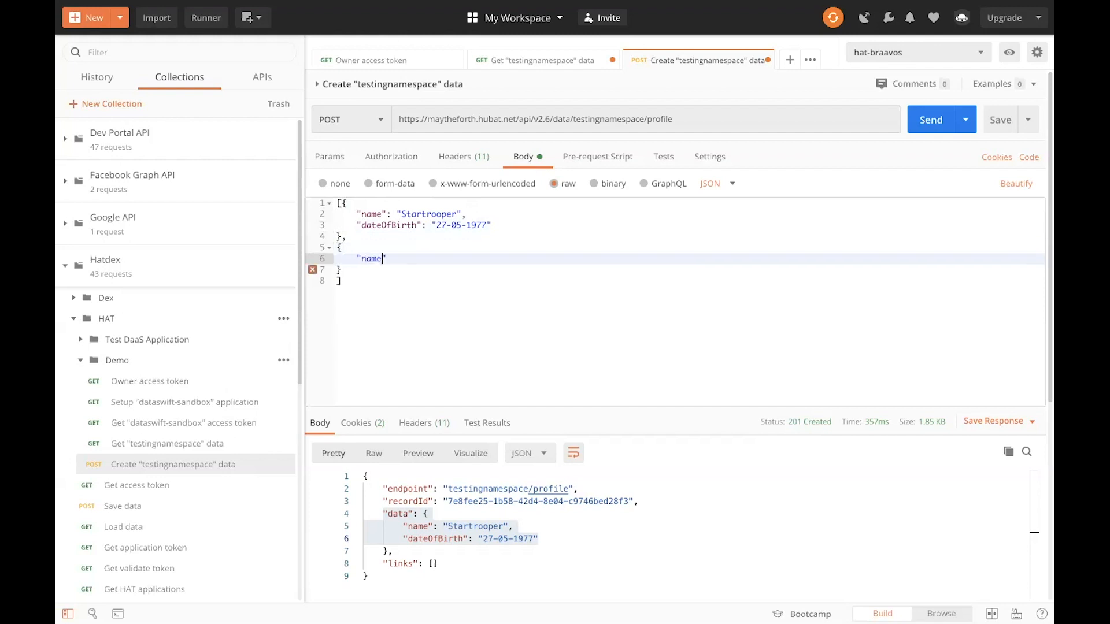
{"action": "type", "text": ":"}
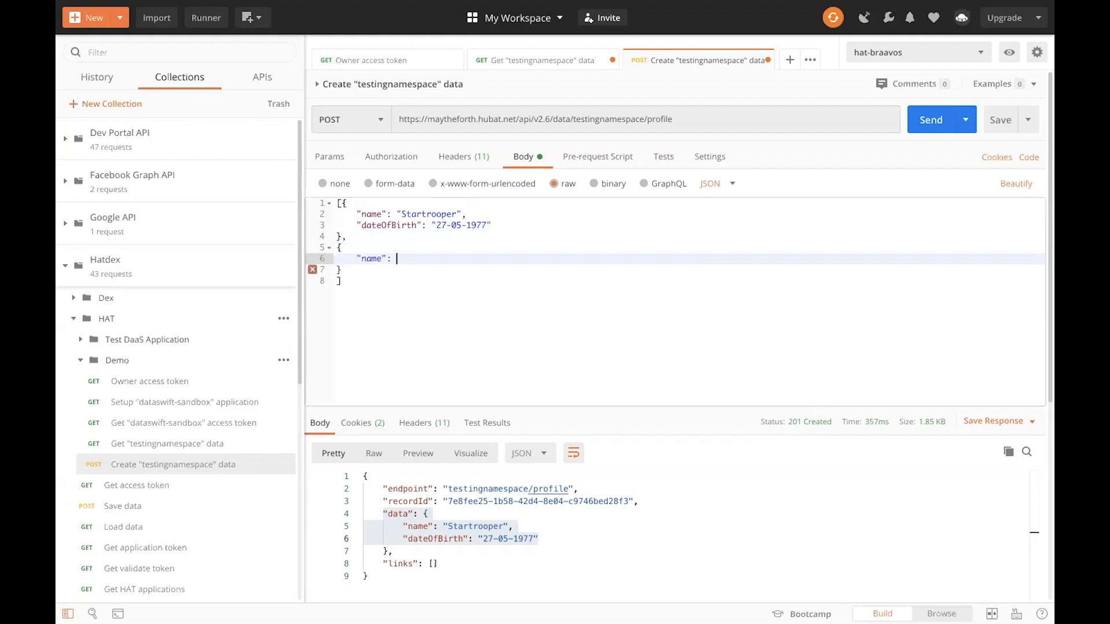
{"action": "type", "text": "\"Demo\","}
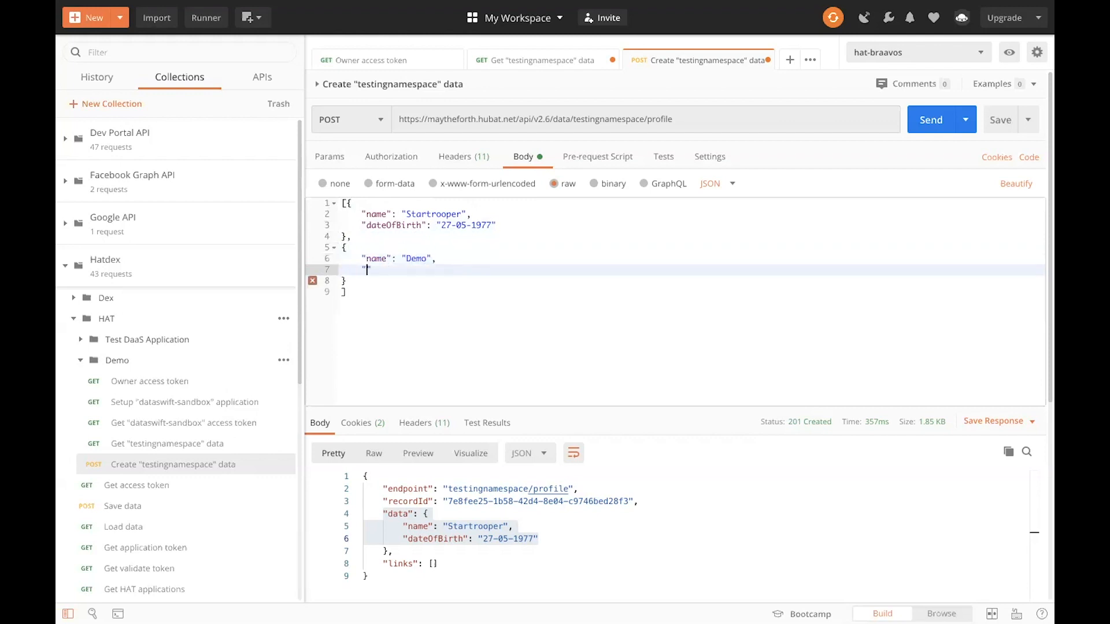
{"action": "type", "text": "dateof"}
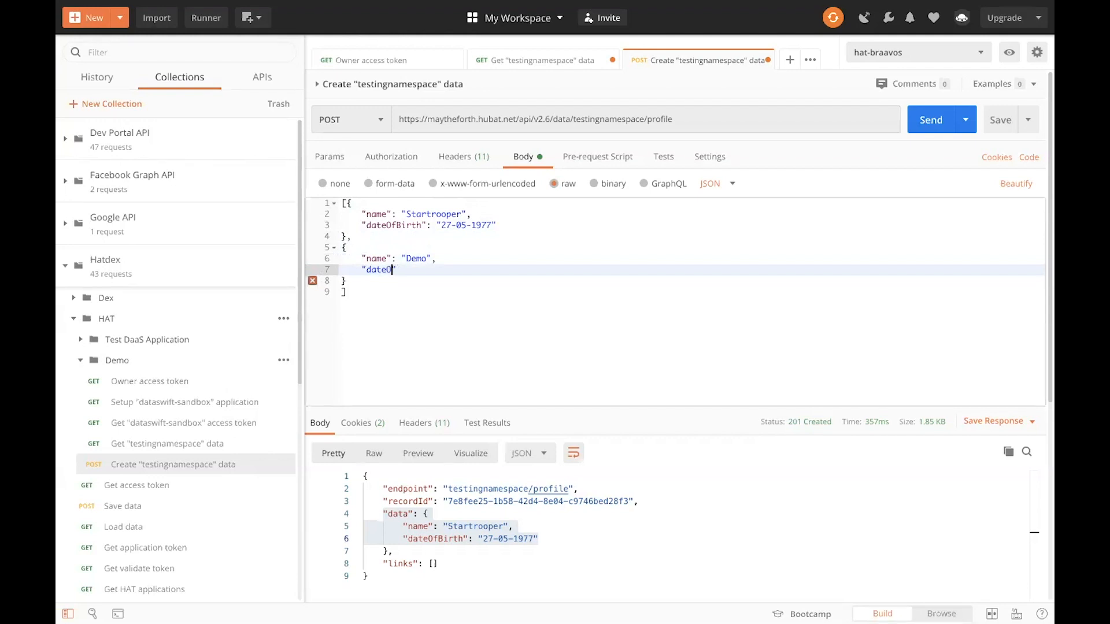
{"action": "type", "text": "Birth"}
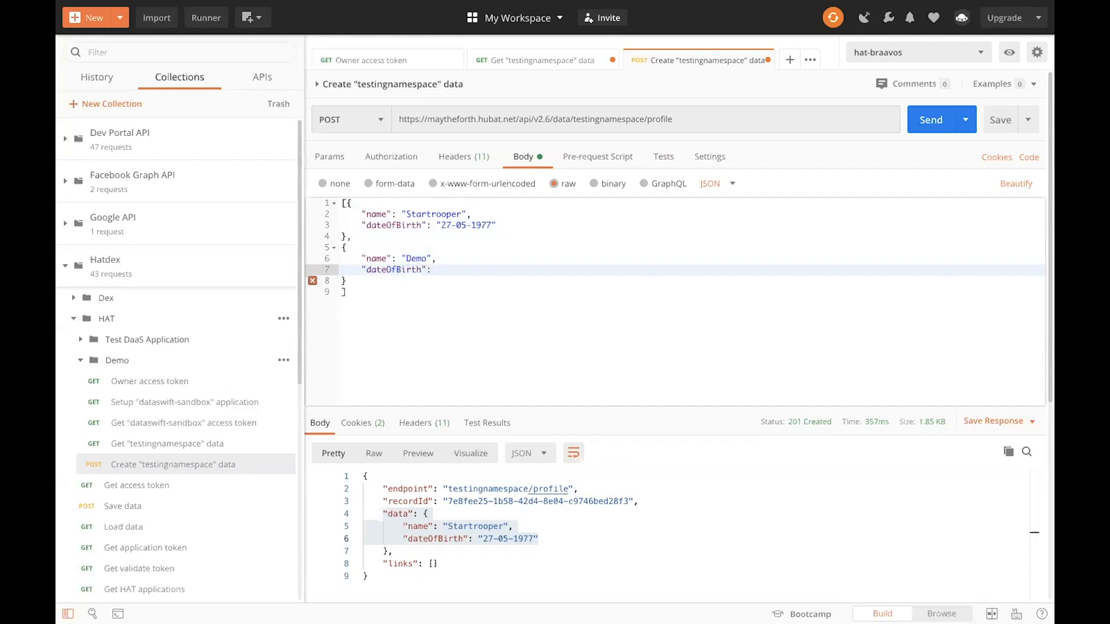
{"action": "left_click", "coordinate": [436, 270]}
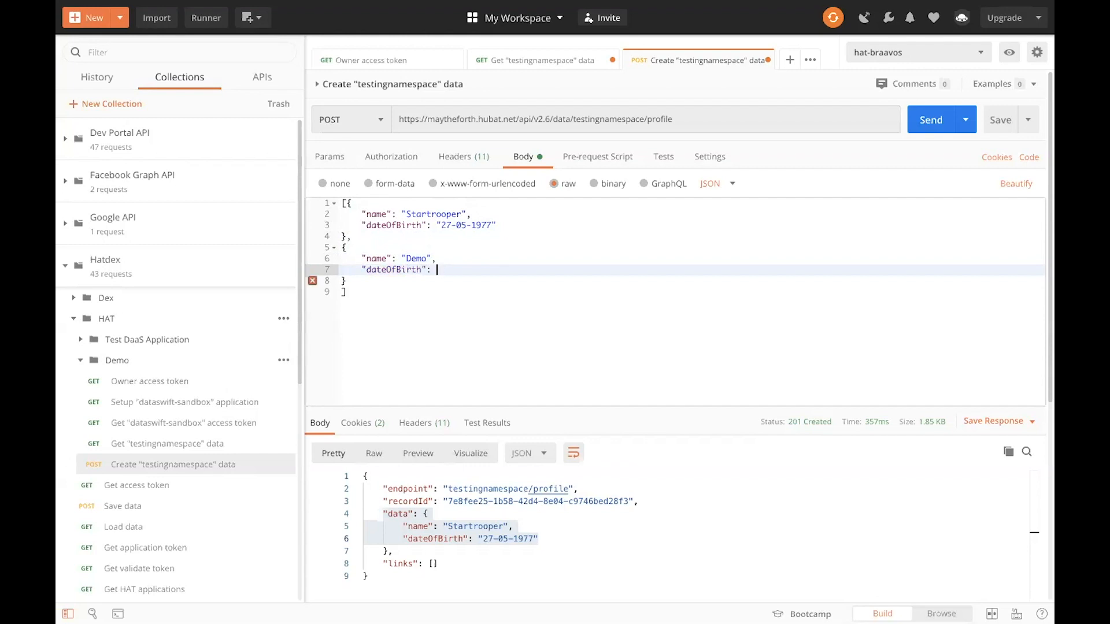
{"action": "type", "text": "\"01\""}
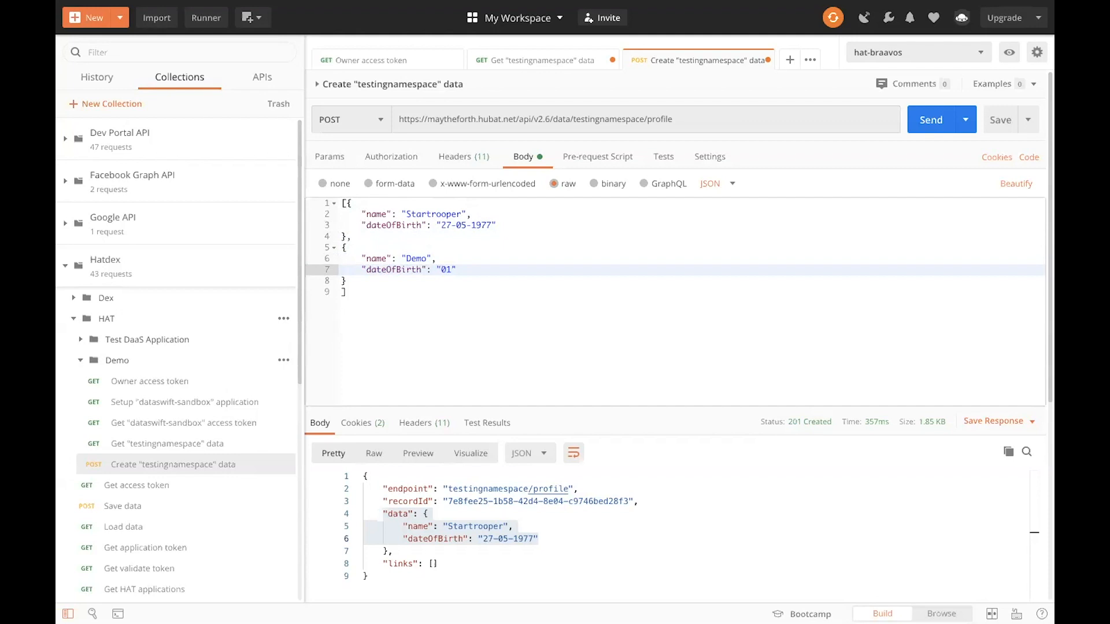
{"action": "type", "text": "-040"}
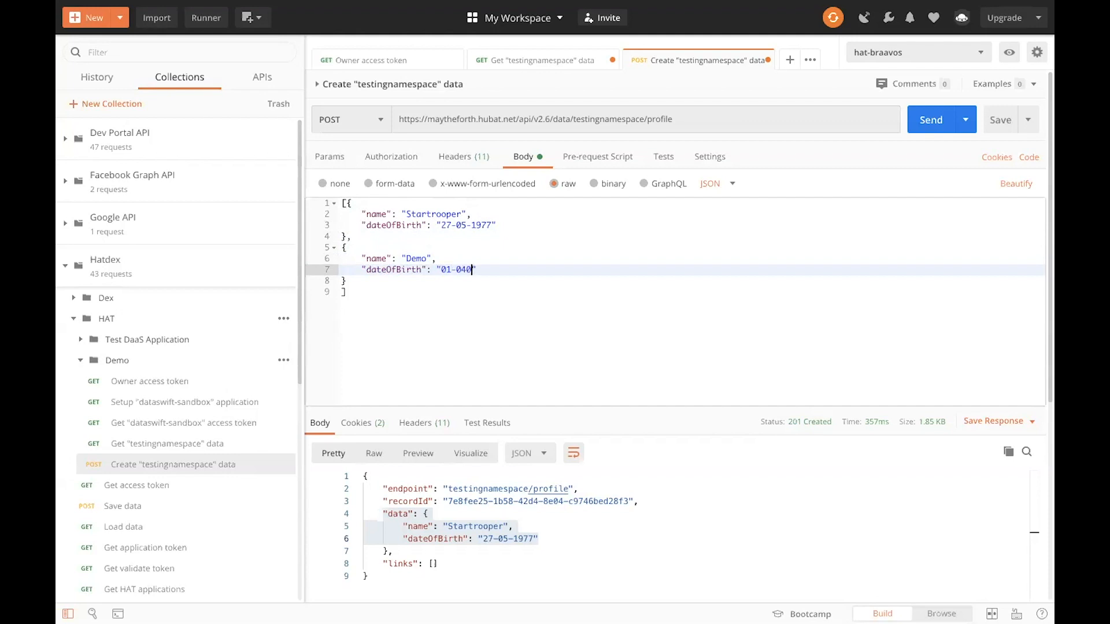
{"action": "type", "text": "20"}
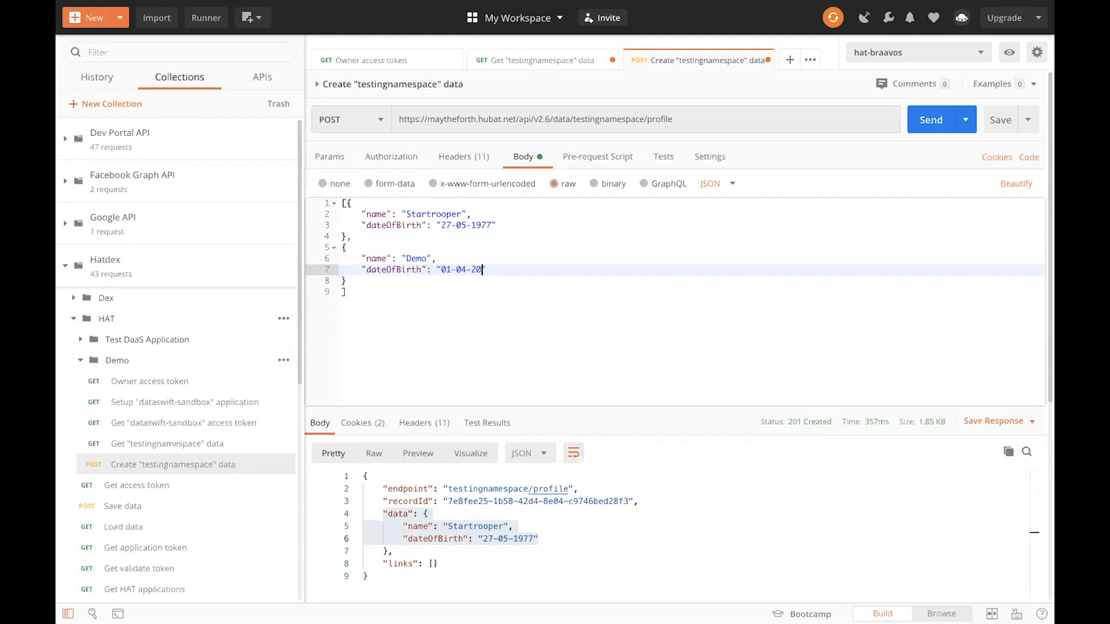
{"action": "type", "text": "20\""}
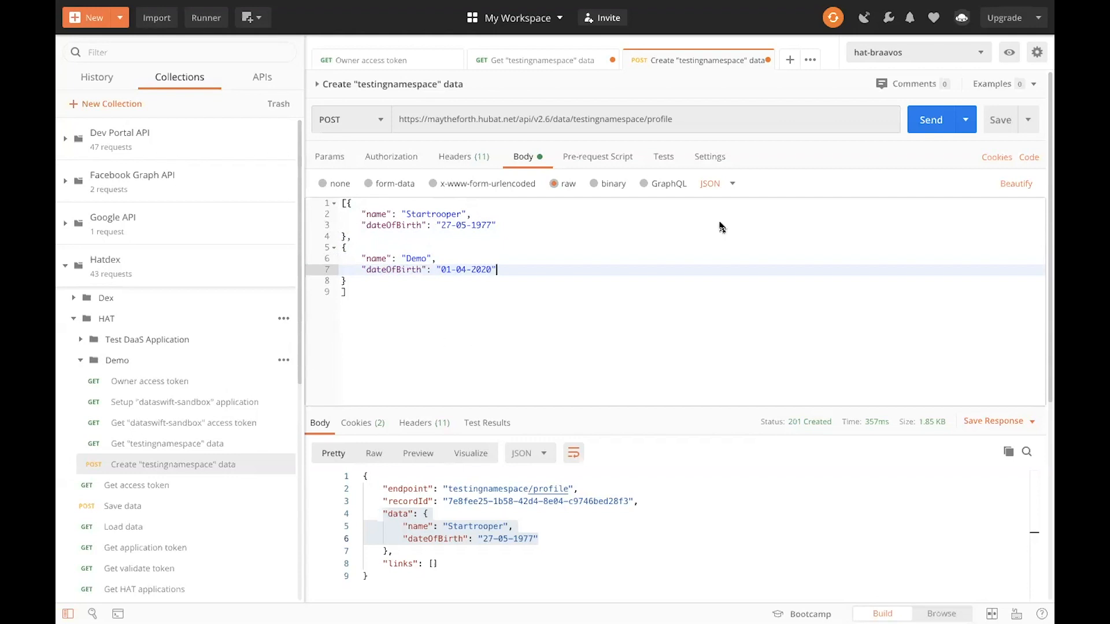
{"action": "mouse_move", "coordinate": [729, 170]}
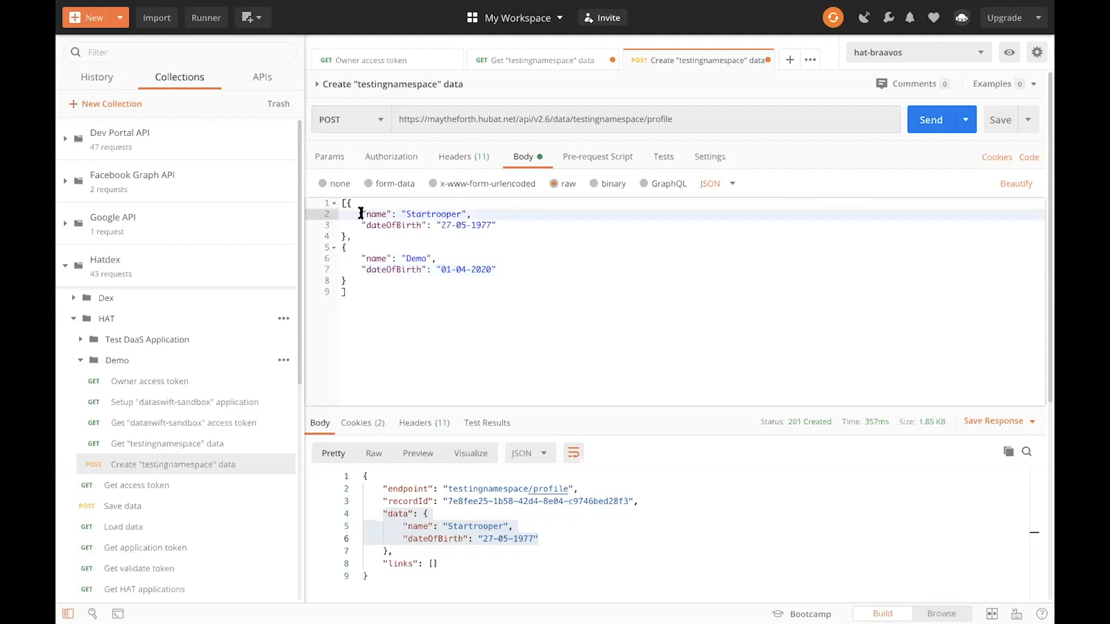
{"action": "left_click_drag", "start_coordinate": [359, 214], "coordinate": [515, 225]}
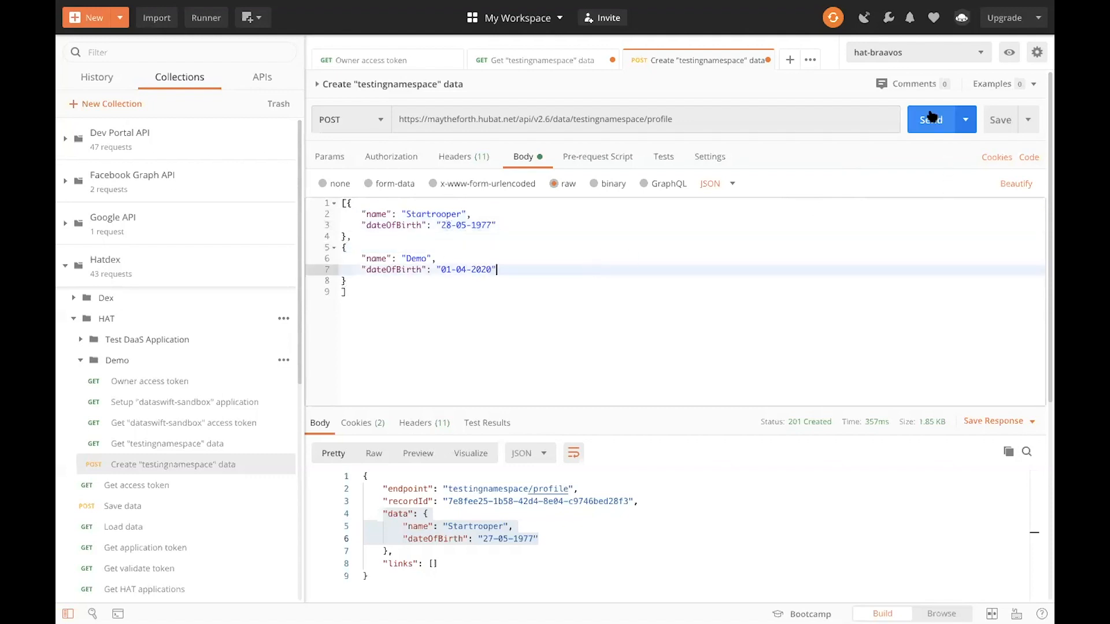
Post the Startrooper and Demo records, receiving both back with record IDs.
{"action": "left_click", "coordinate": [930, 119]}
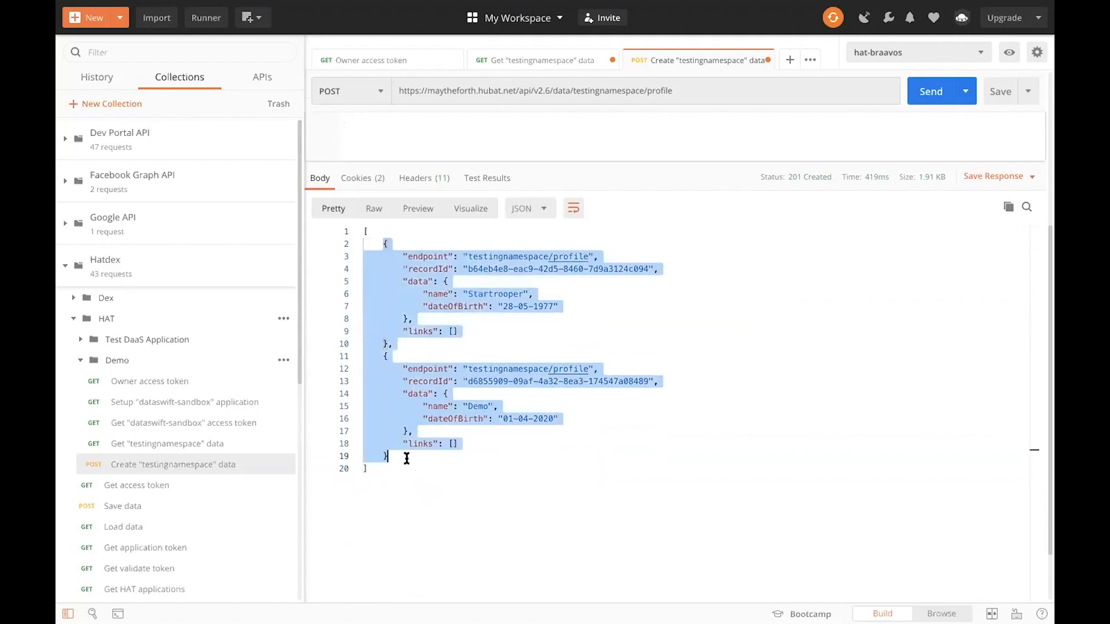
{"action": "mouse_move", "coordinate": [148, 446]}
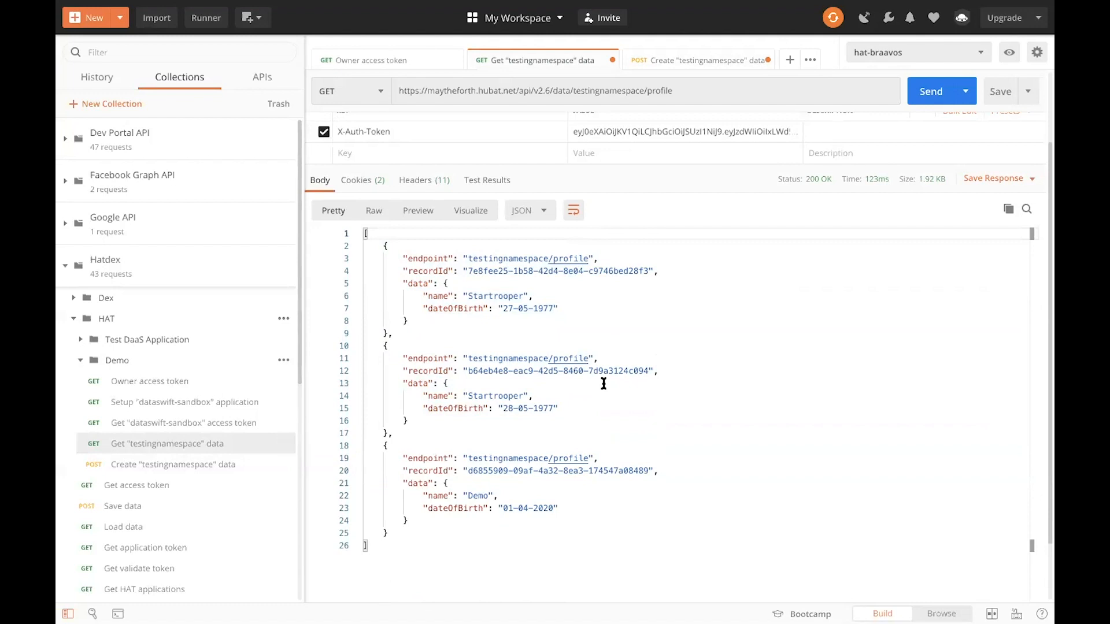
{"action": "mouse_move", "coordinate": [536, 325]}
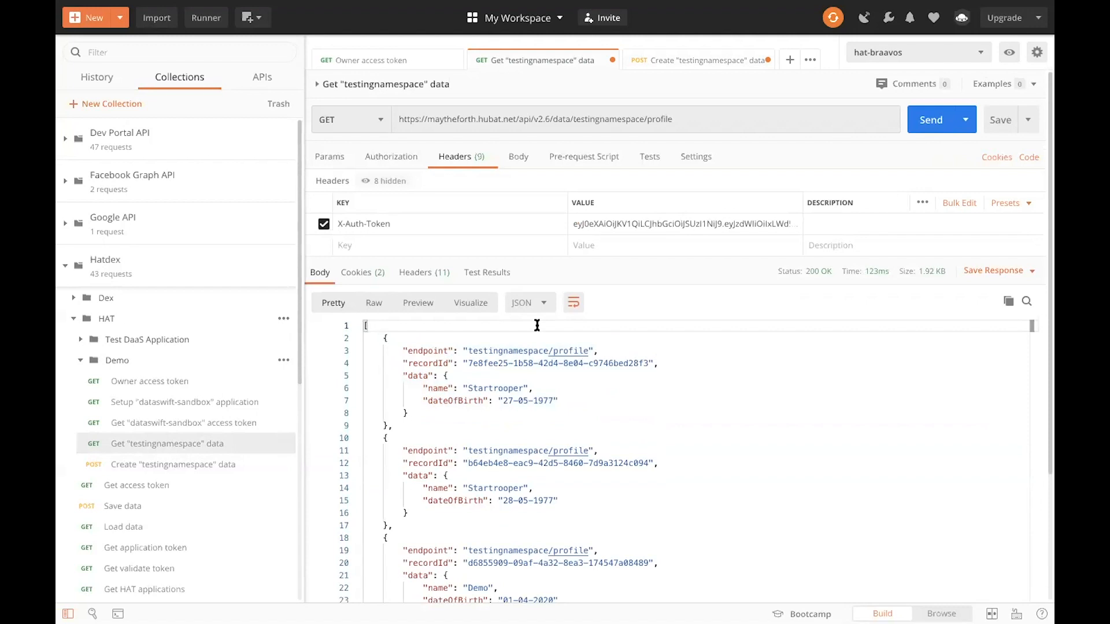
{"action": "mouse_move", "coordinate": [593, 119]}
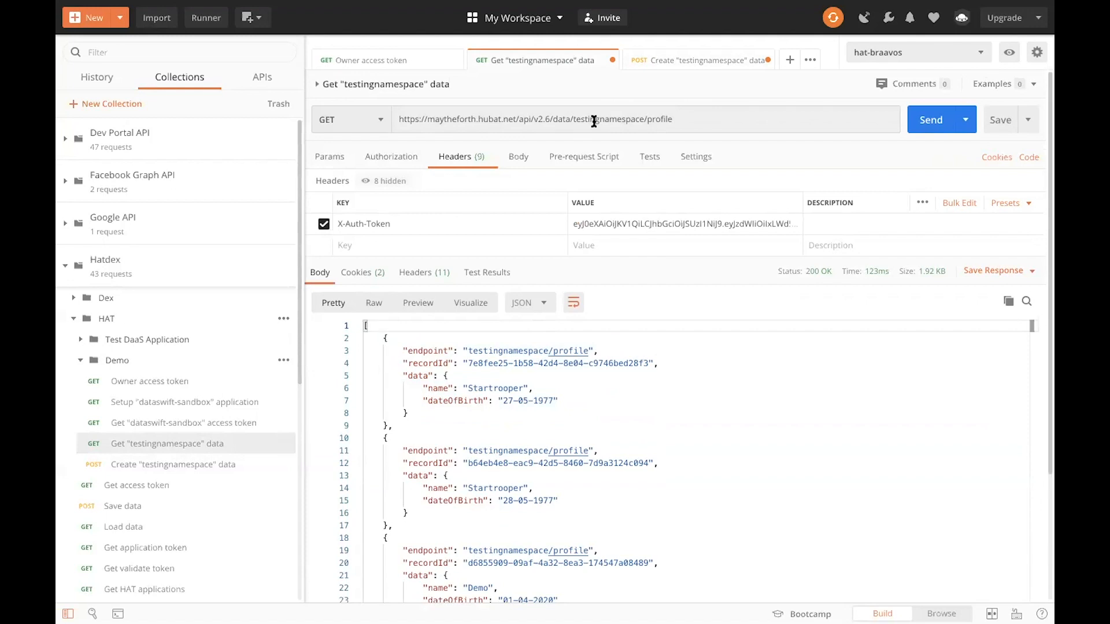
{"action": "mouse_move", "coordinate": [578, 114]}
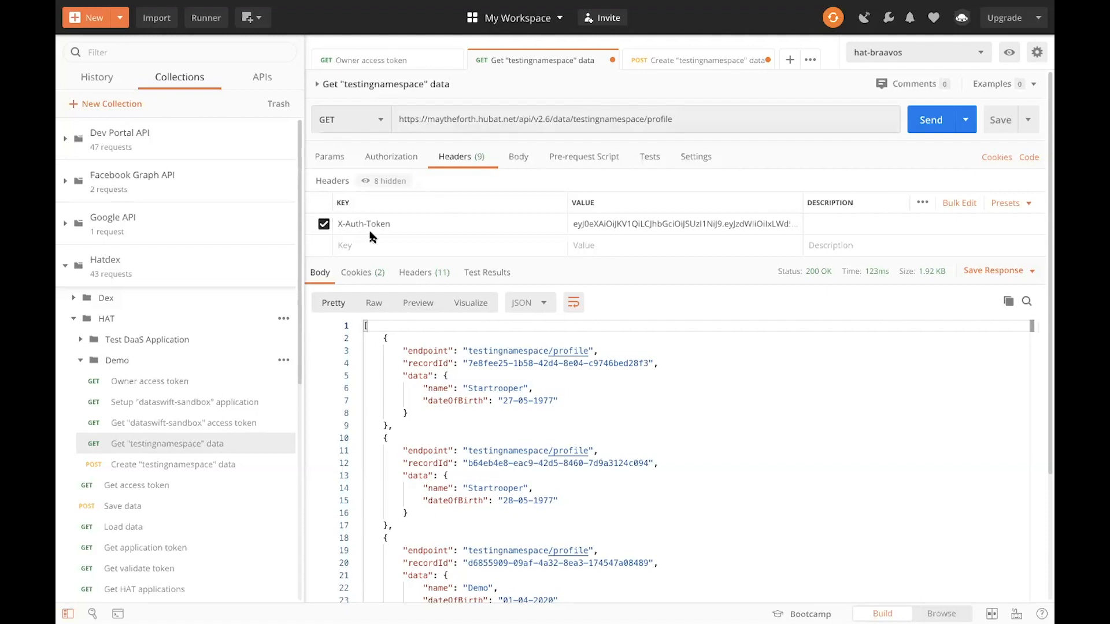
{"action": "mouse_move", "coordinate": [185, 409]}
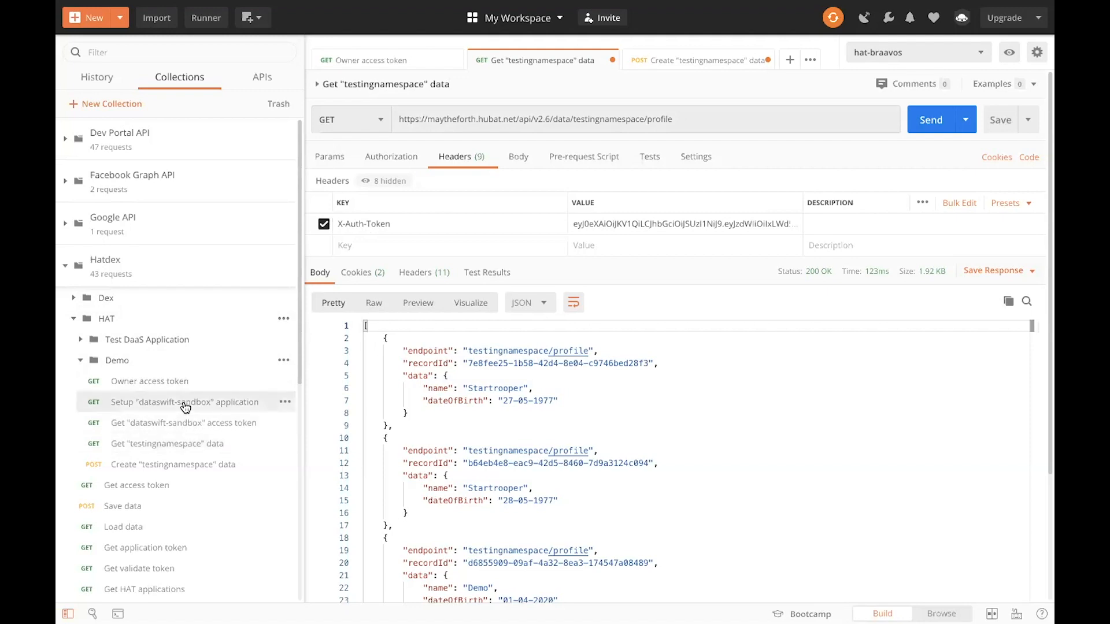
Run the dataswift-sandbox setup and access token requests, then select the returned application token.
{"action": "left_click", "coordinate": [183, 401]}
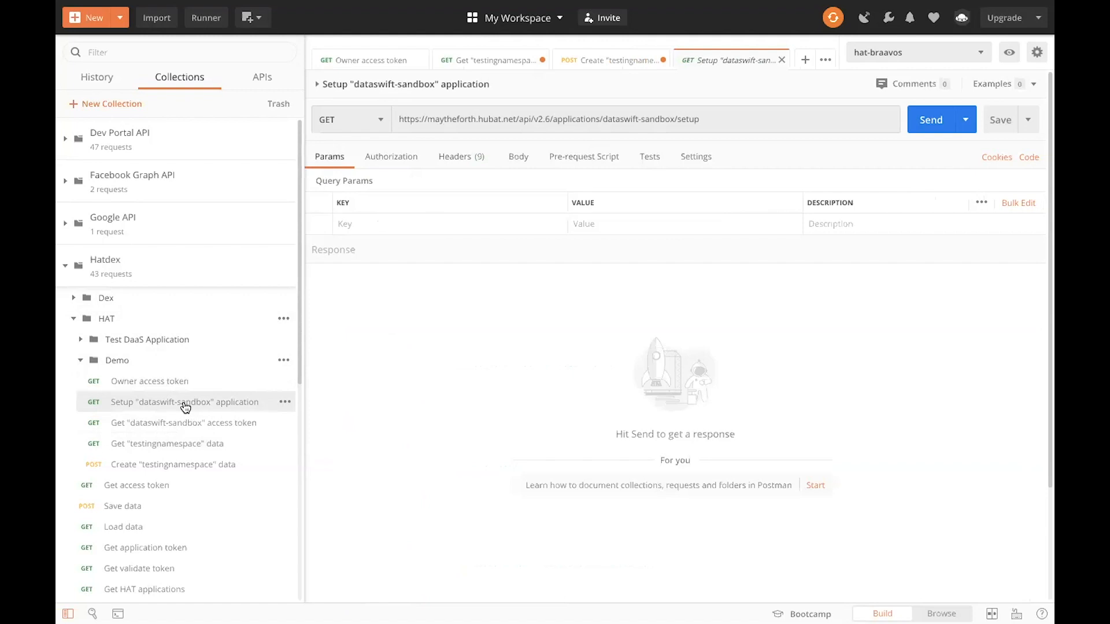
{"action": "mouse_move", "coordinate": [861, 242]}
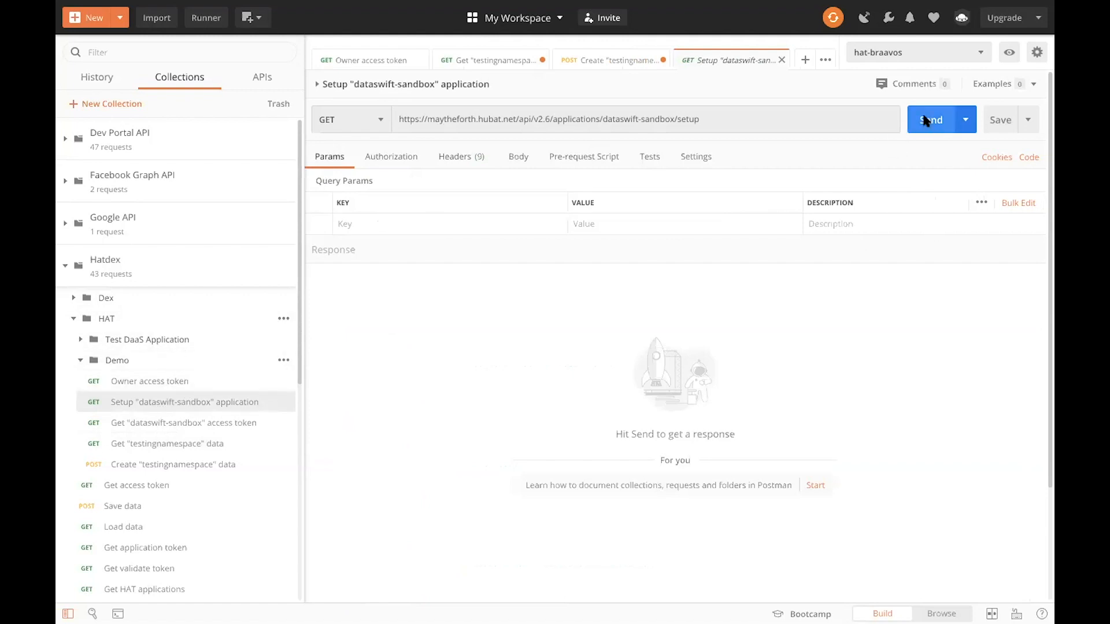
{"action": "left_click", "coordinate": [929, 119]}
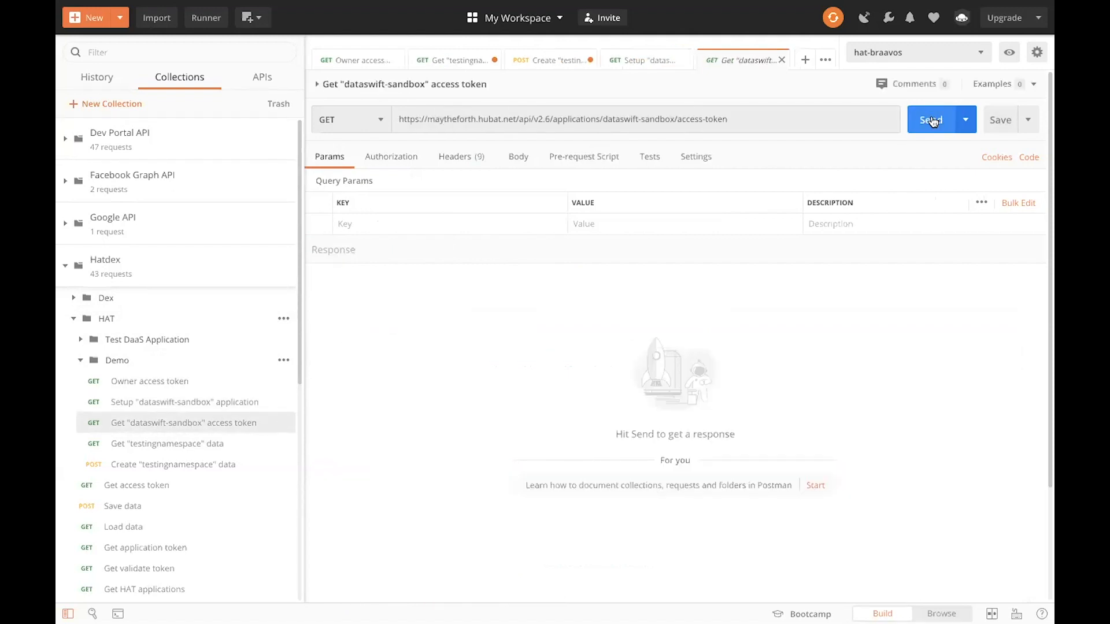
{"action": "left_click", "coordinate": [931, 119]}
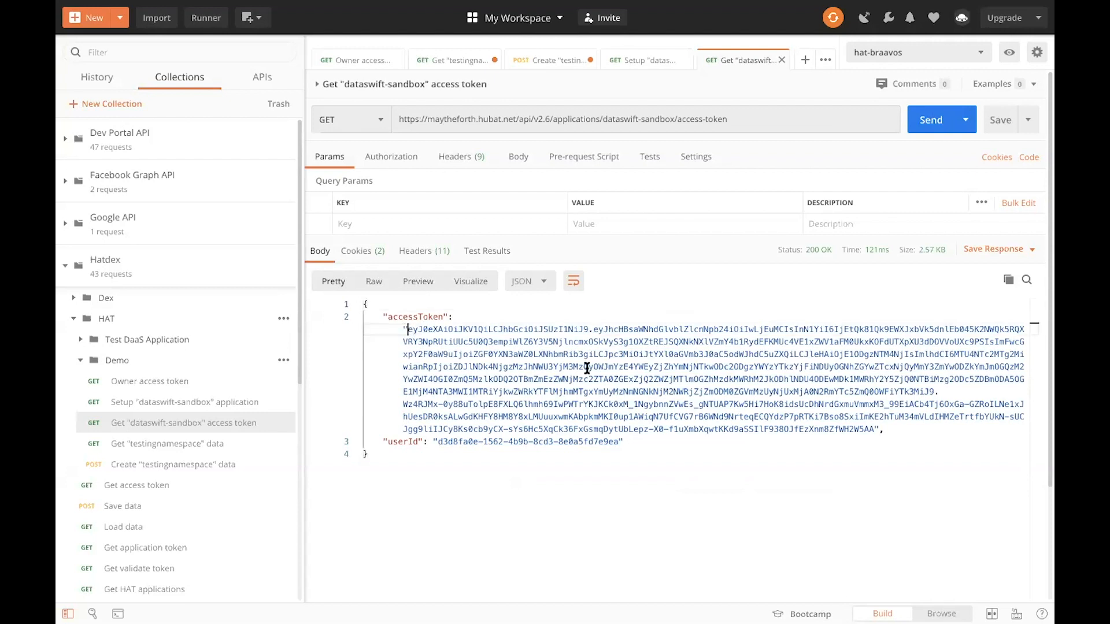
{"action": "left_click_drag", "start_coordinate": [407, 329], "coordinate": [874, 430]}
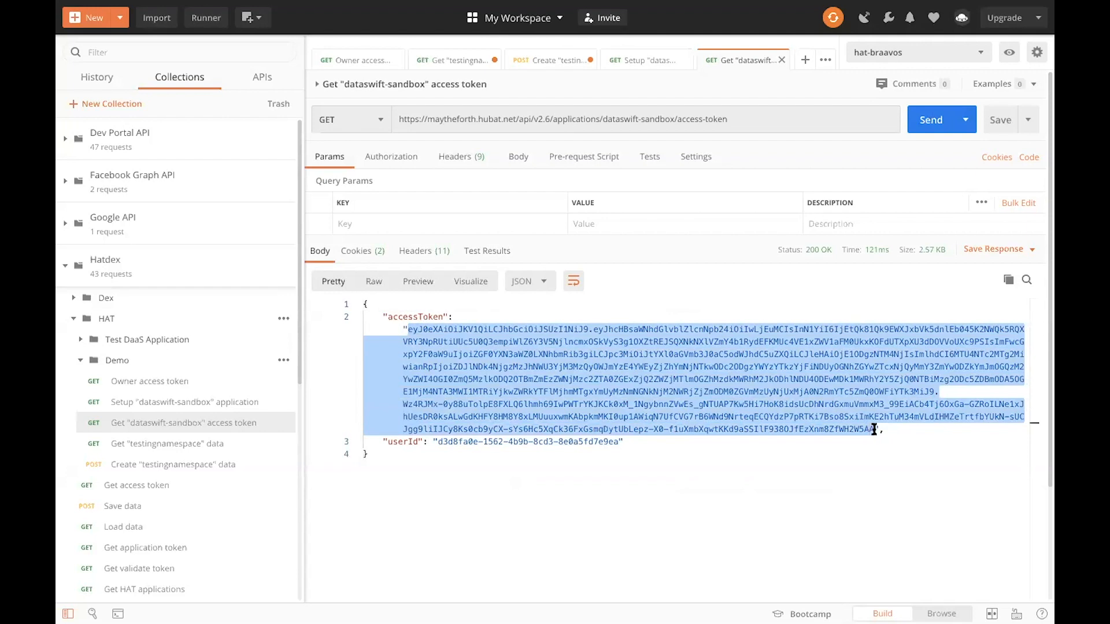
{"action": "mouse_move", "coordinate": [825, 242]}
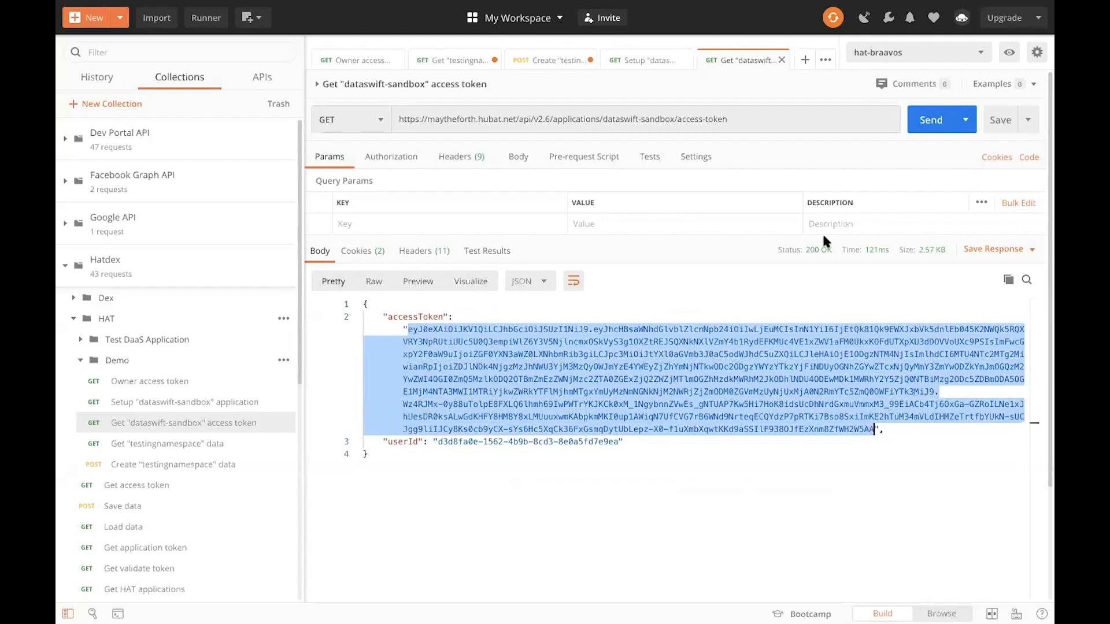
{"action": "mouse_move", "coordinate": [255, 362]}
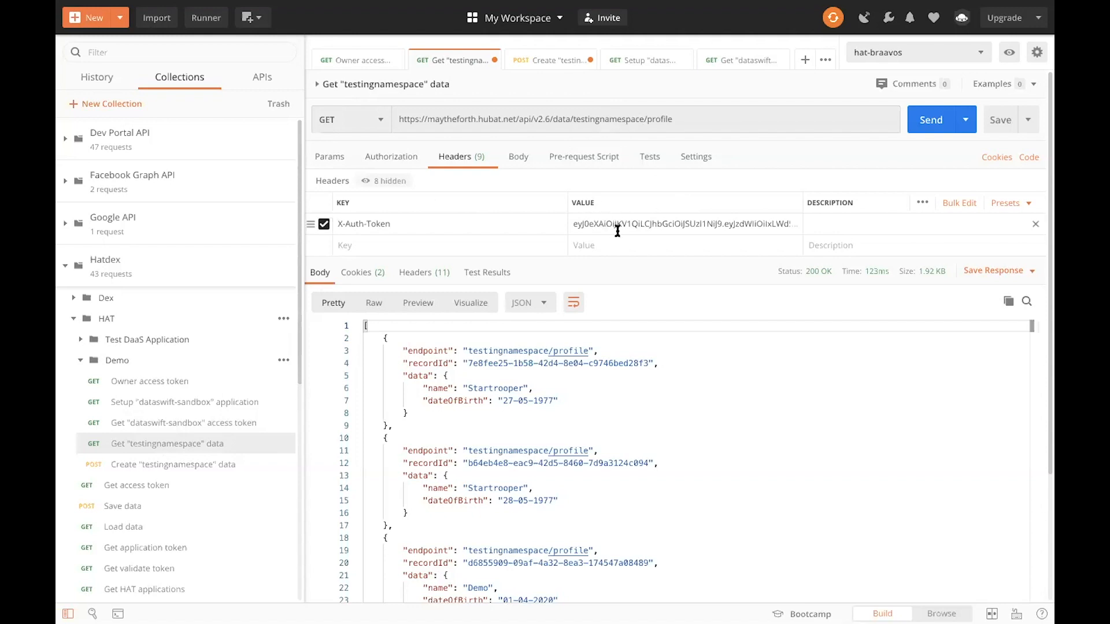
Resend Get "testingnamespace" data with the sandbox token, listing the Startrooper and Demo records.
{"action": "left_click", "coordinate": [684, 223]}
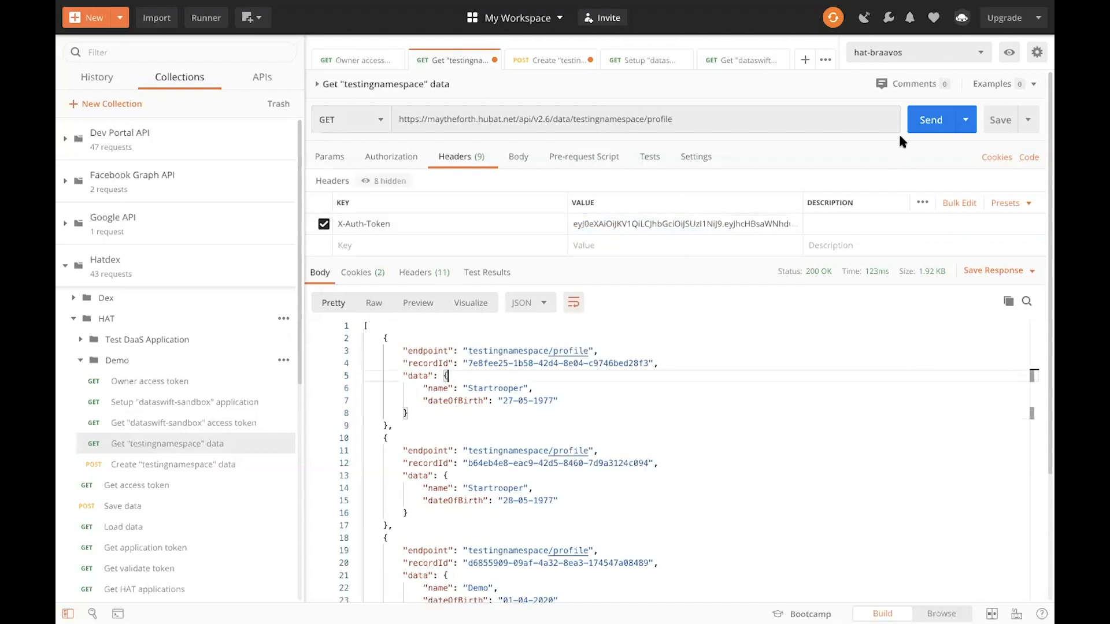
{"action": "left_click", "coordinate": [930, 119]}
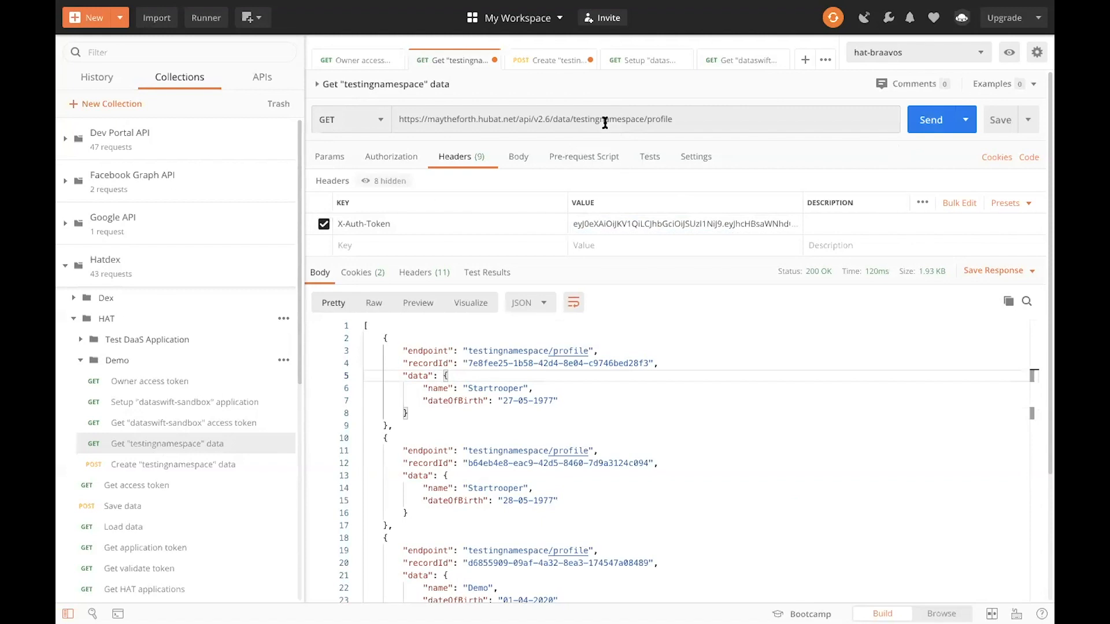
Switch the request namespace to starwars and send it, receiving 403 Forbidden, Access Denied.
{"action": "double_click", "coordinate": [608, 119]}
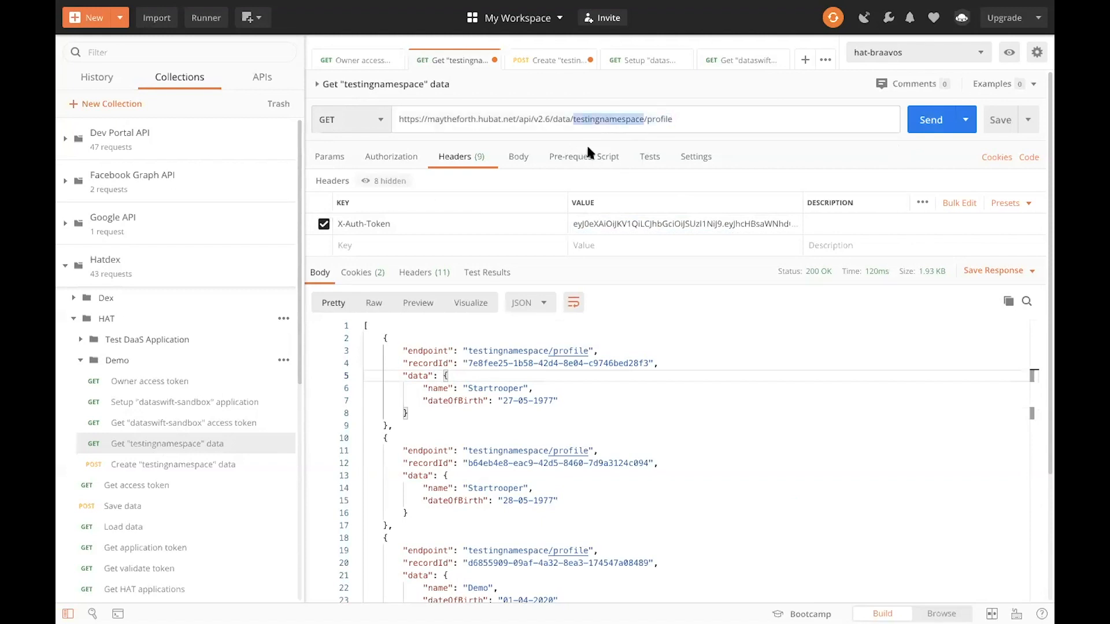
{"action": "mouse_move", "coordinate": [618, 130]}
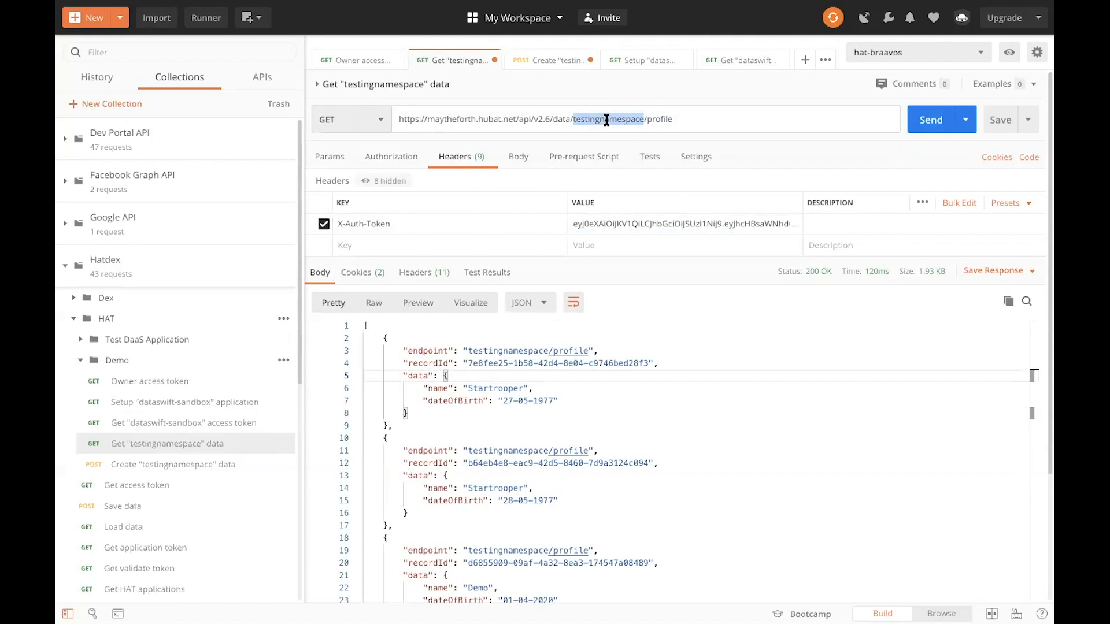
{"action": "type", "text": "st"}
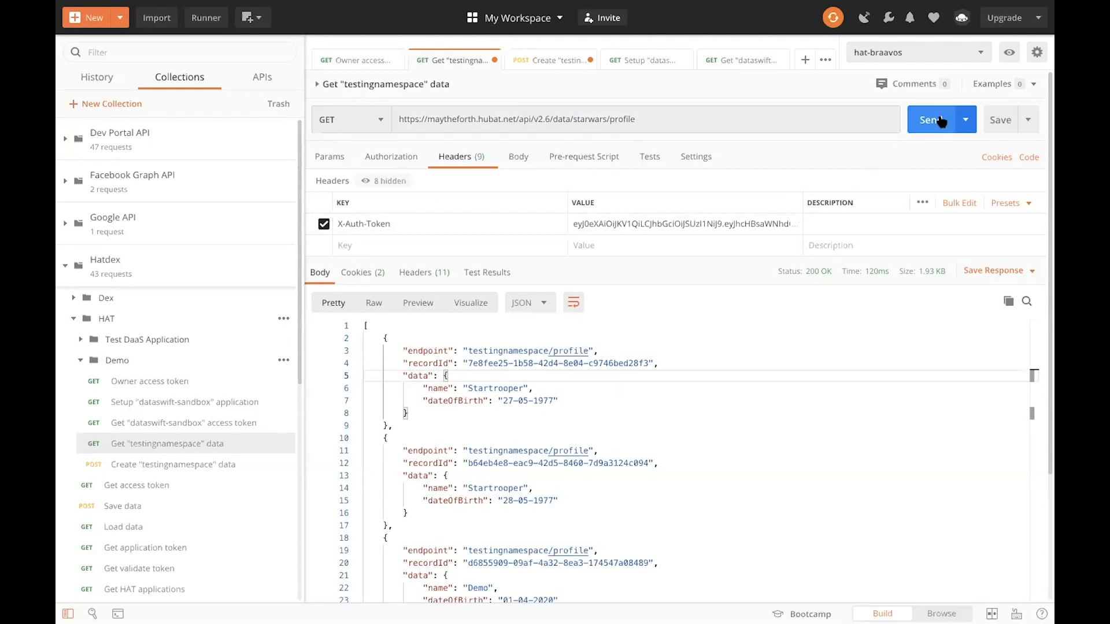
{"action": "left_click", "coordinate": [931, 119]}
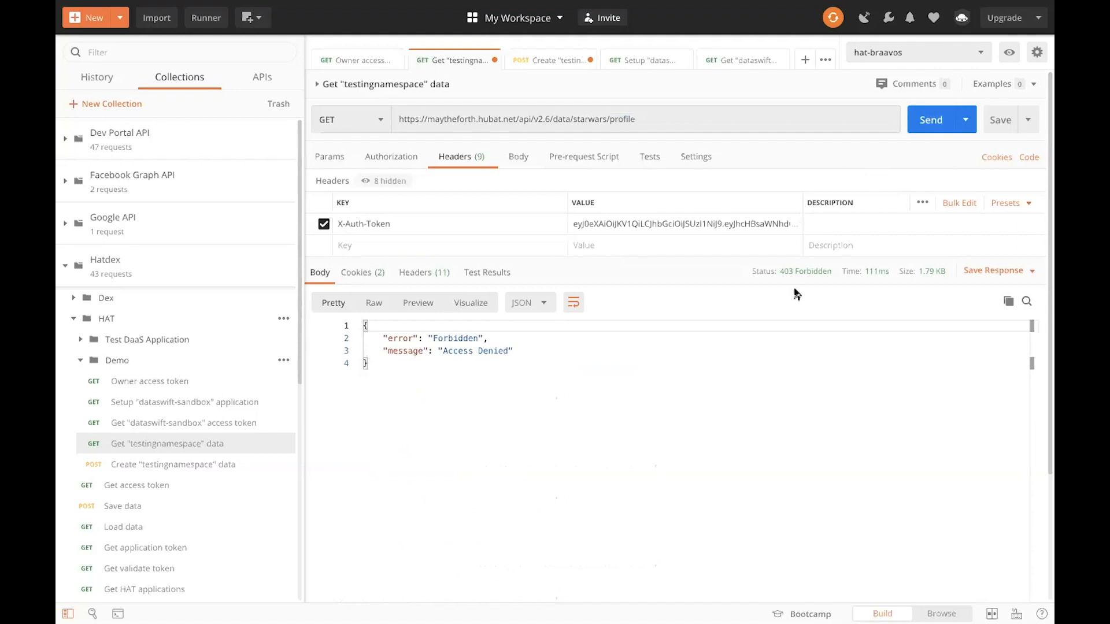
{"action": "mouse_move", "coordinate": [515, 534]}
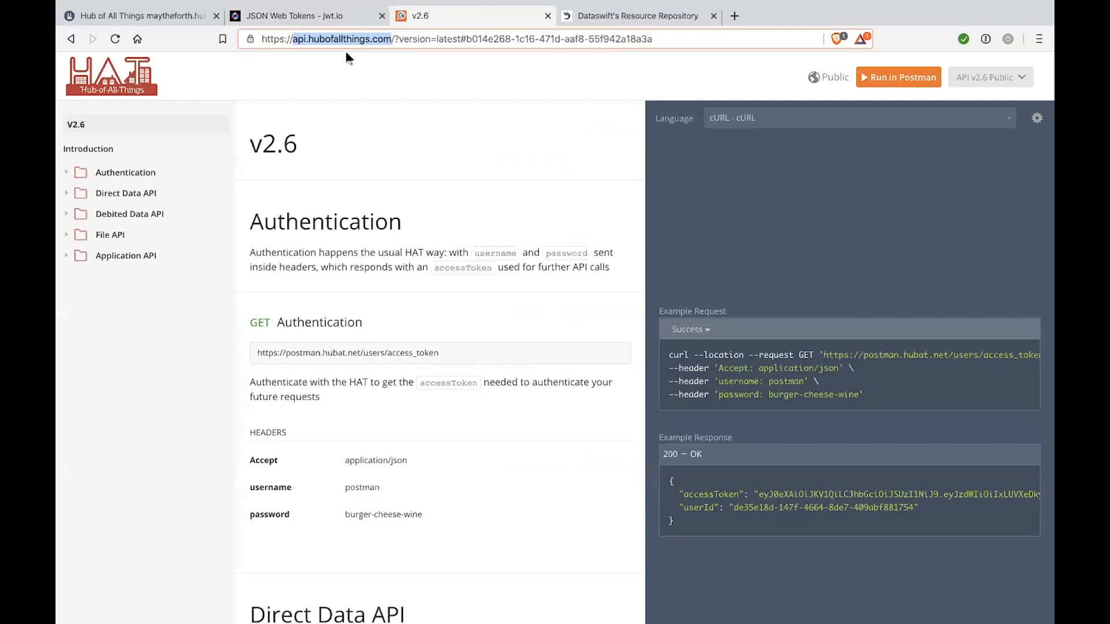
{"action": "mouse_move", "coordinate": [172, 117]}
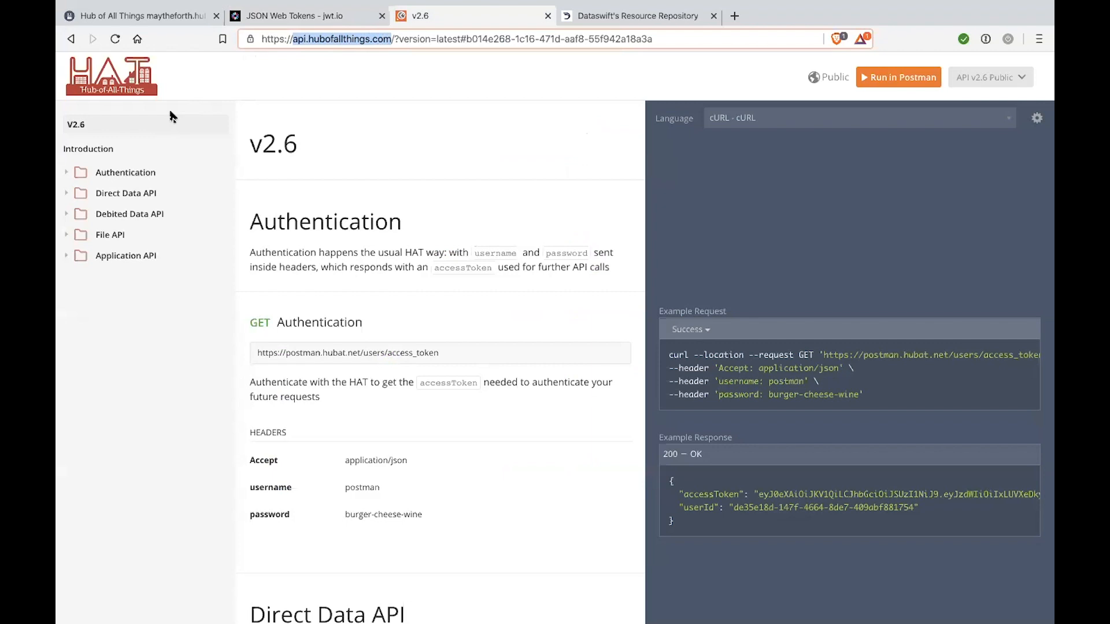
{"action": "mouse_move", "coordinate": [106, 218]}
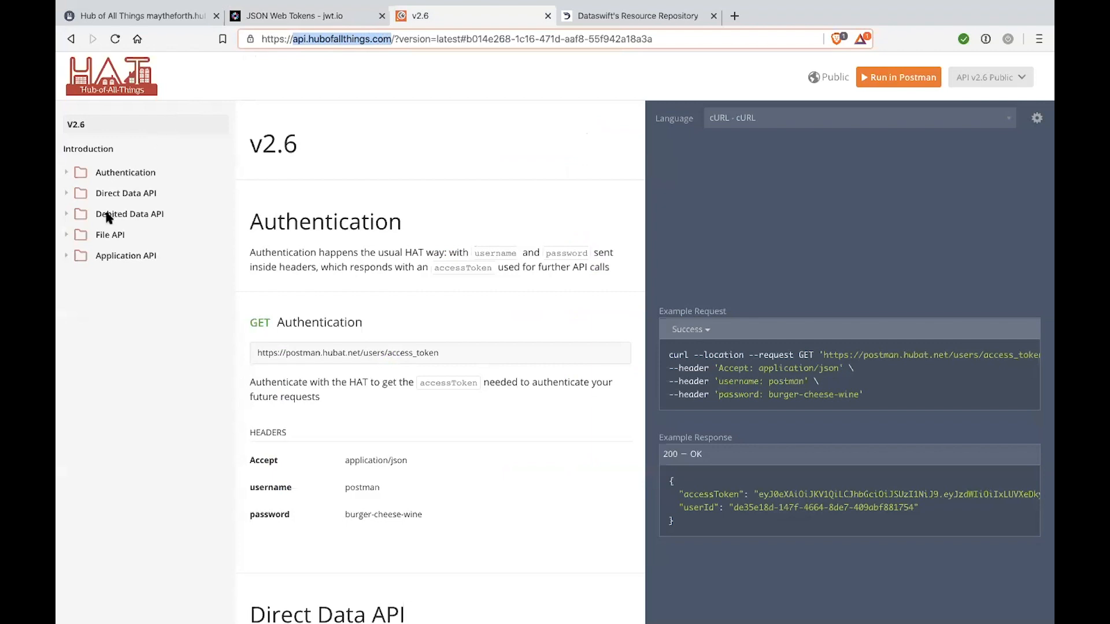
{"action": "mouse_move", "coordinate": [364, 232]}
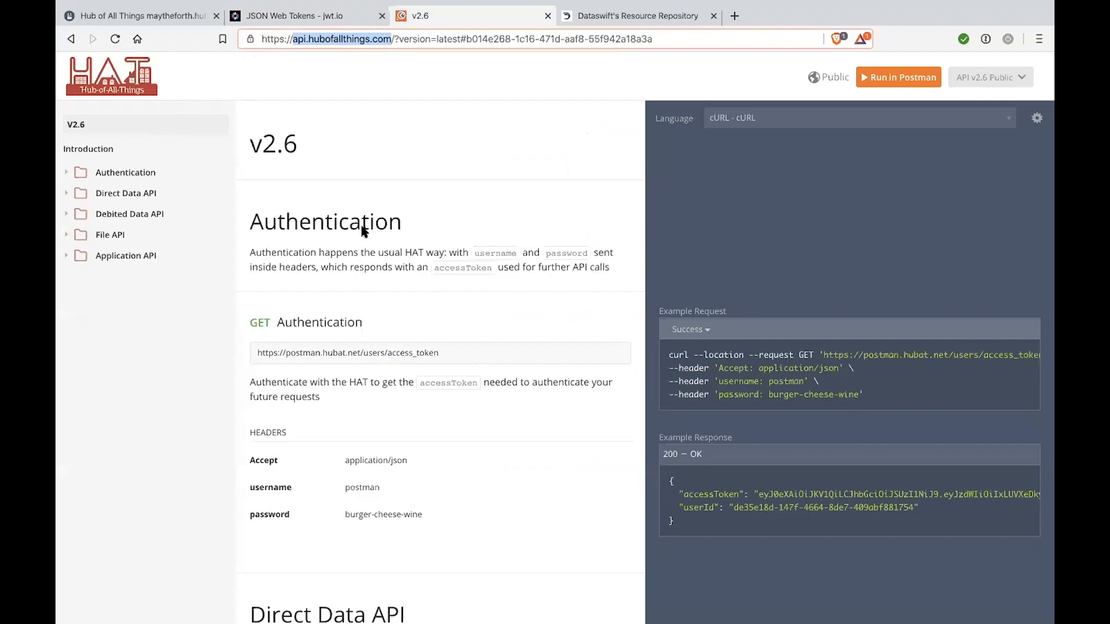
{"action": "mouse_move", "coordinate": [560, 417]}
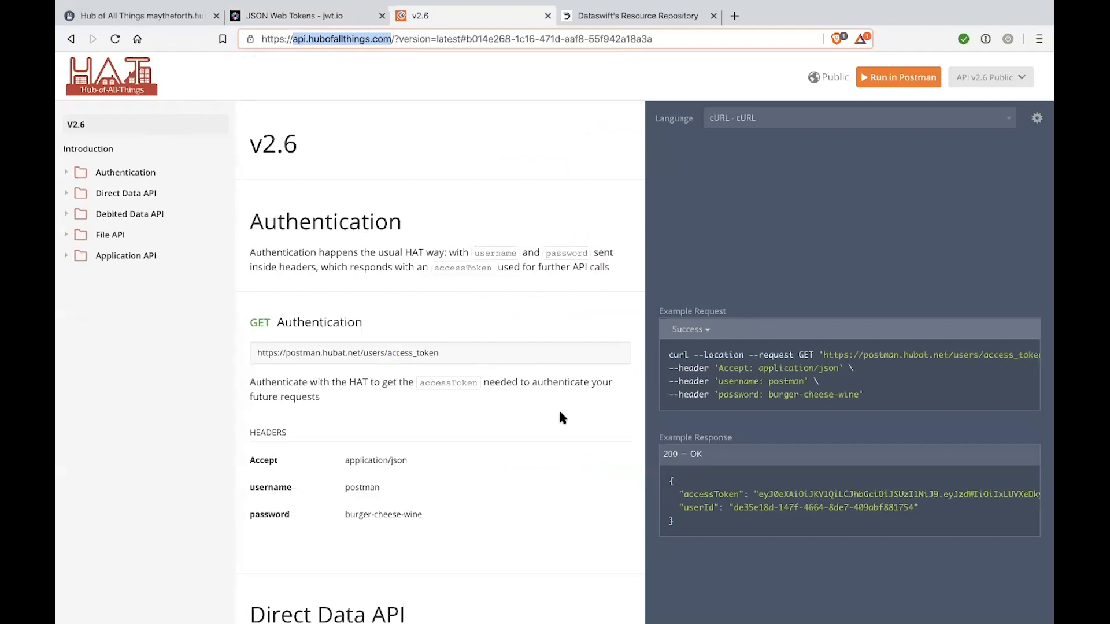
Expand Direct Data API in the docs sidebar to reach CRUD Operations > Create Data.
{"action": "left_click", "coordinate": [125, 192]}
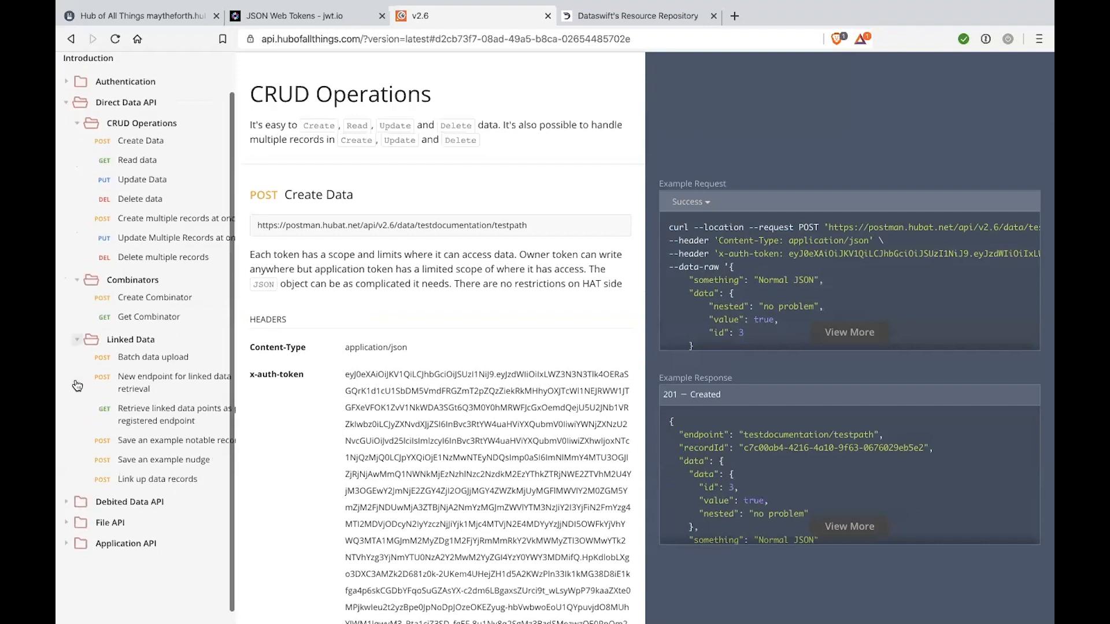
{"action": "mouse_move", "coordinate": [78, 385]}
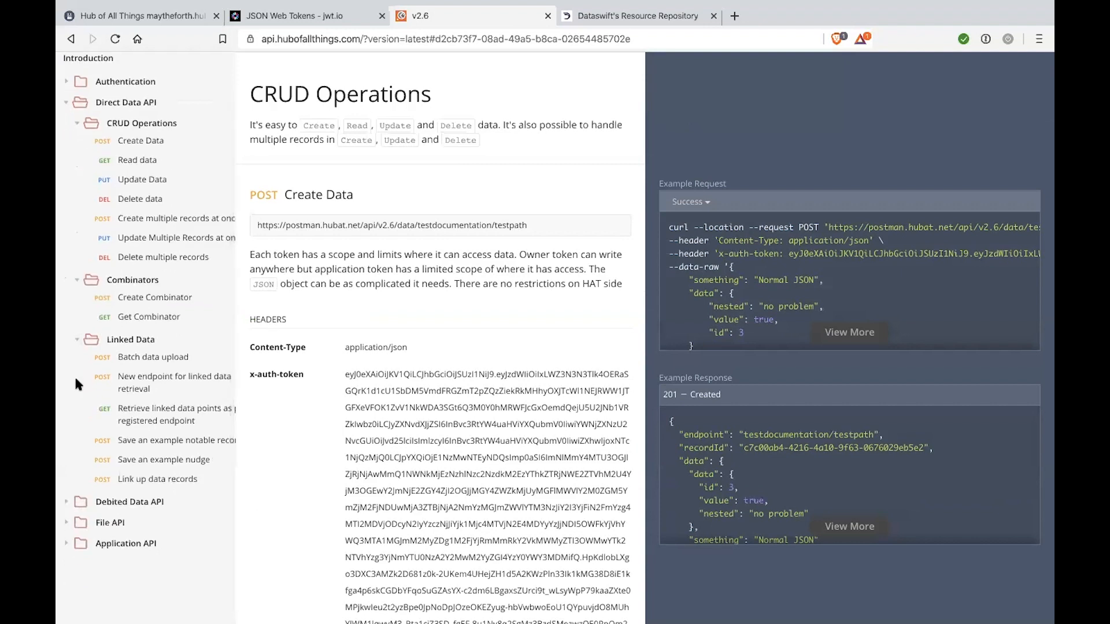
{"action": "mouse_move", "coordinate": [691, 51]}
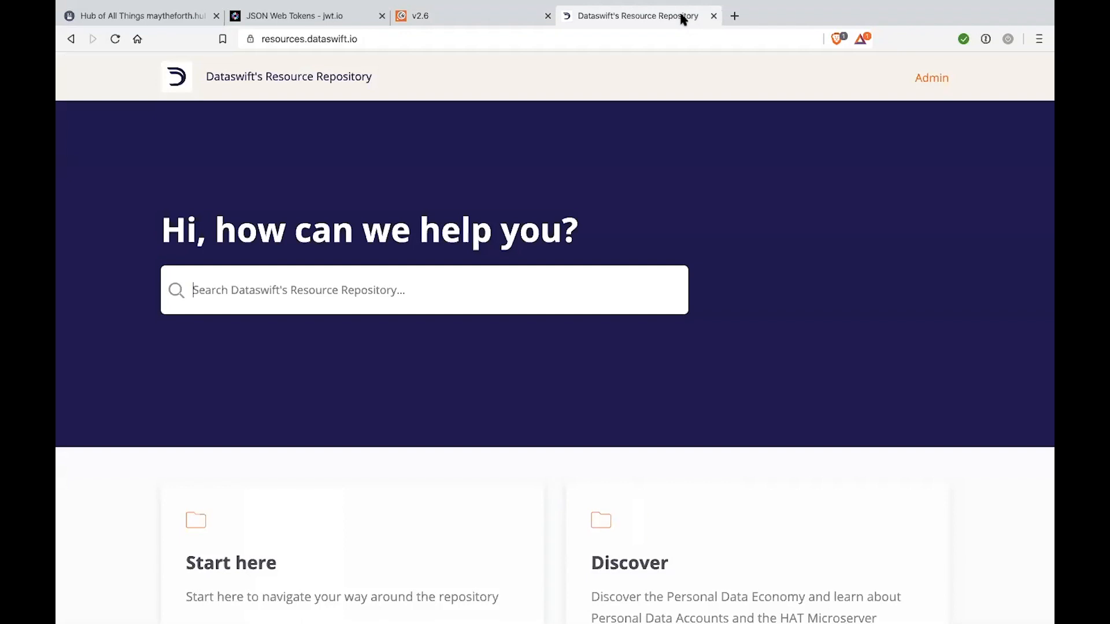
{"action": "mouse_move", "coordinate": [288, 65]}
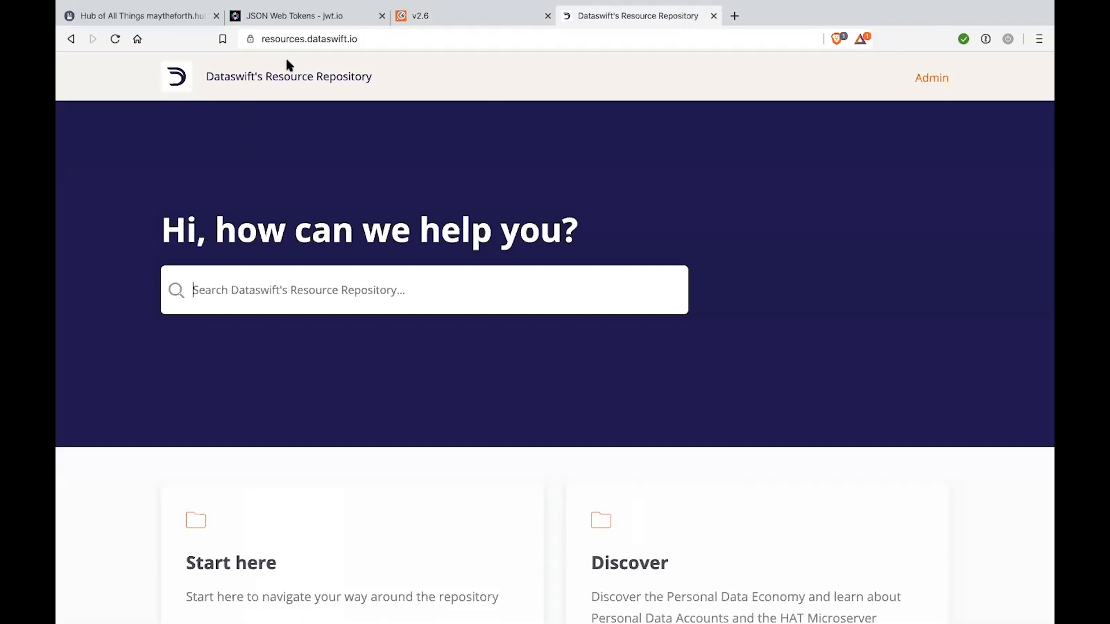
{"action": "mouse_move", "coordinate": [357, 78]}
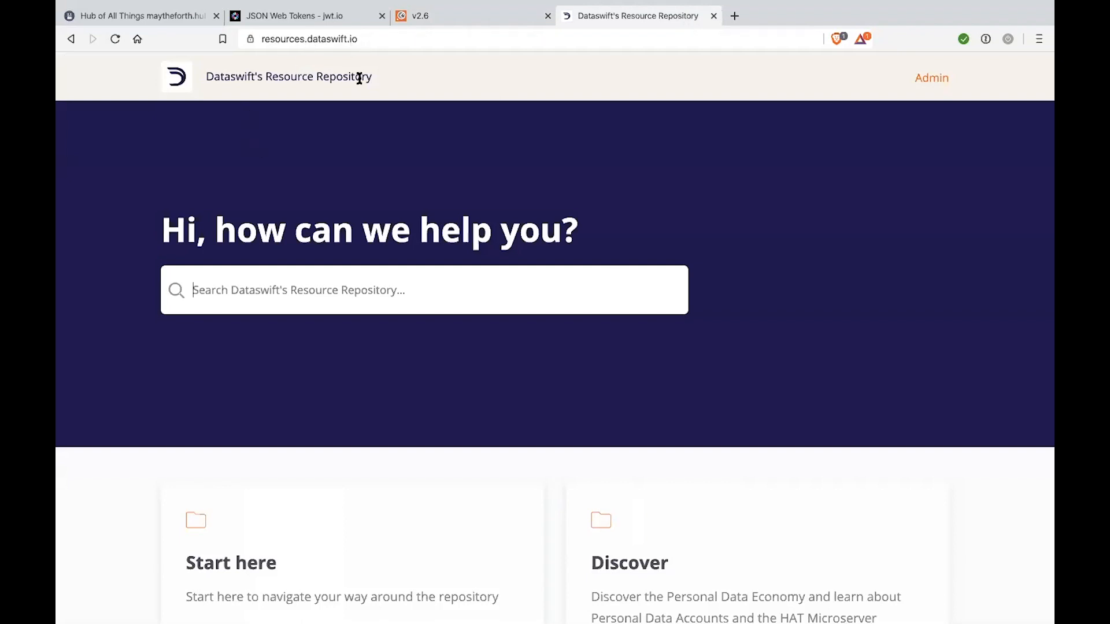
Scroll the Resource Repository folder cards down to General HAT FAQ and Glossary of Terms.
{"action": "scroll", "scroll_direction": "down", "scroll_amount": 3}
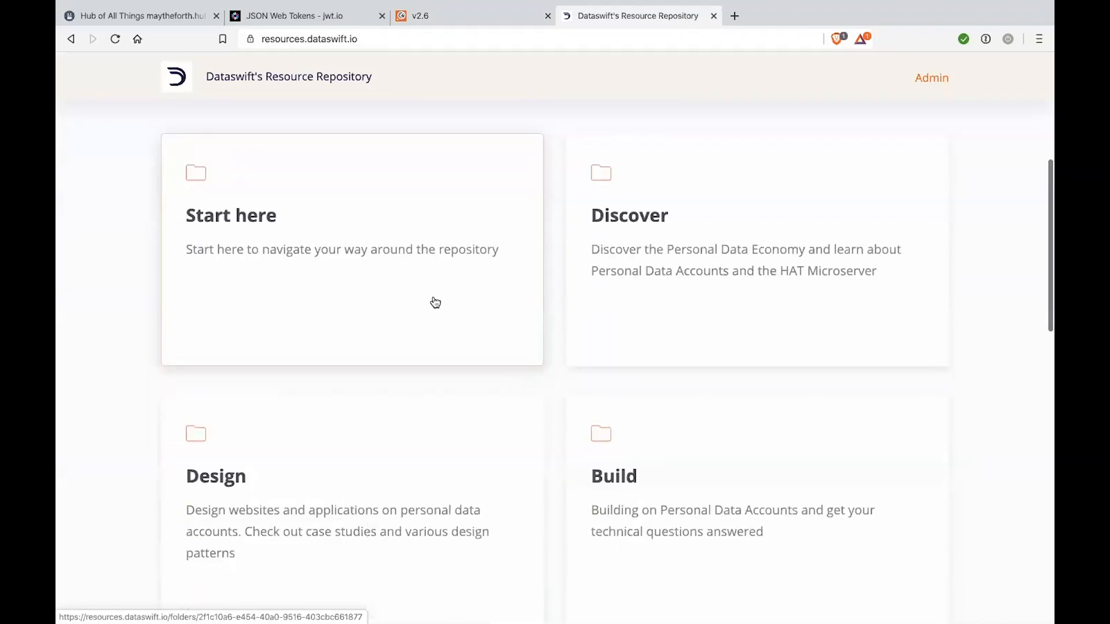
{"action": "scroll", "scroll_direction": "down", "scroll_amount": 3}
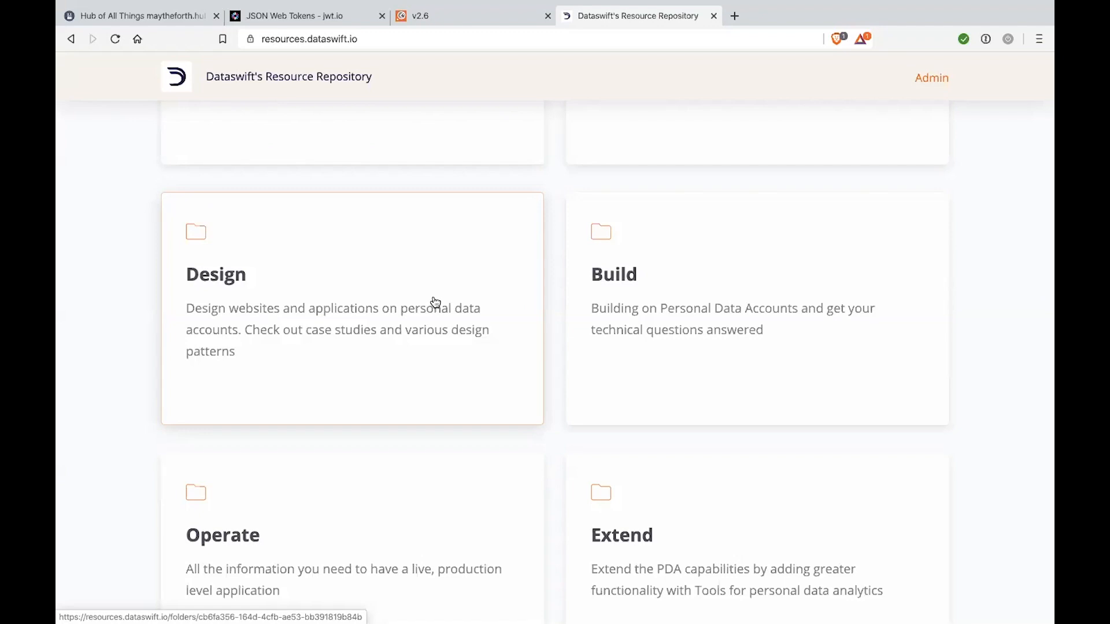
{"action": "mouse_move", "coordinate": [510, 350]}
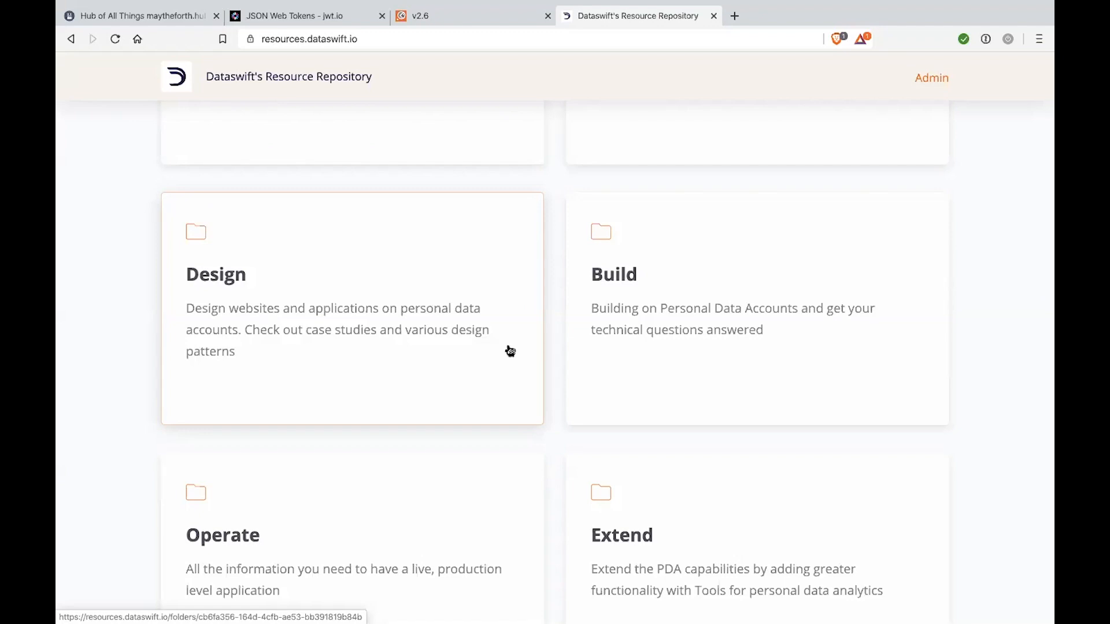
{"action": "scroll", "scroll_direction": "down", "scroll_amount": 3}
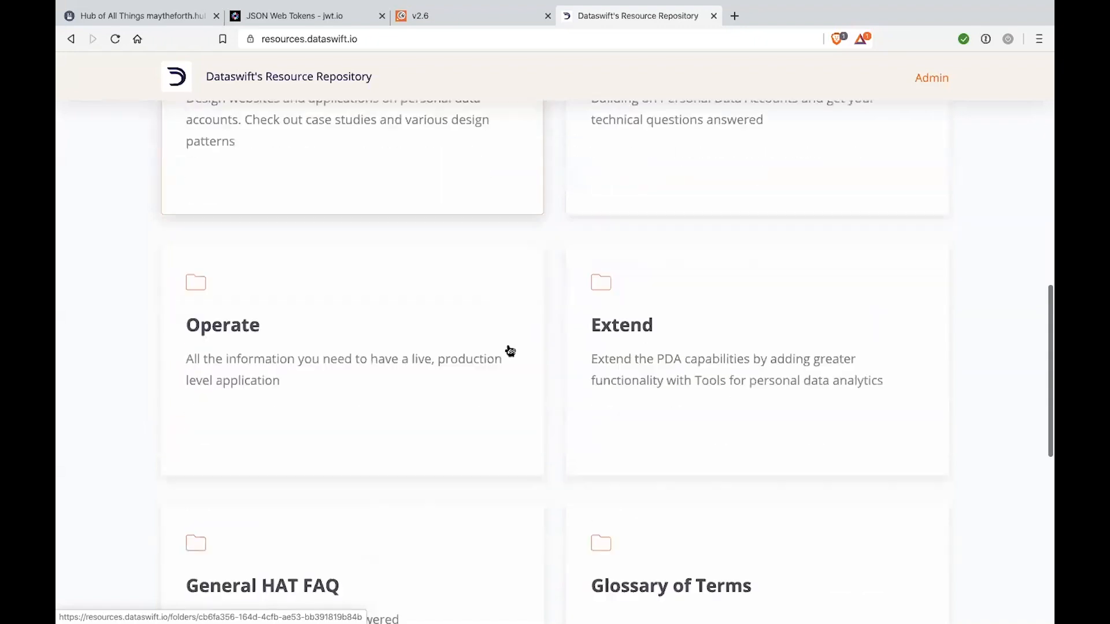
{"action": "scroll", "scroll_direction": "down", "scroll_amount": 3}
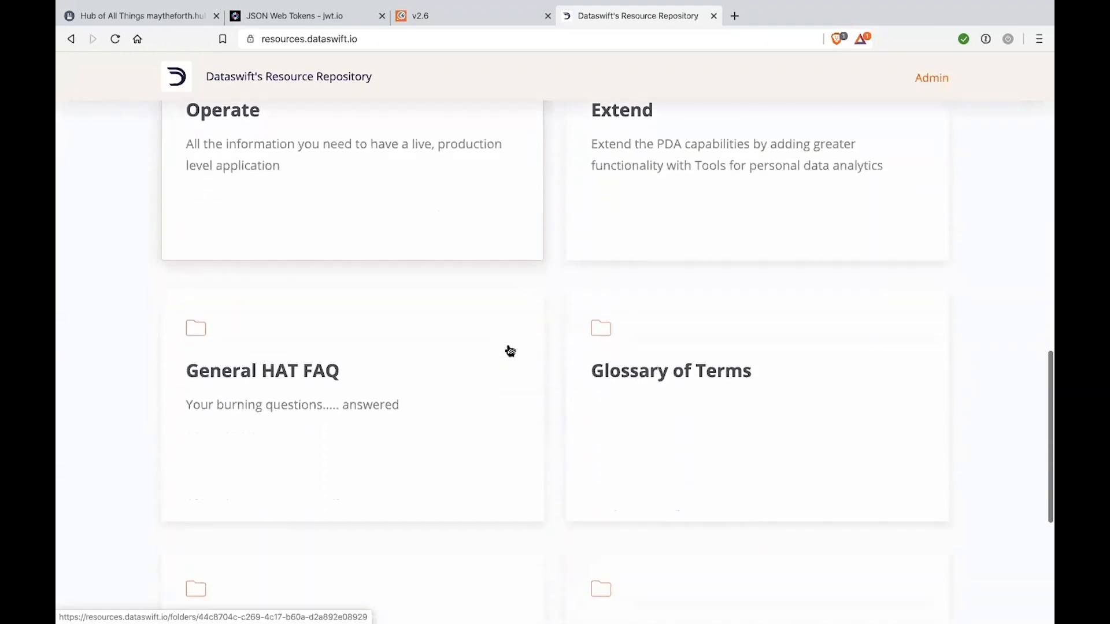